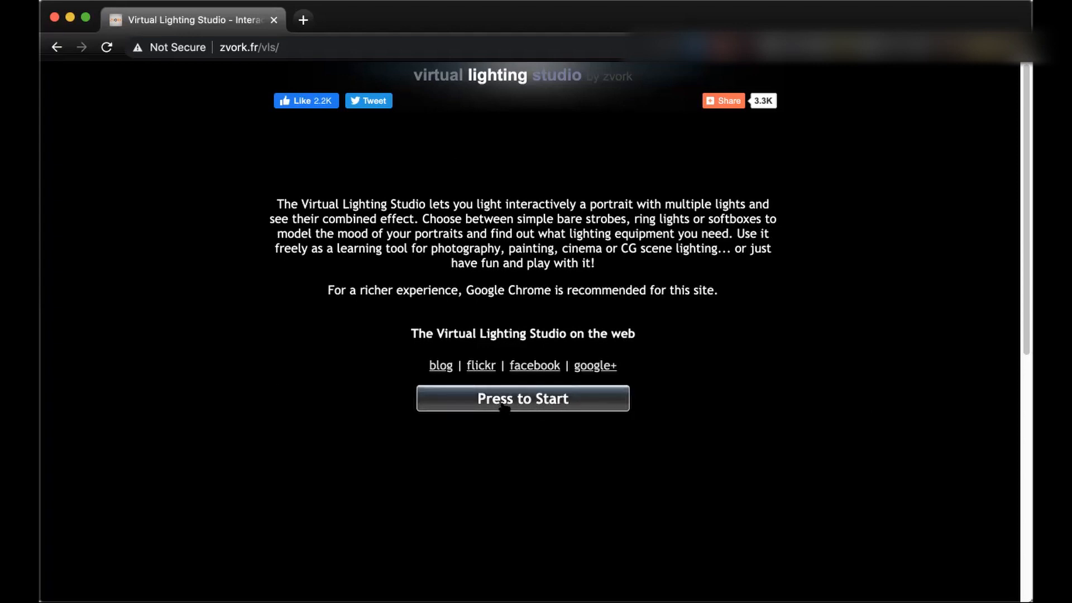
Start the studio and choose the dark-haired man in a dark shirt as the portrait subject
{"action": "left_click", "coordinate": [522, 399]}
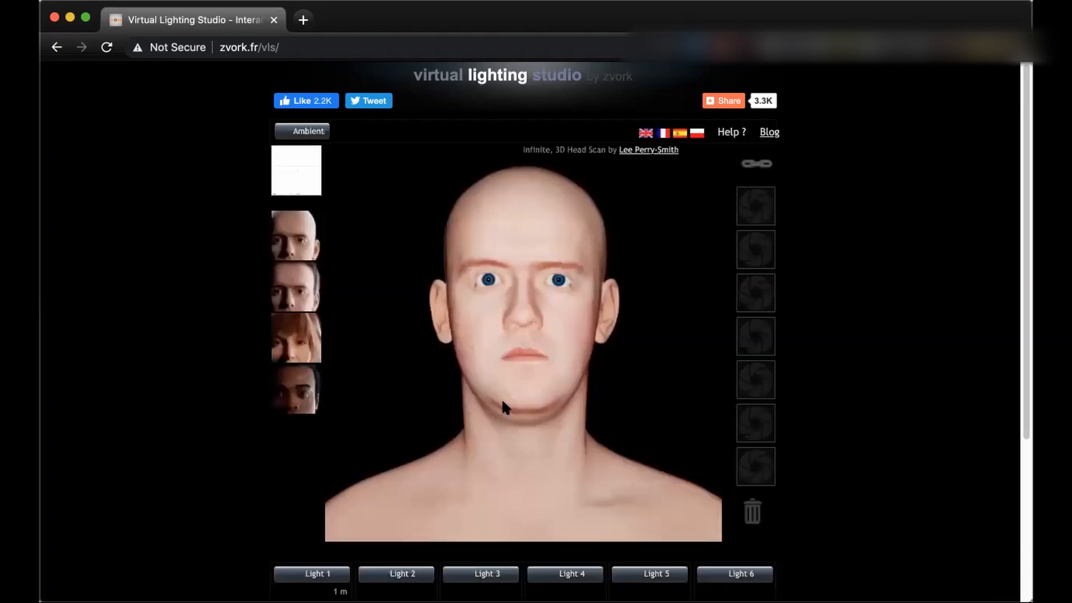
{"action": "left_click", "coordinate": [318, 573]}
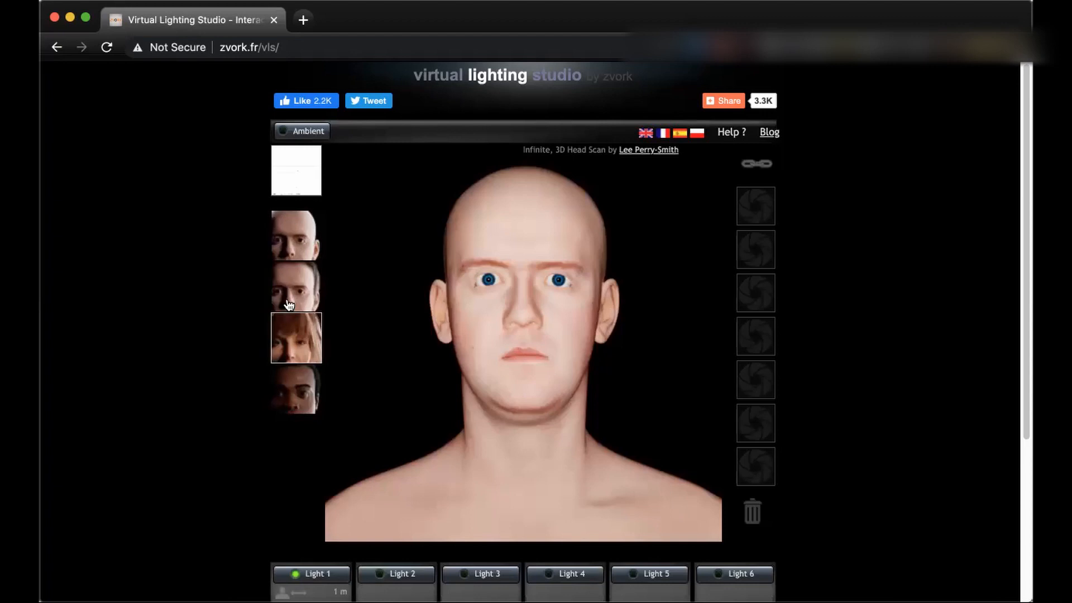
{"action": "left_click", "coordinate": [296, 287]}
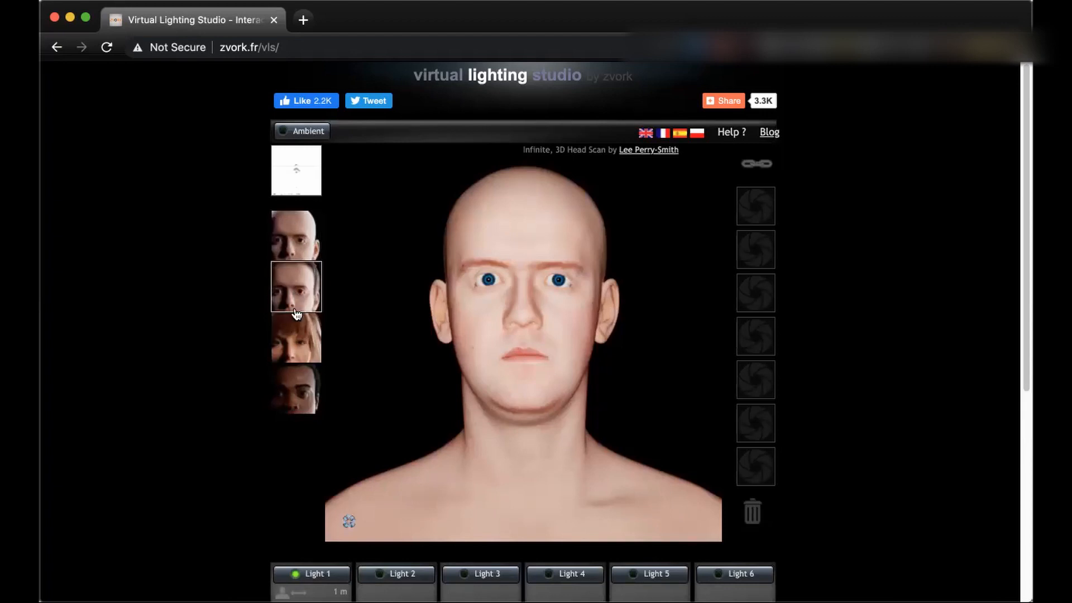
{"action": "left_click", "coordinate": [295, 389]}
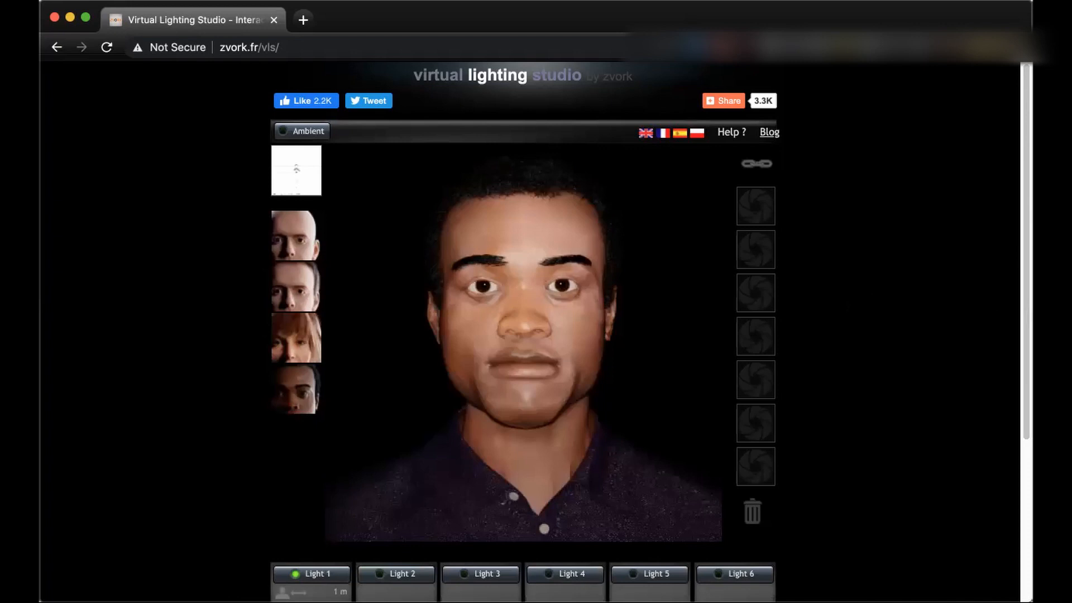
{"action": "scroll", "scroll_direction": "down", "scroll_amount": 3}
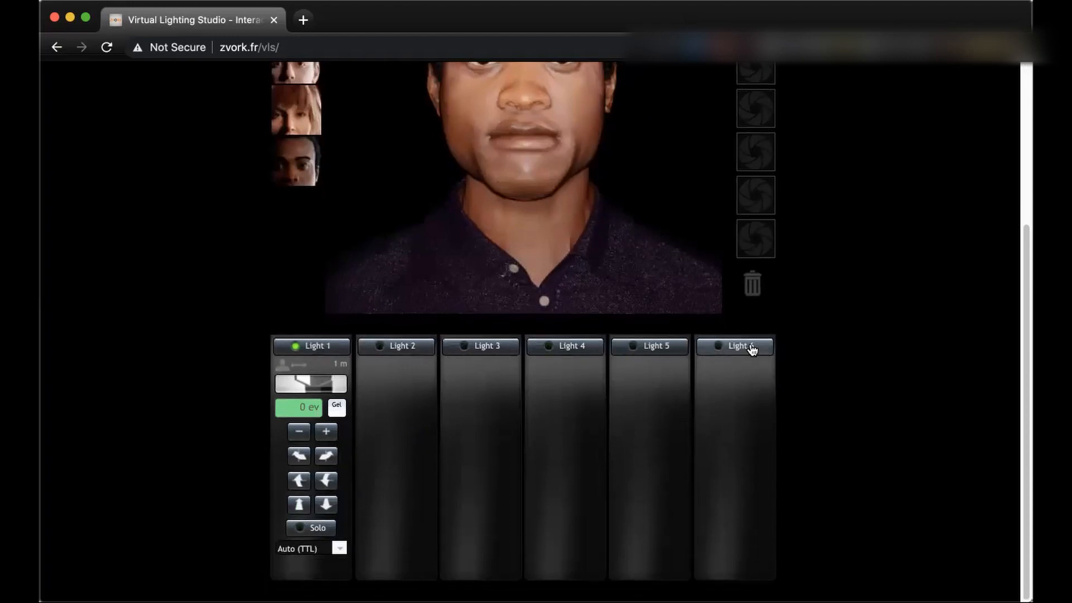
{"action": "scroll", "scroll_direction": "up", "scroll_amount": 3}
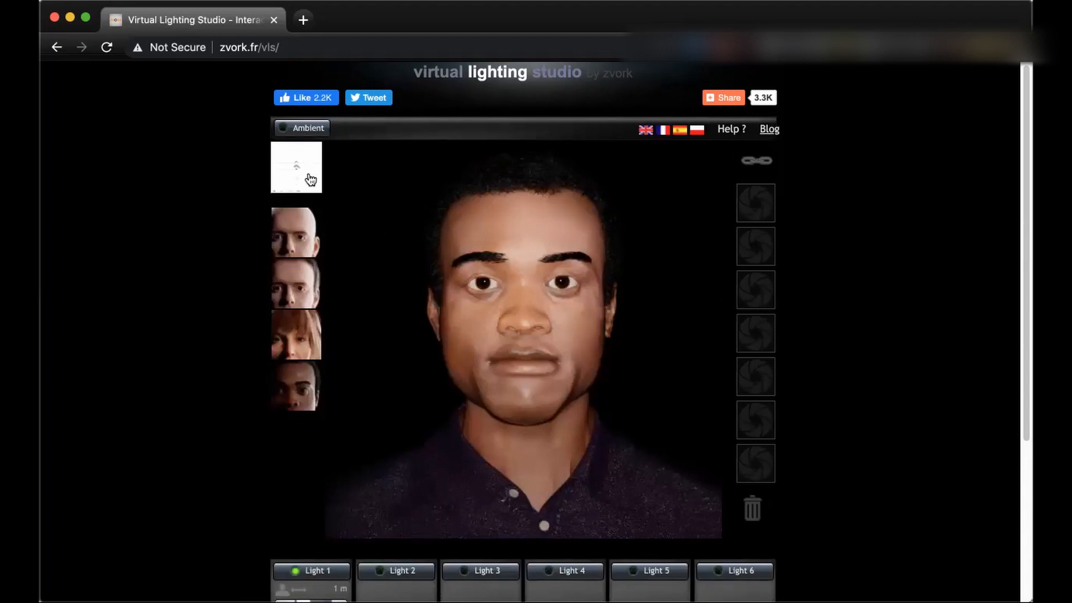
{"action": "left_click", "coordinate": [294, 166]}
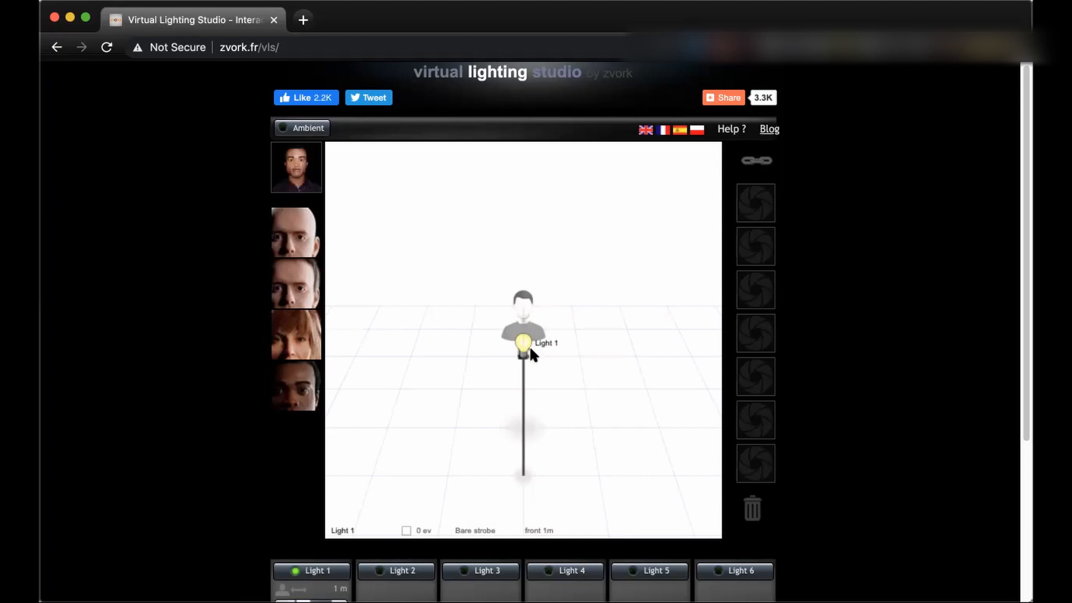
{"action": "mouse_move", "coordinate": [559, 401]}
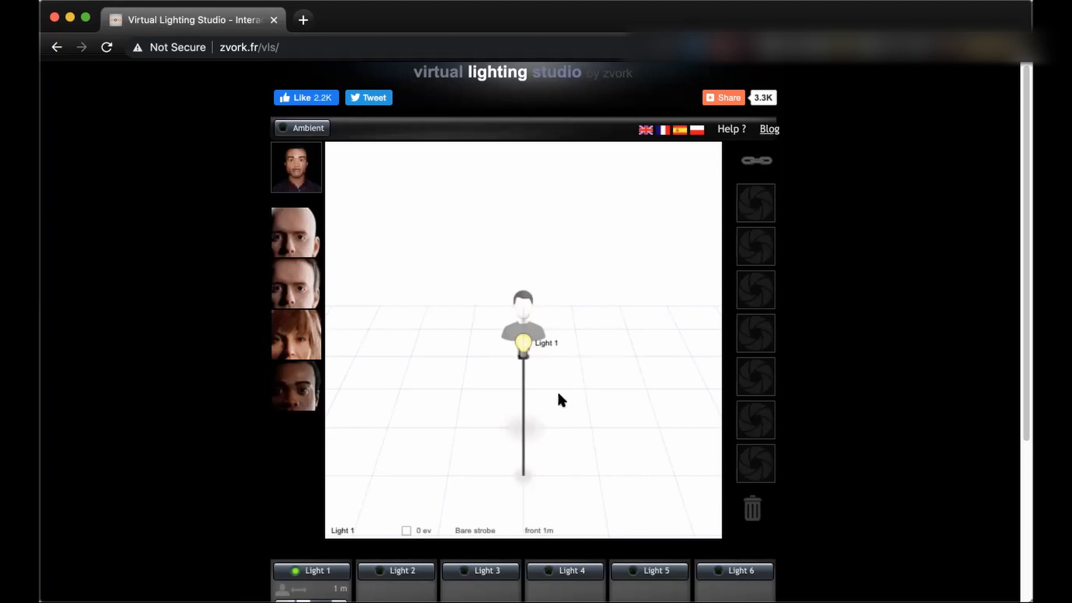
{"action": "mouse_move", "coordinate": [355, 397]}
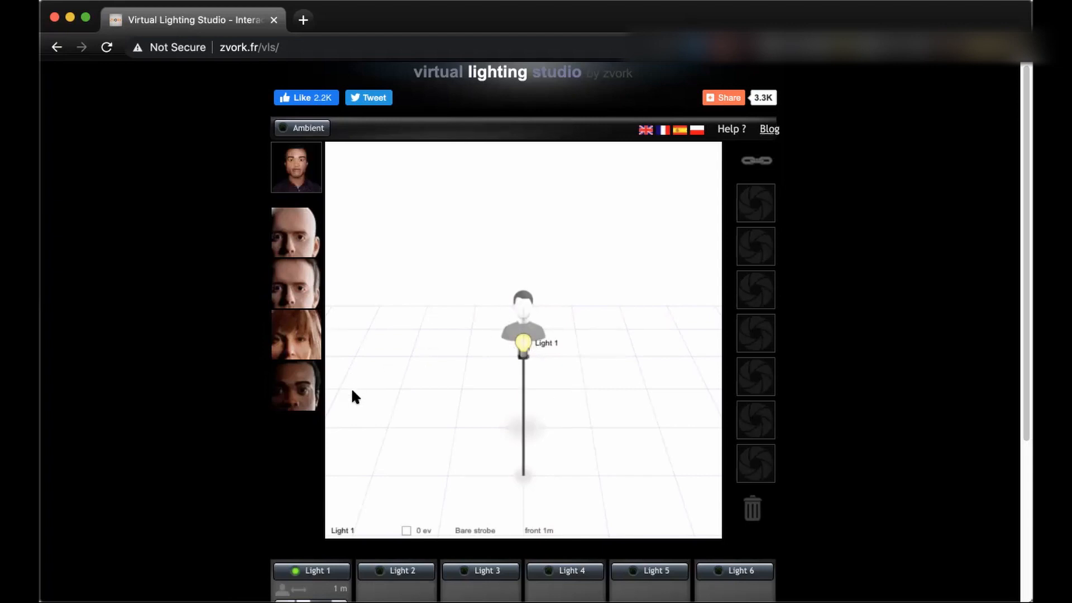
{"action": "left_click", "coordinate": [296, 385]}
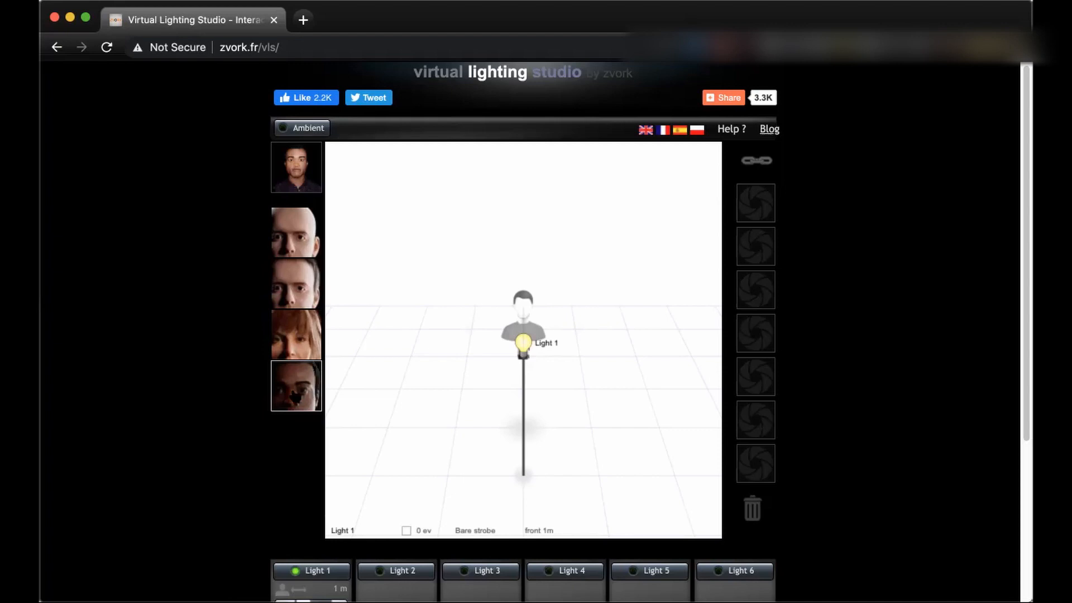
{"action": "left_click", "coordinate": [296, 166]}
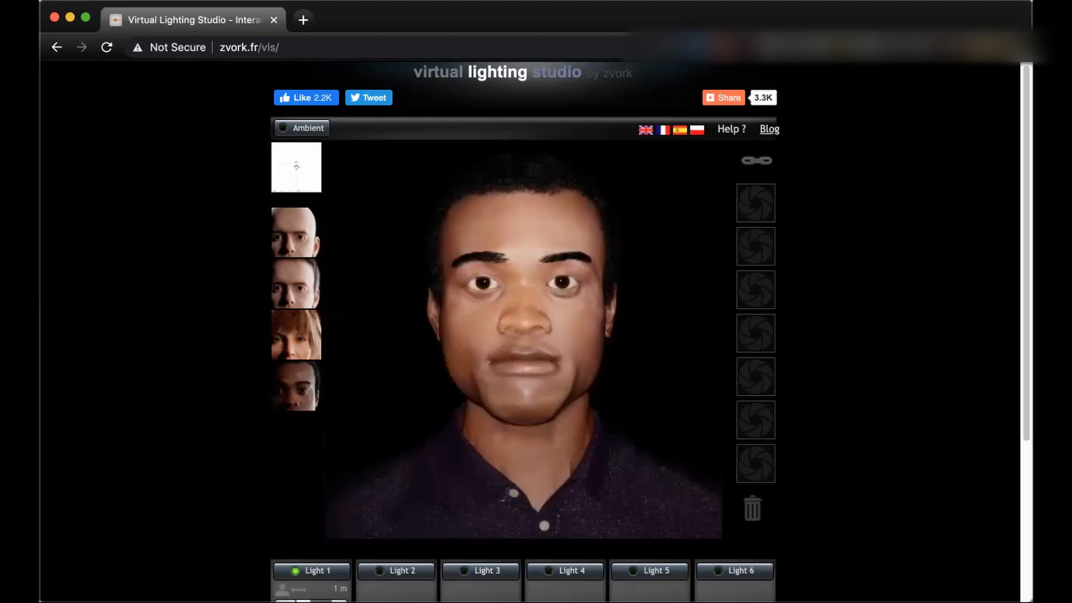
{"action": "scroll", "scroll_direction": "down", "scroll_amount": 3}
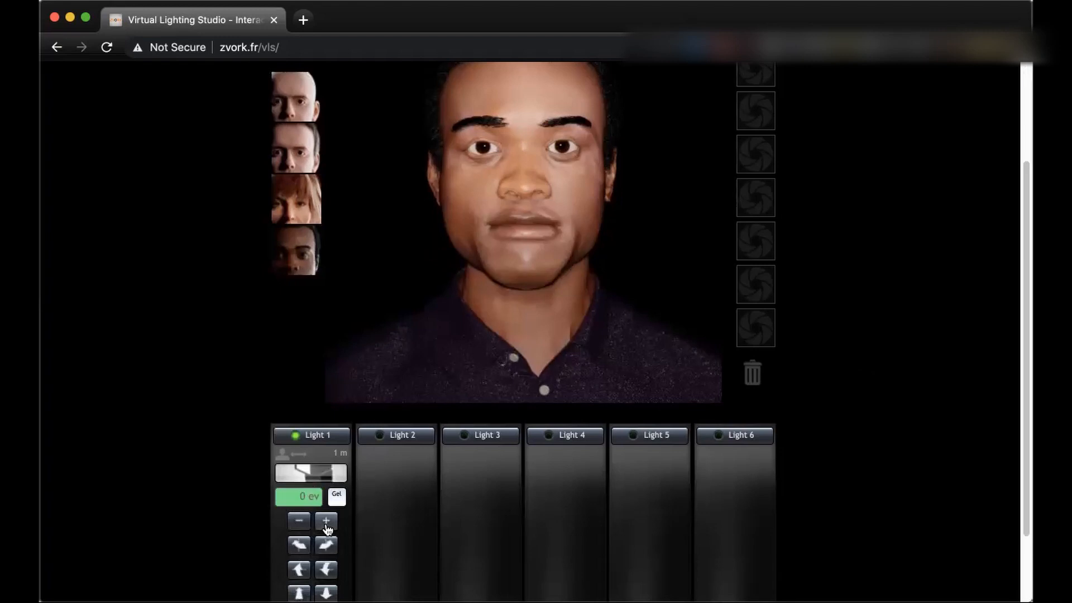
{"action": "left_click", "coordinate": [325, 521]}
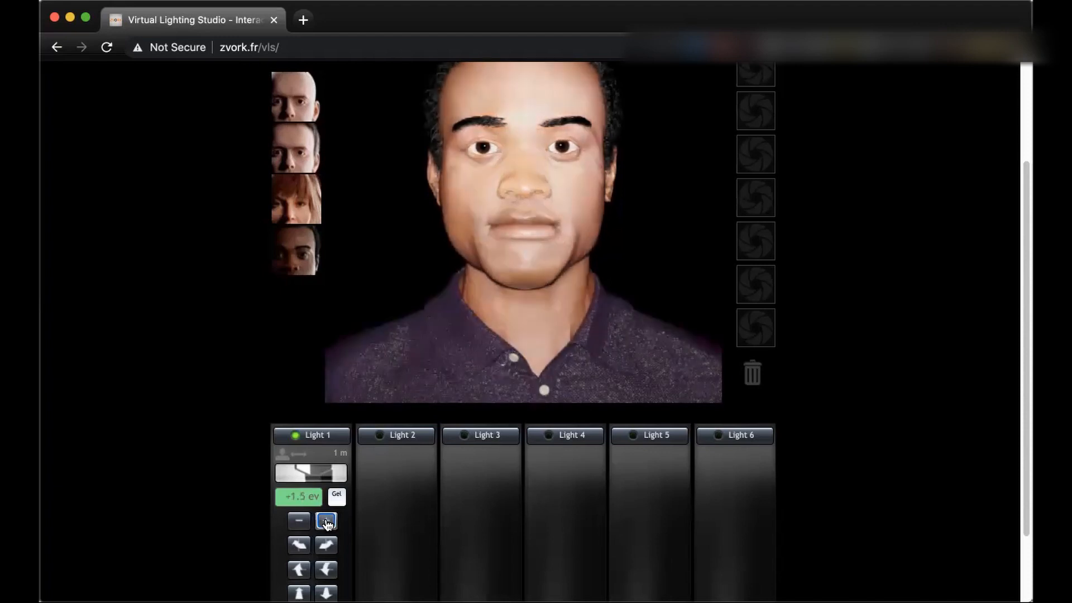
{"action": "left_click", "coordinate": [326, 521]}
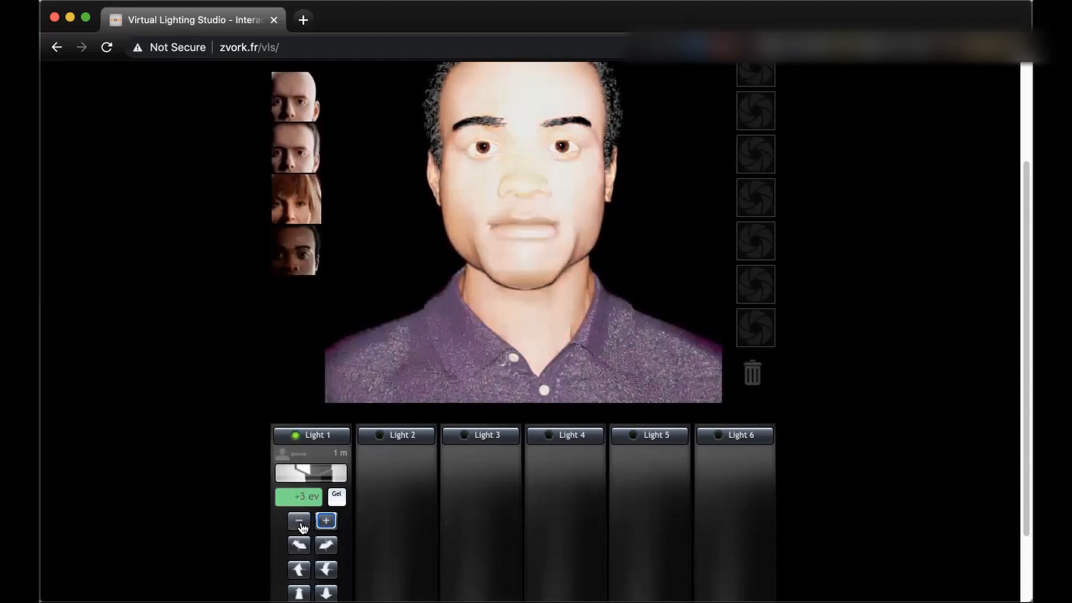
{"action": "left_click", "coordinate": [298, 522]}
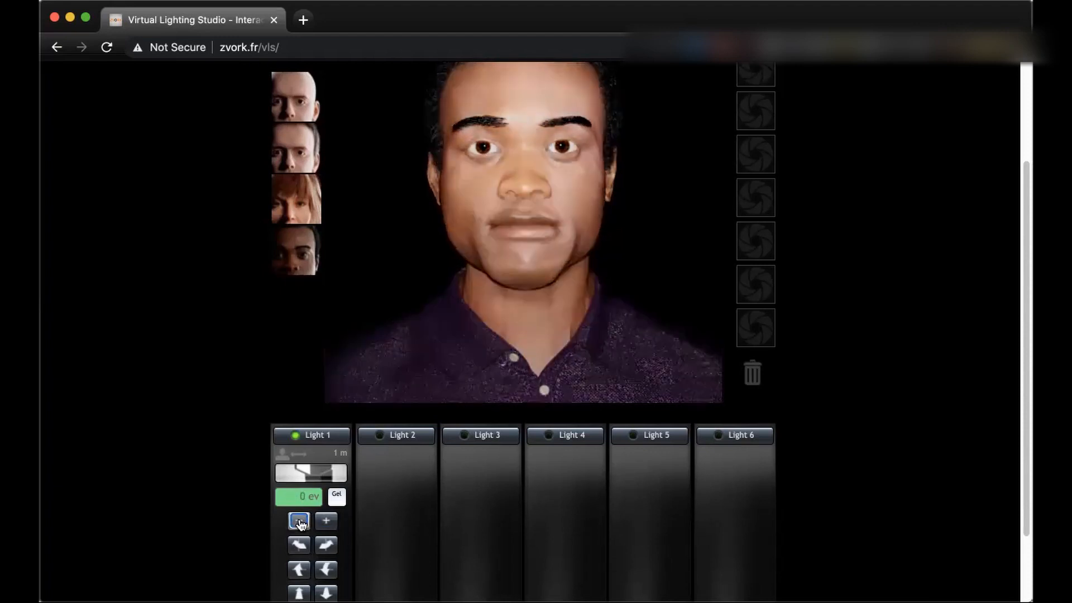
{"action": "left_click", "coordinate": [298, 520]}
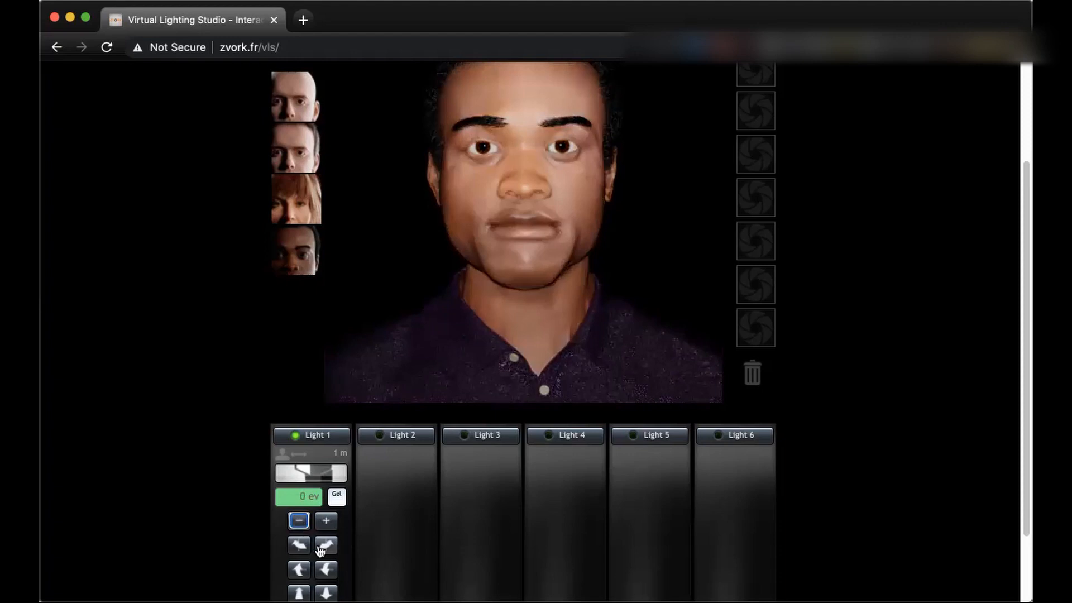
{"action": "mouse_move", "coordinate": [325, 545]}
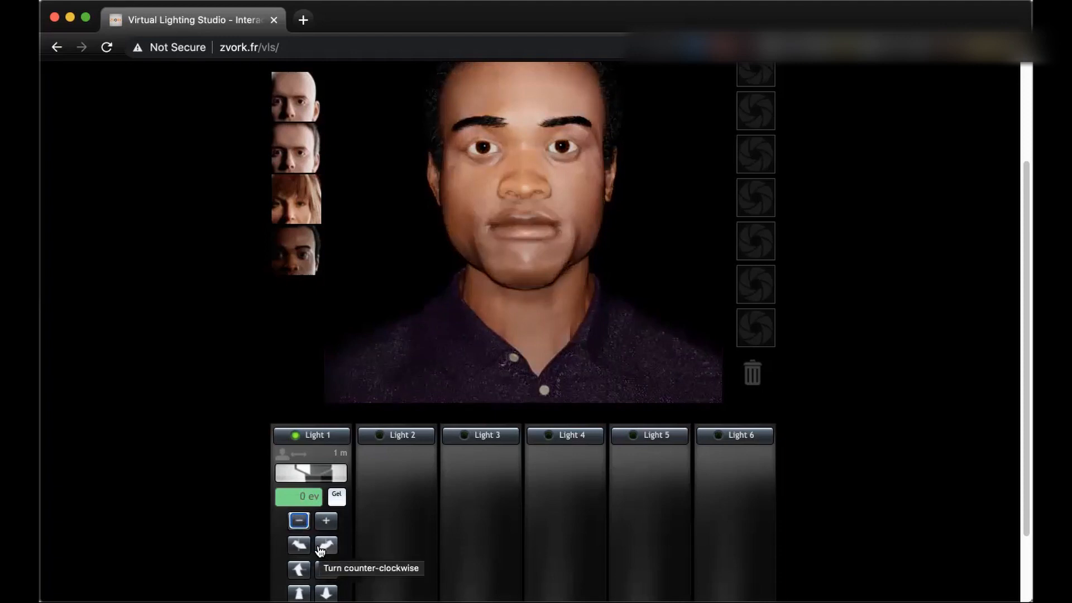
{"action": "left_click", "coordinate": [325, 545]}
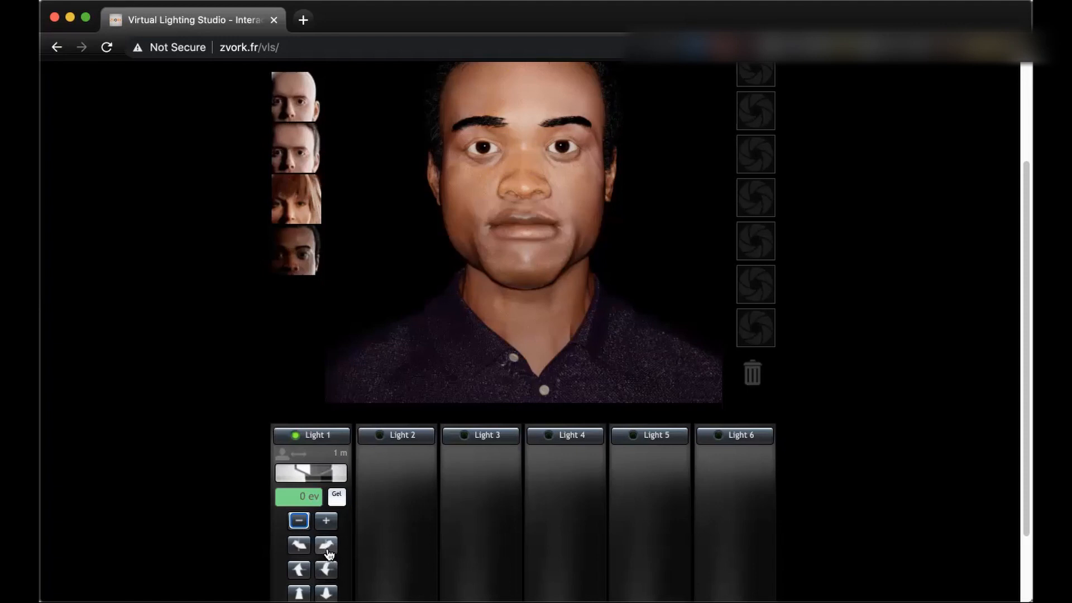
{"action": "mouse_move", "coordinate": [325, 546]}
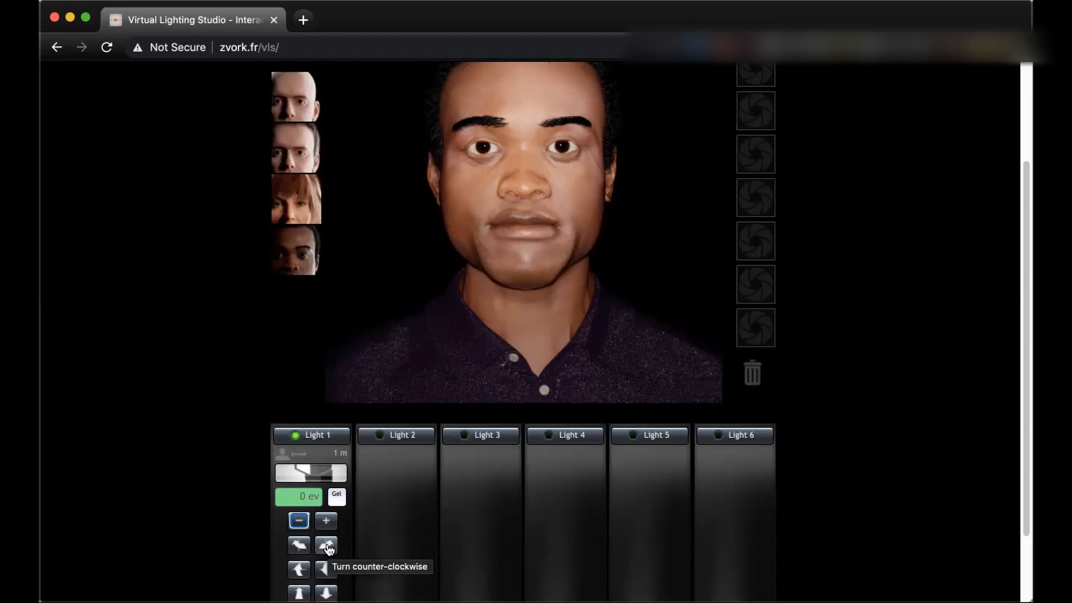
Show the lighting diagram and begin turning Light 1 counter-clockwise toward the man's side
{"action": "scroll", "scroll_direction": "up", "scroll_amount": 3}
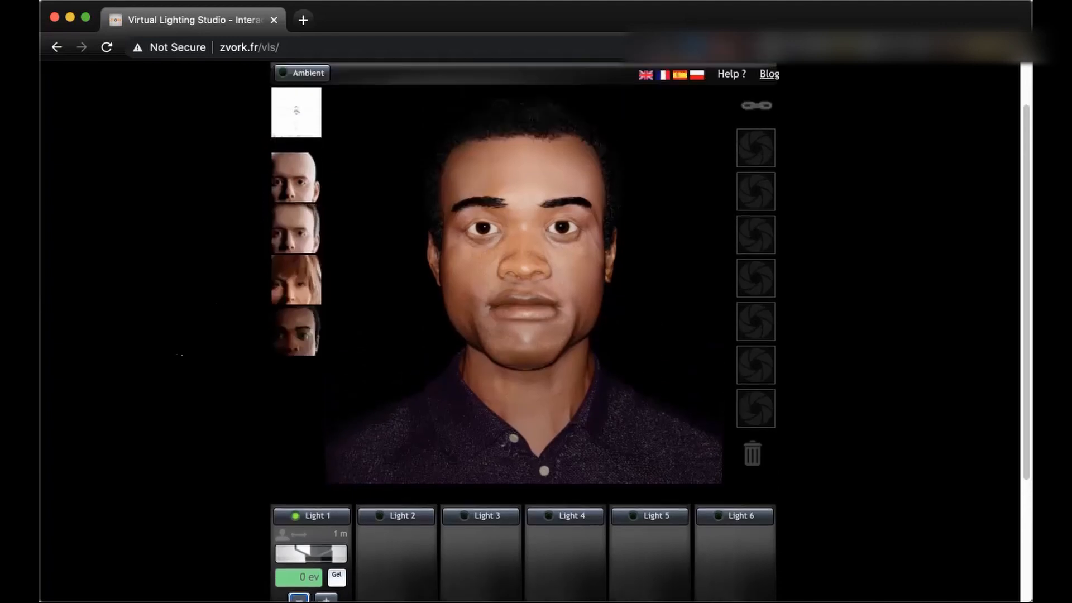
{"action": "left_click", "coordinate": [295, 111]}
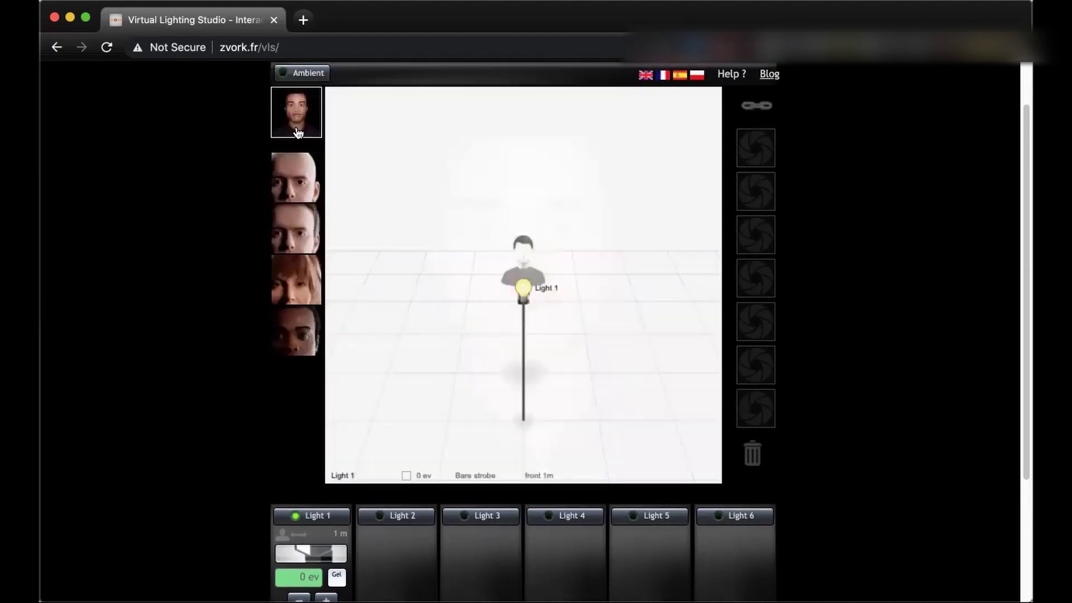
{"action": "scroll", "scroll_direction": "down", "scroll_amount": 3}
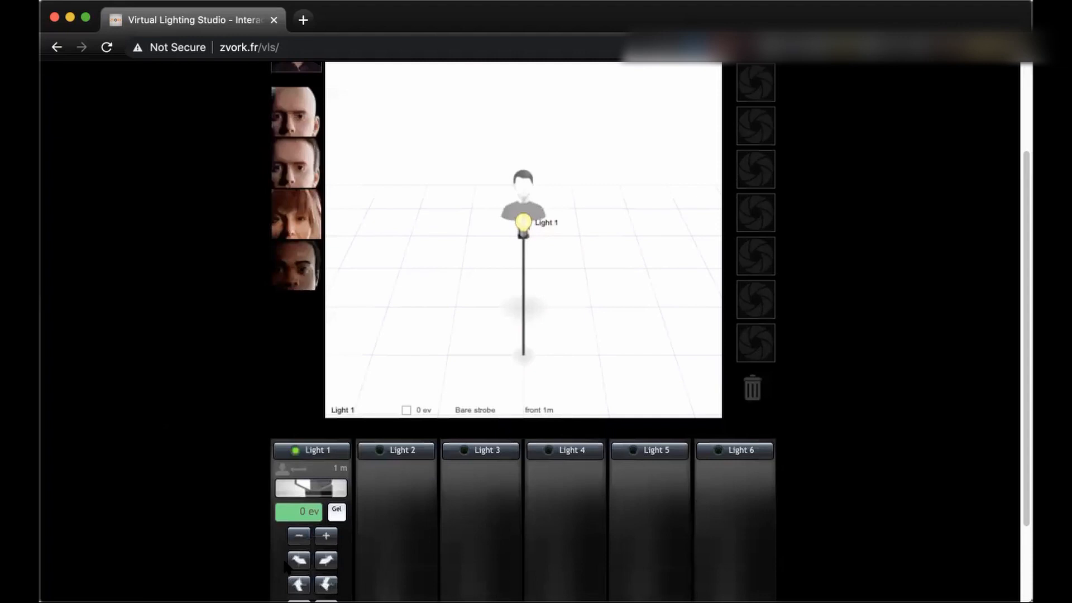
{"action": "left_click", "coordinate": [325, 560]}
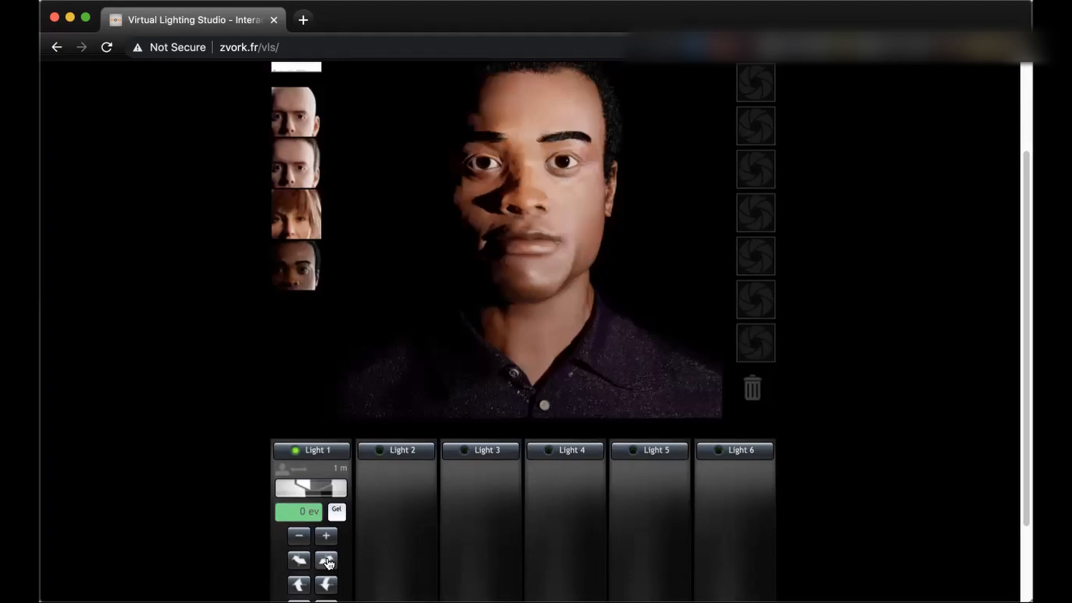
{"action": "left_click", "coordinate": [325, 560]}
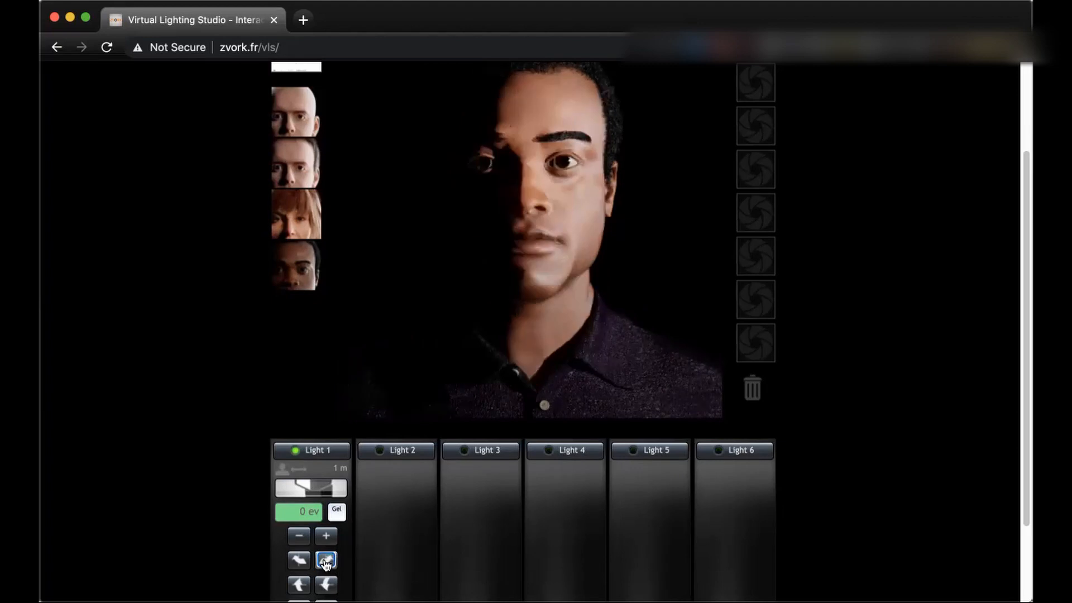
Turn Light 1 fully round to sit 1 m on the man's right, half the face in shadow
{"action": "scroll", "scroll_direction": "up", "scroll_amount": 3}
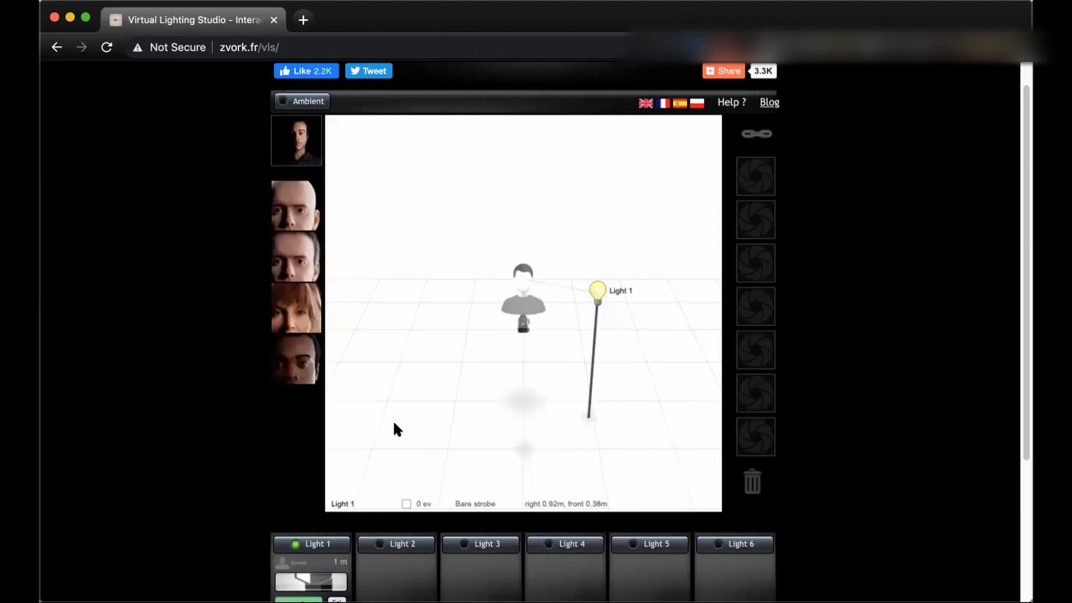
{"action": "scroll", "scroll_direction": "down", "scroll_amount": 3}
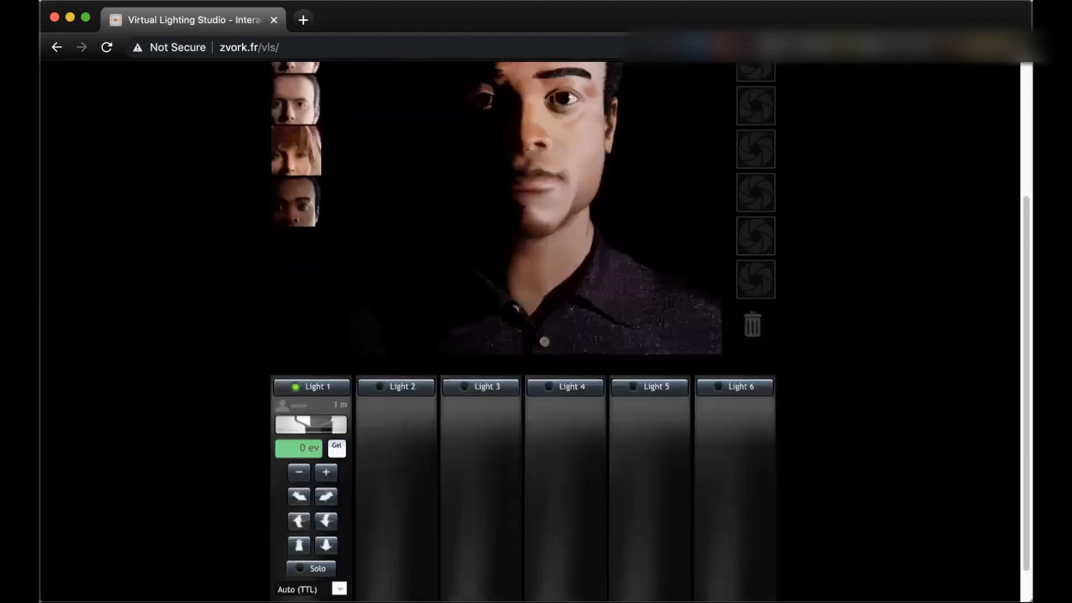
{"action": "left_click", "coordinate": [326, 496]}
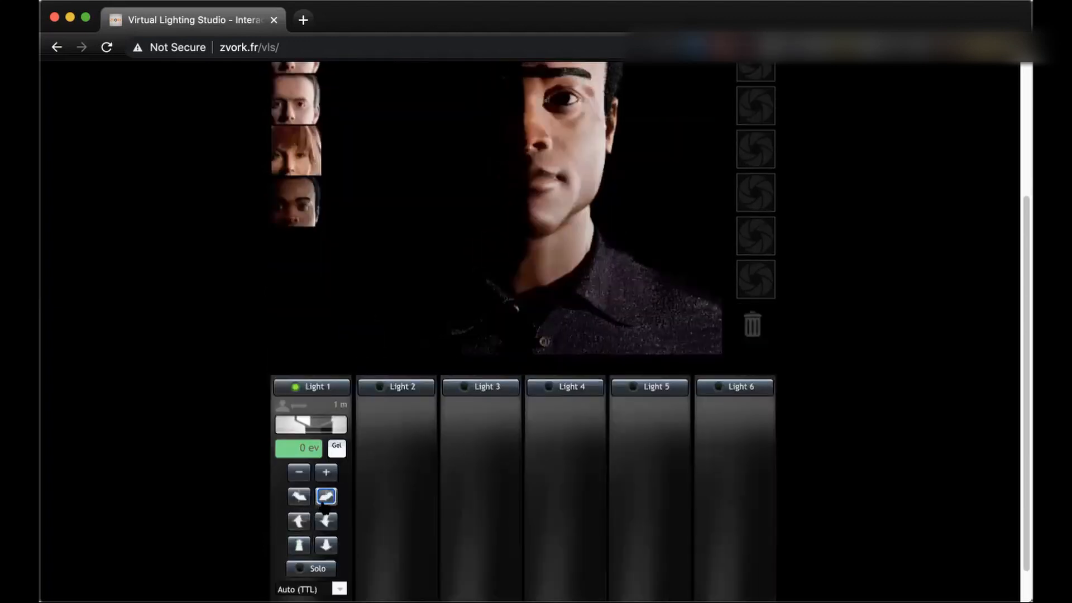
{"action": "scroll", "scroll_direction": "up", "scroll_amount": 3}
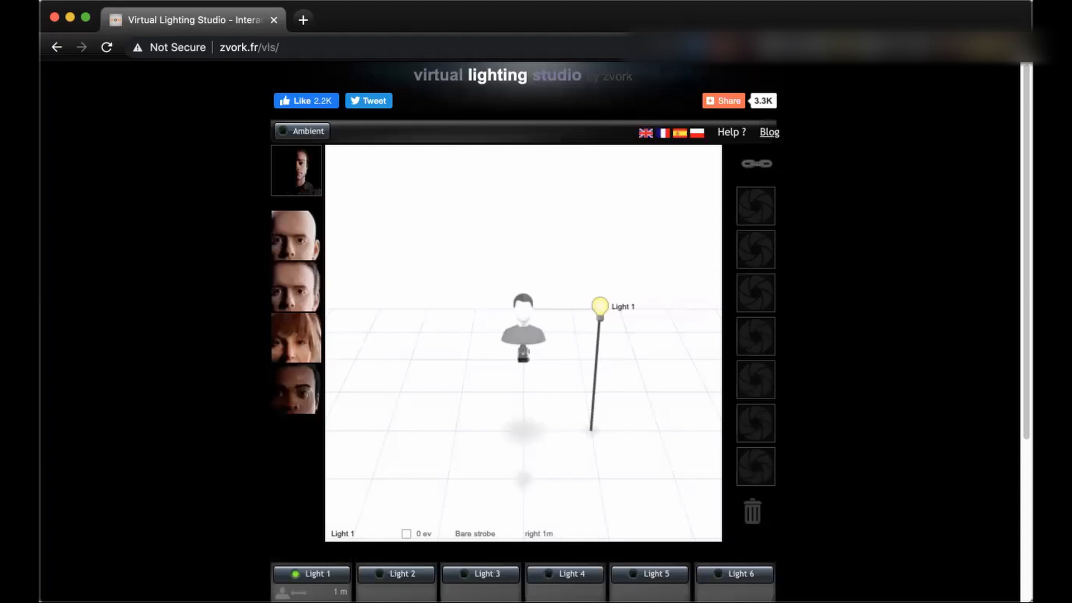
Rotate Light 1 around from the side until it lights the face frontally again
{"action": "scroll", "scroll_direction": "down", "scroll_amount": 3}
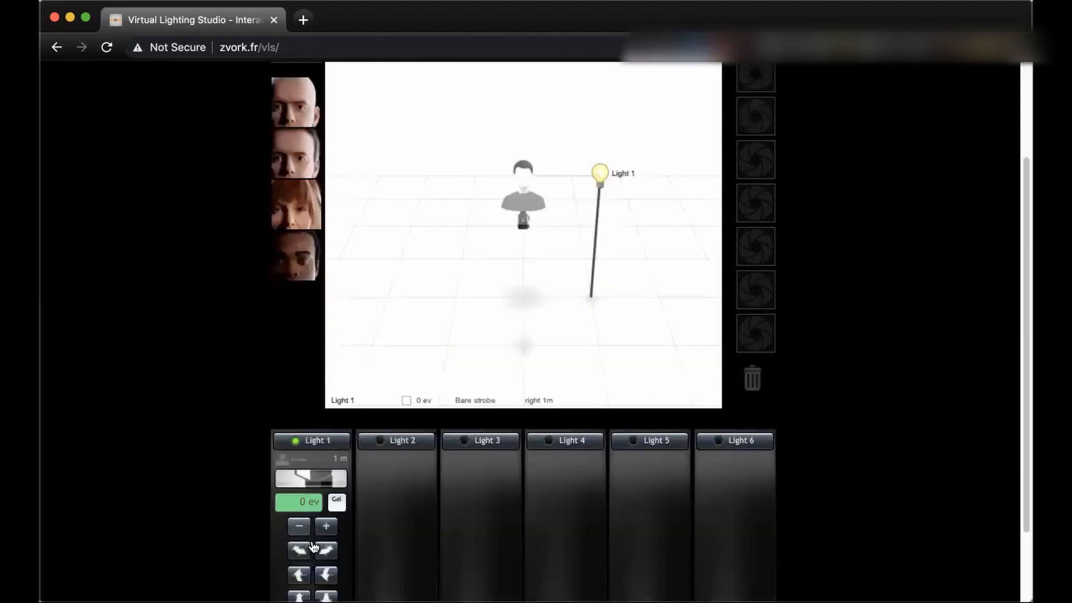
{"action": "scroll", "scroll_direction": "up", "scroll_amount": 3}
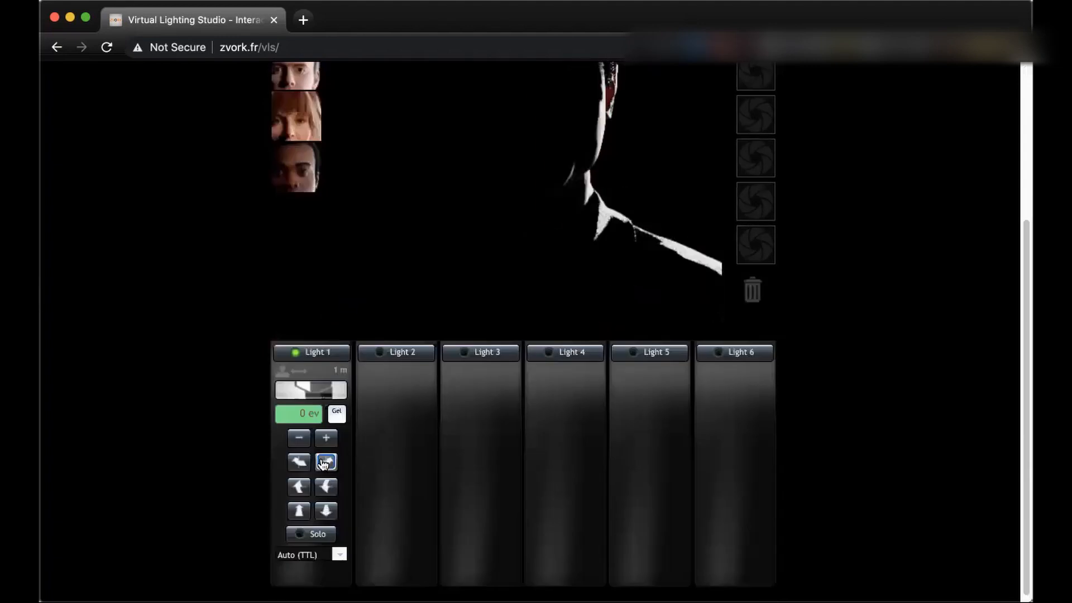
{"action": "scroll", "scroll_direction": "up", "scroll_amount": 3}
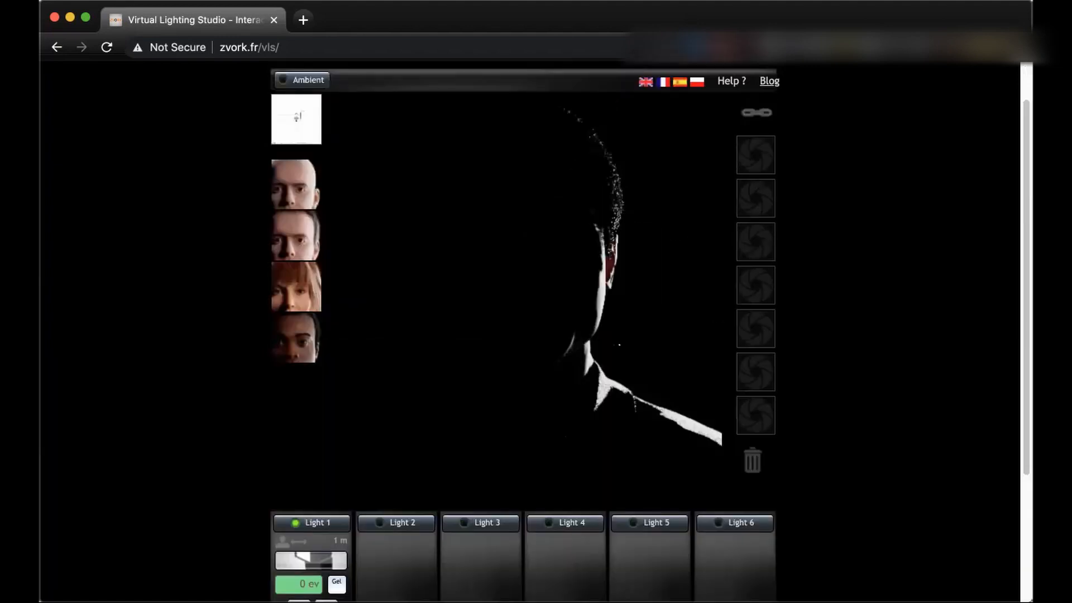
{"action": "scroll", "scroll_direction": "down", "scroll_amount": 3}
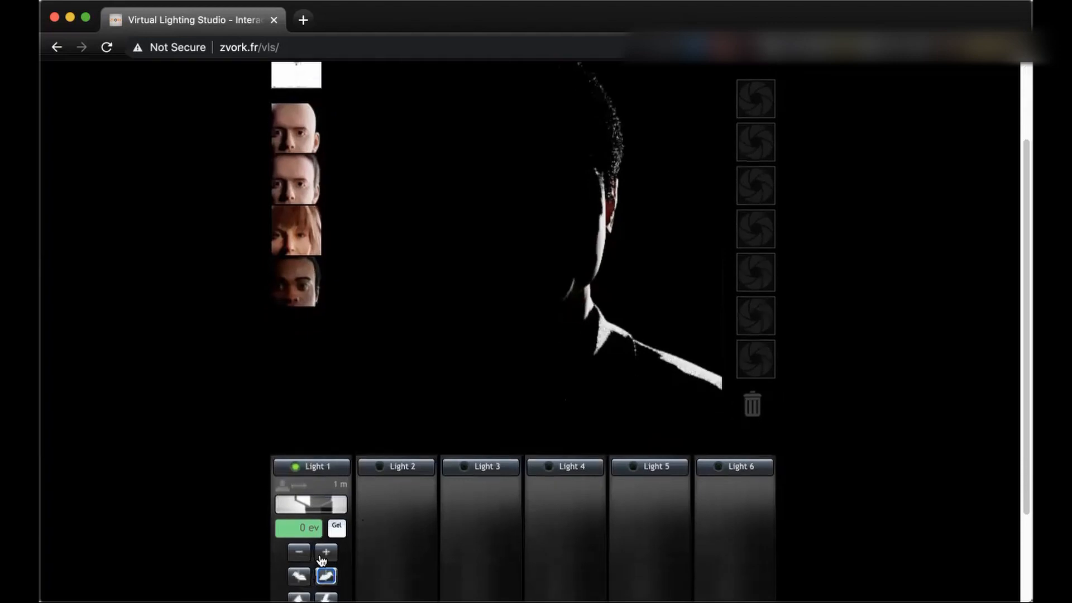
{"action": "left_click", "coordinate": [325, 576]}
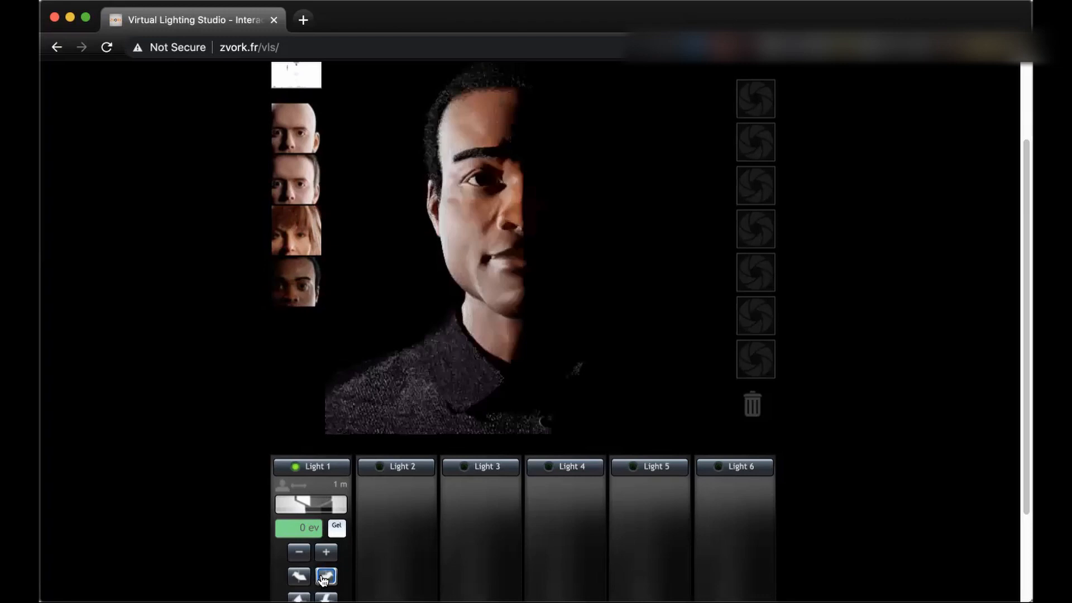
{"action": "left_click", "coordinate": [325, 576]}
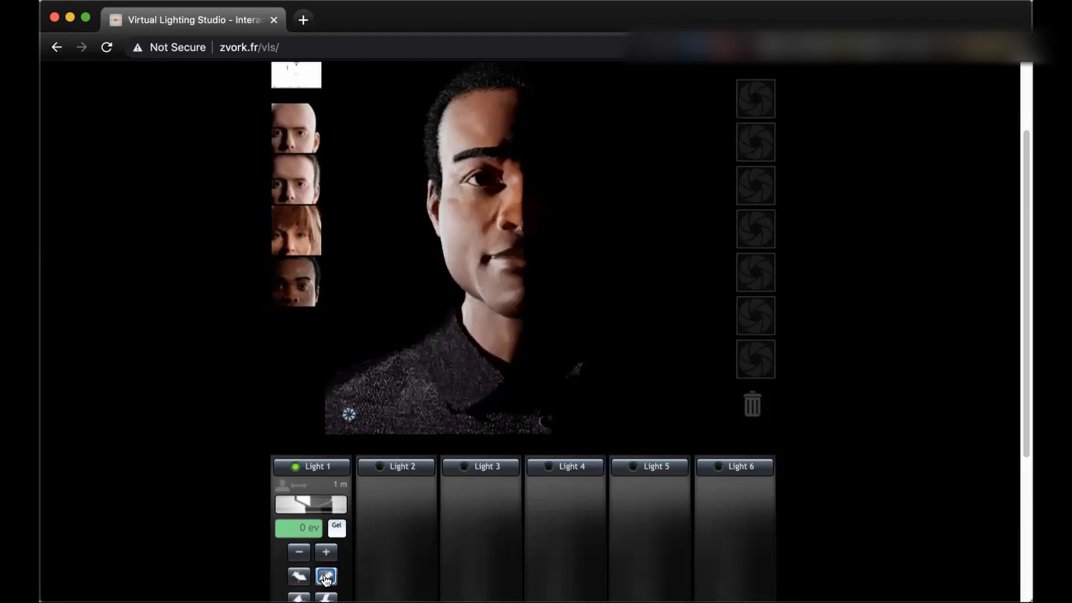
{"action": "left_click", "coordinate": [324, 576]}
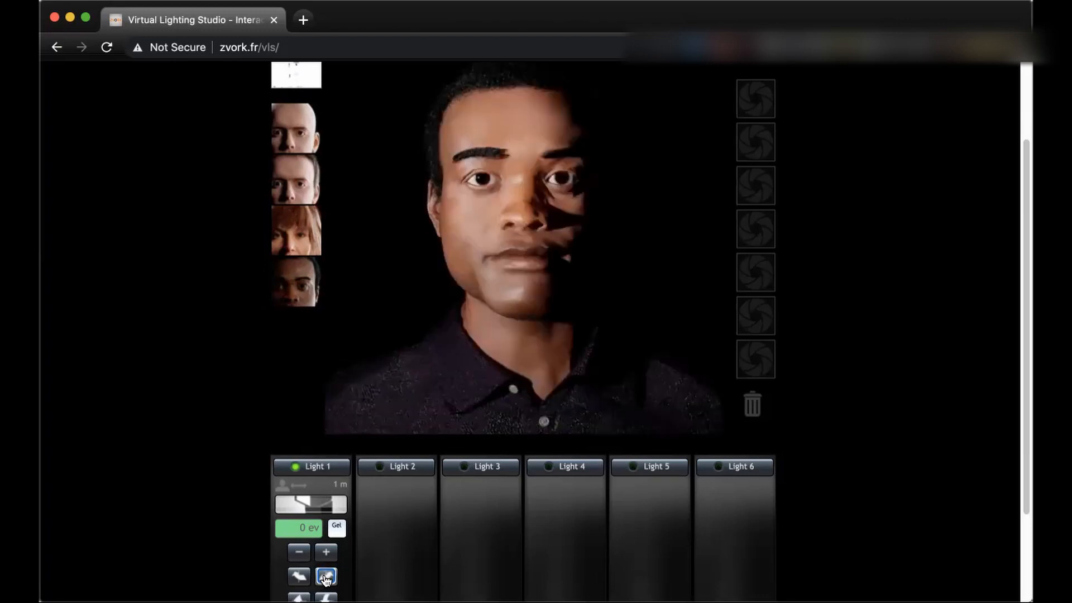
{"action": "left_click", "coordinate": [324, 576]}
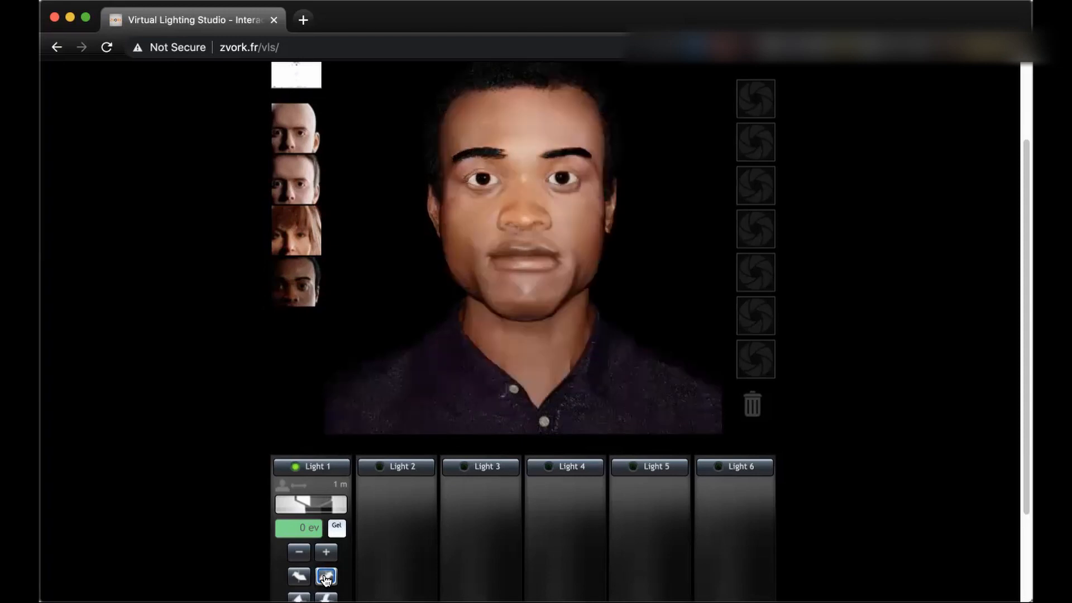
{"action": "scroll", "scroll_direction": "down", "scroll_amount": 3}
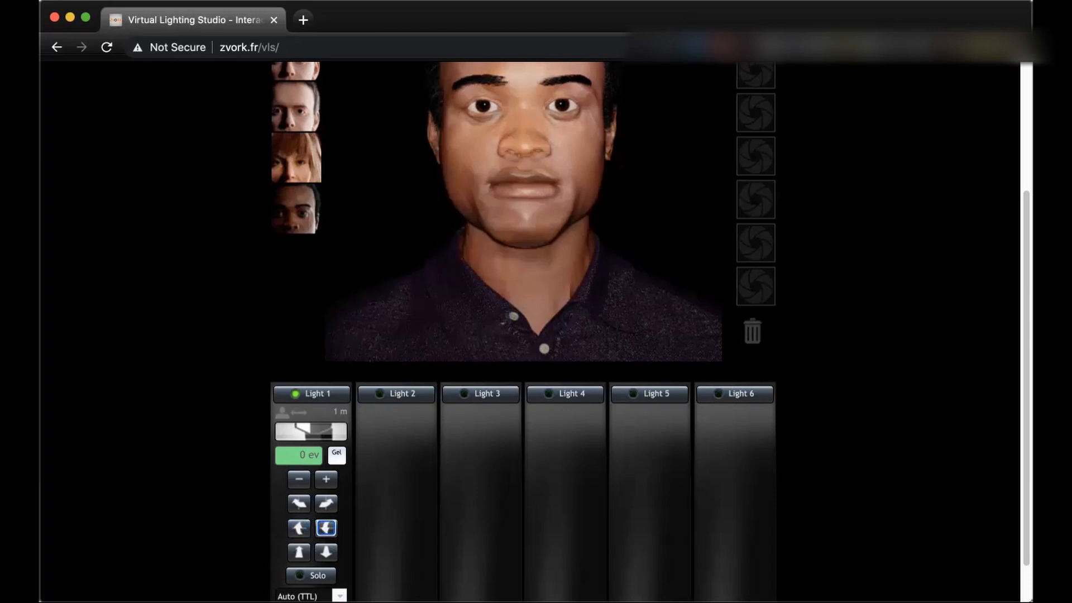
Raise Light 1 to 0.7 m above and in front, casting shadow under the chin and neck
{"action": "left_click", "coordinate": [298, 528]}
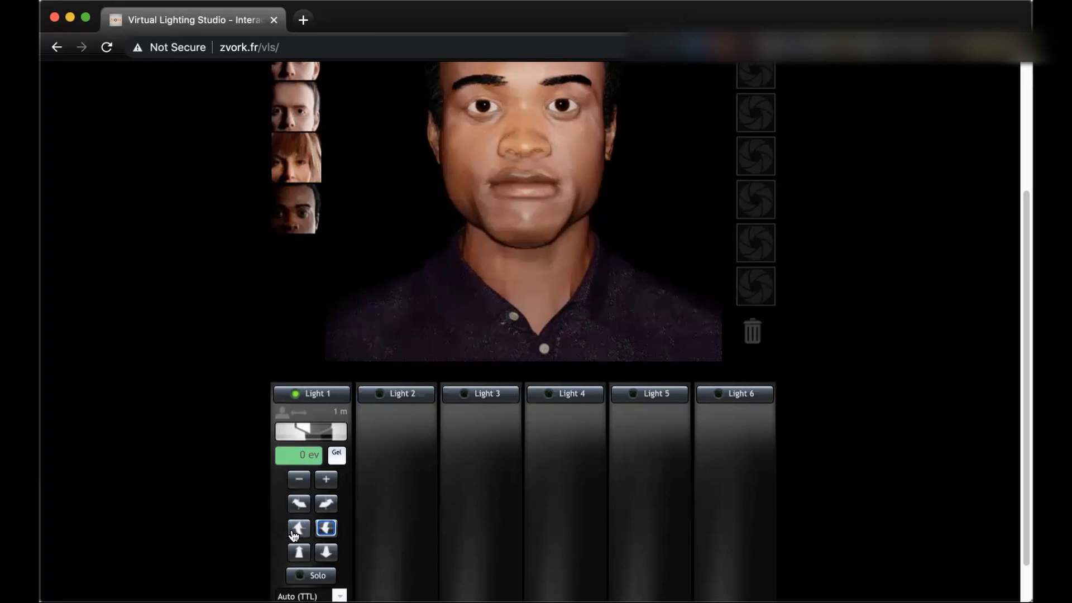
{"action": "mouse_move", "coordinate": [299, 527]}
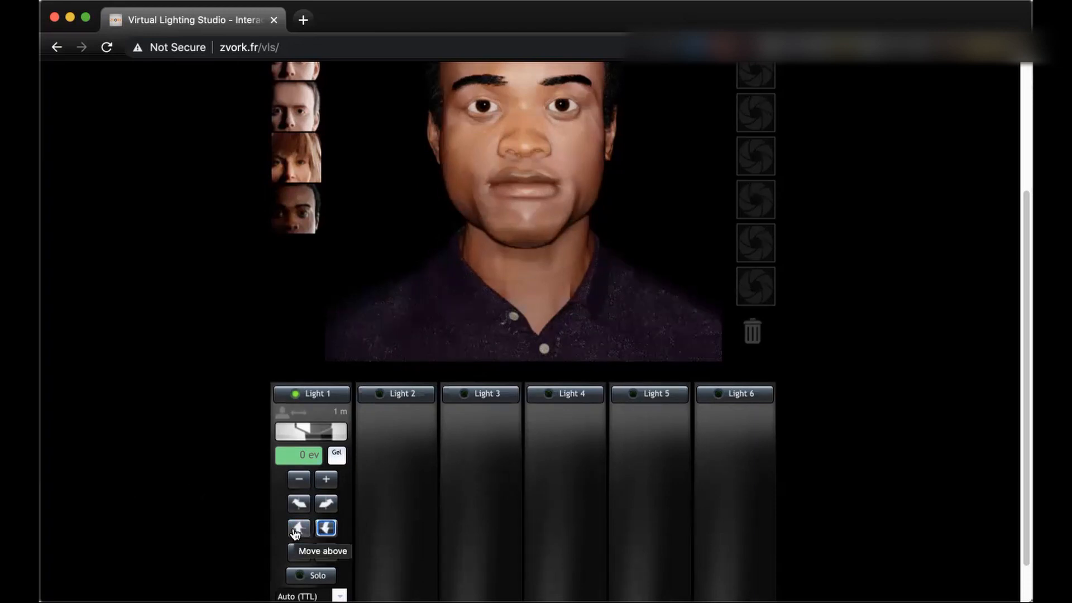
{"action": "left_click", "coordinate": [297, 528]}
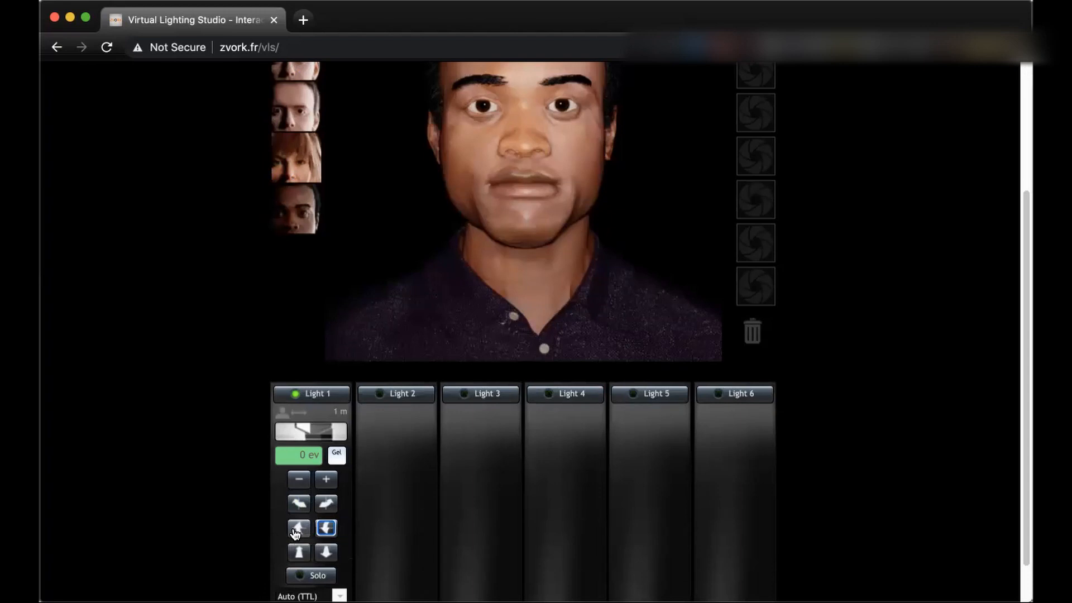
{"action": "scroll", "scroll_direction": "up", "scroll_amount": 3}
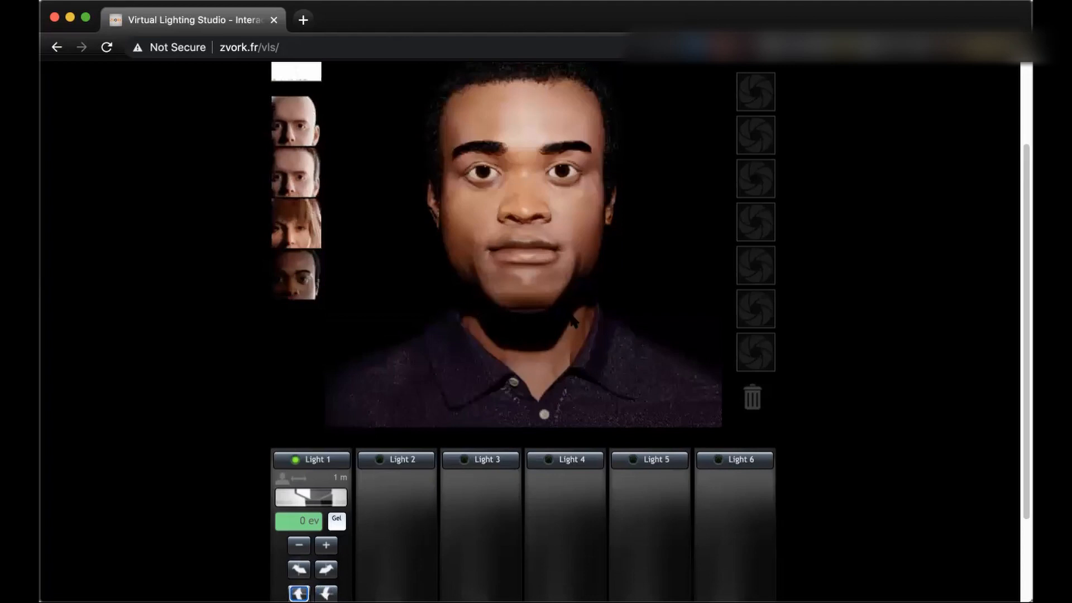
{"action": "scroll", "scroll_direction": "down", "scroll_amount": 3}
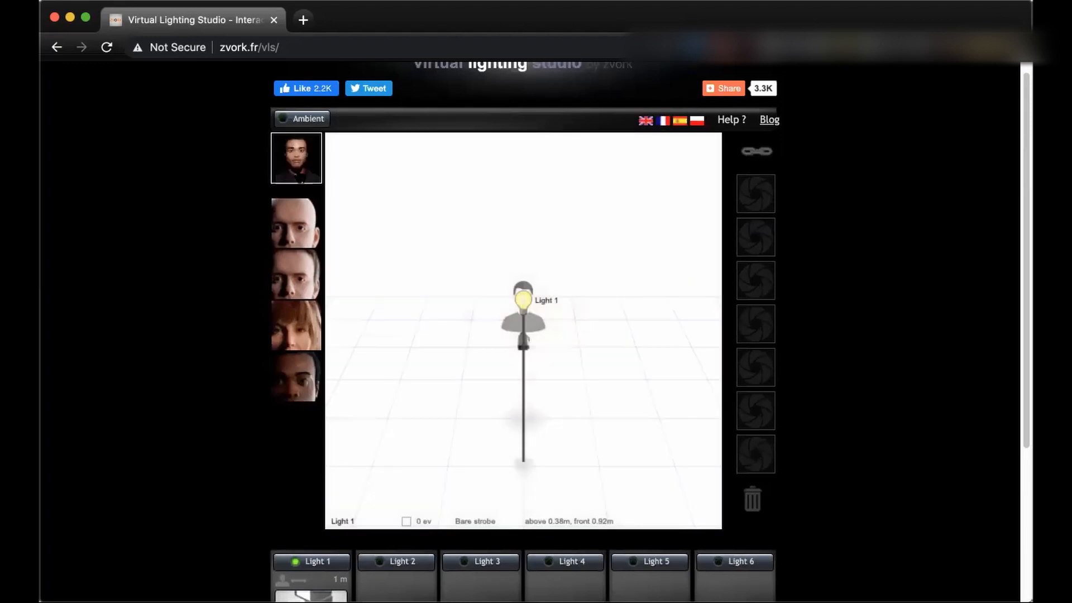
{"action": "scroll", "scroll_direction": "down", "scroll_amount": 3}
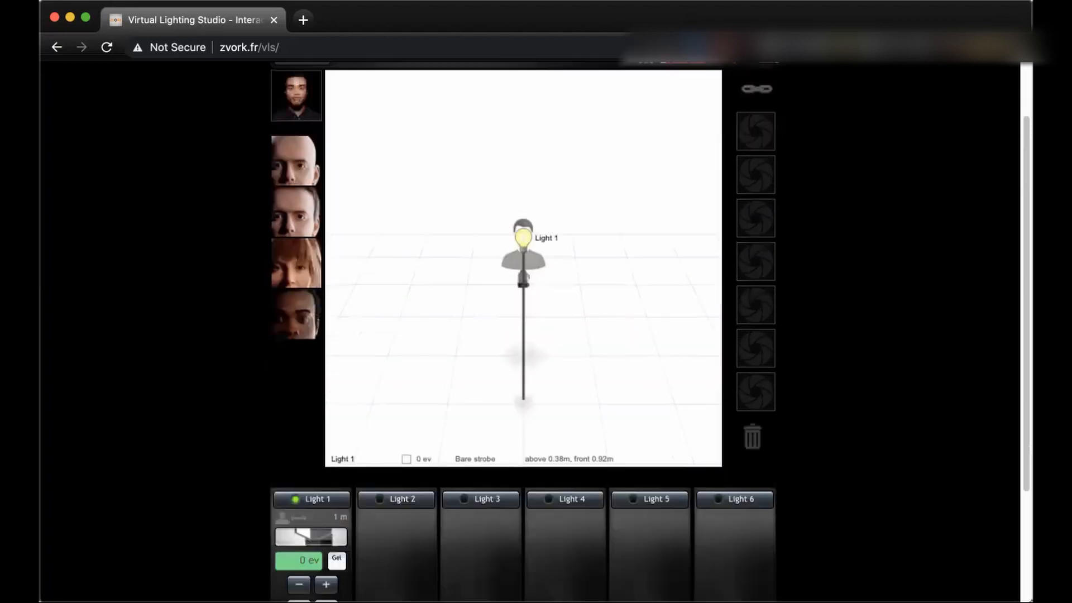
{"action": "scroll", "scroll_direction": "down", "scroll_amount": 3}
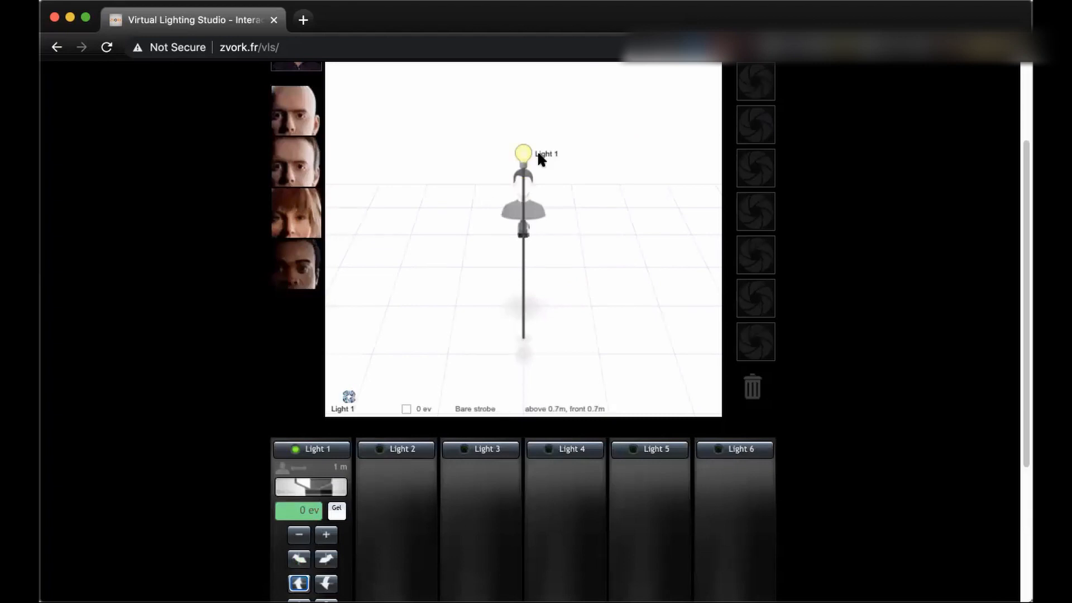
{"action": "left_click", "coordinate": [296, 264]}
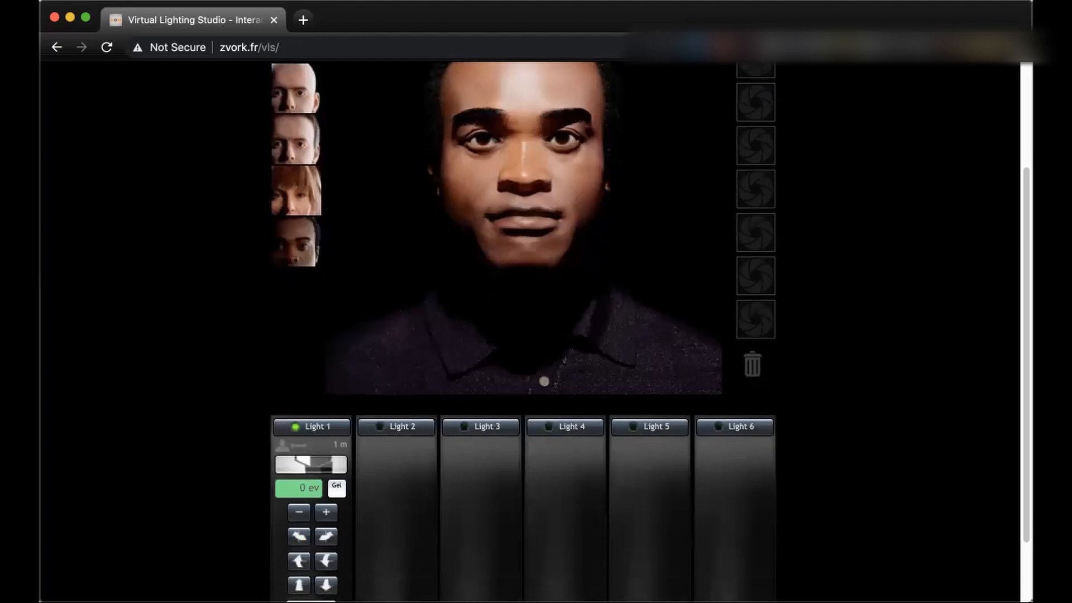
Lower Light 1 until it sits below the face, throwing shadows upward over nose and eyes
{"action": "left_click", "coordinate": [325, 562]}
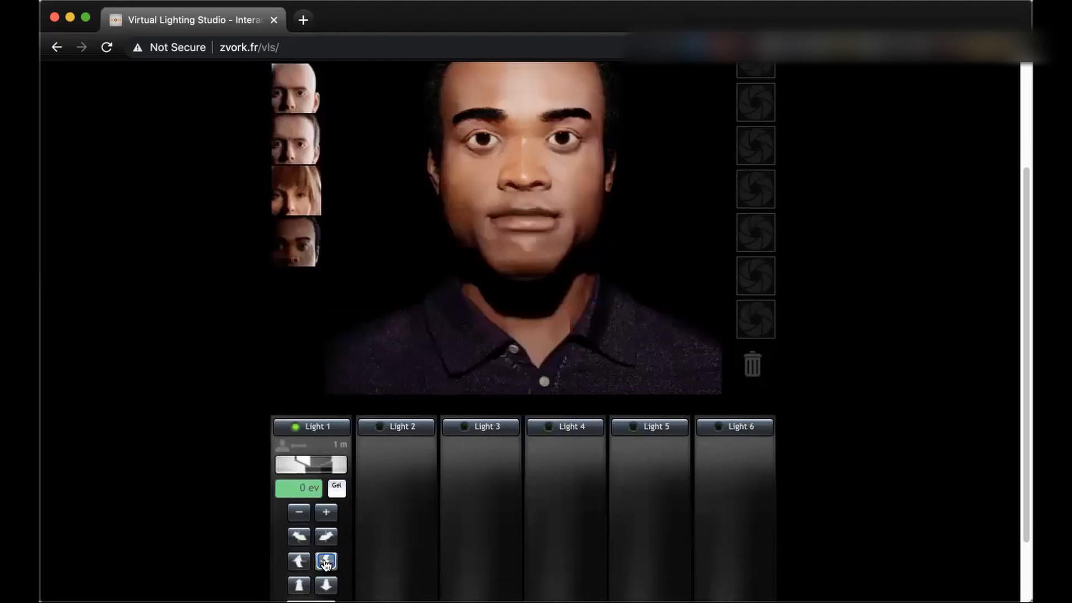
{"action": "left_click", "coordinate": [325, 561]}
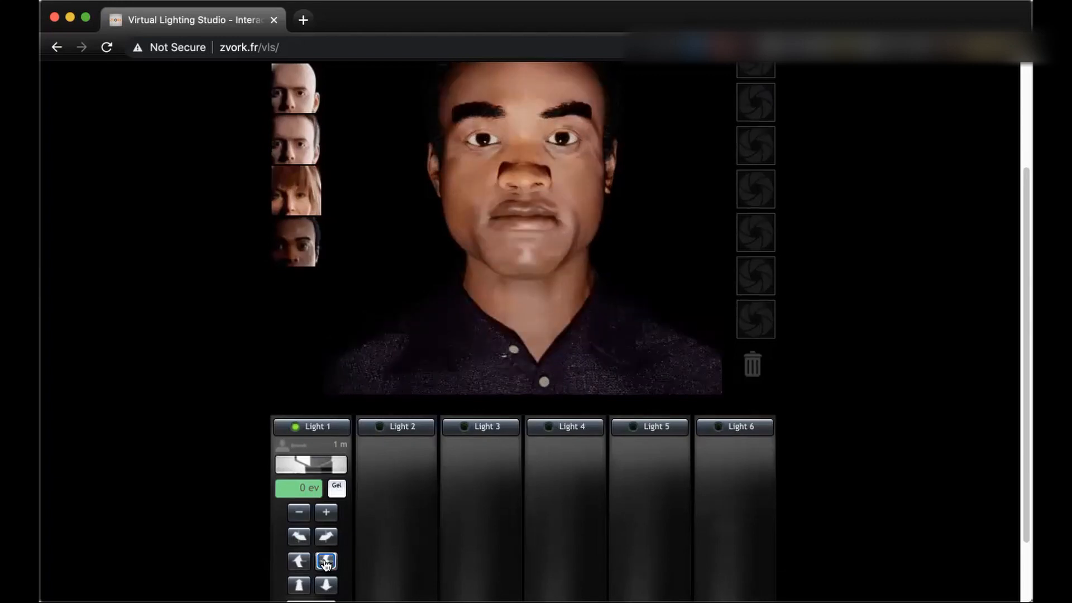
{"action": "scroll", "scroll_direction": "up", "scroll_amount": 3}
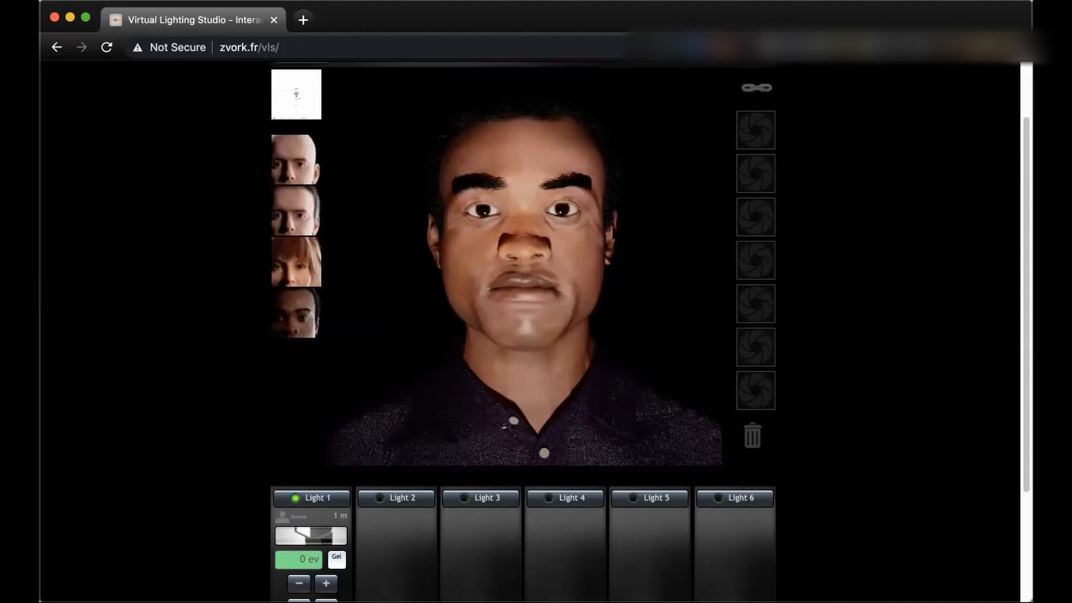
{"action": "scroll", "scroll_direction": "down", "scroll_amount": 3}
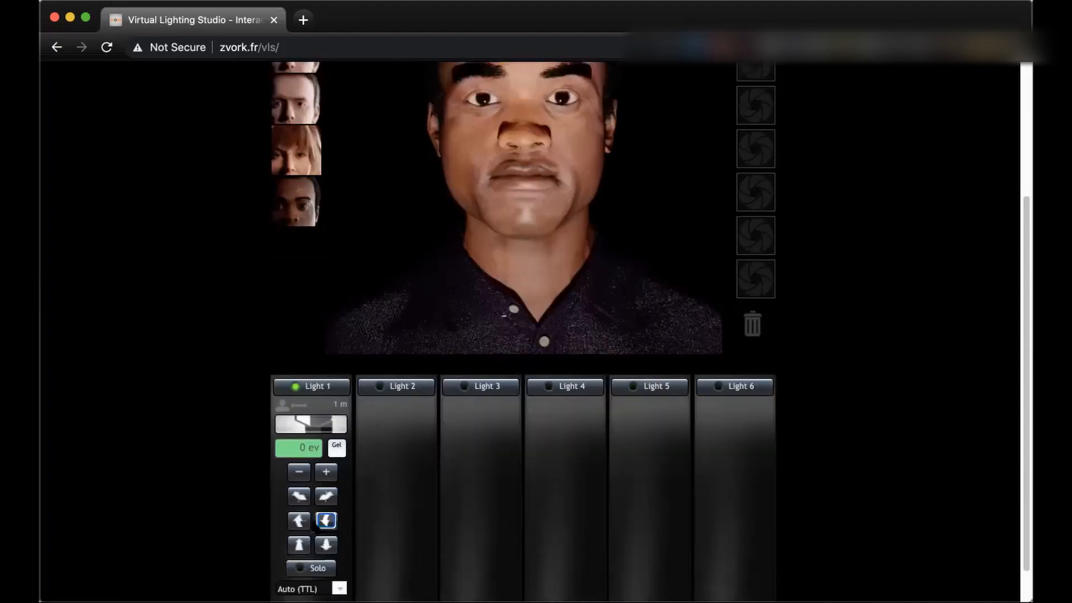
{"action": "left_click", "coordinate": [325, 520]}
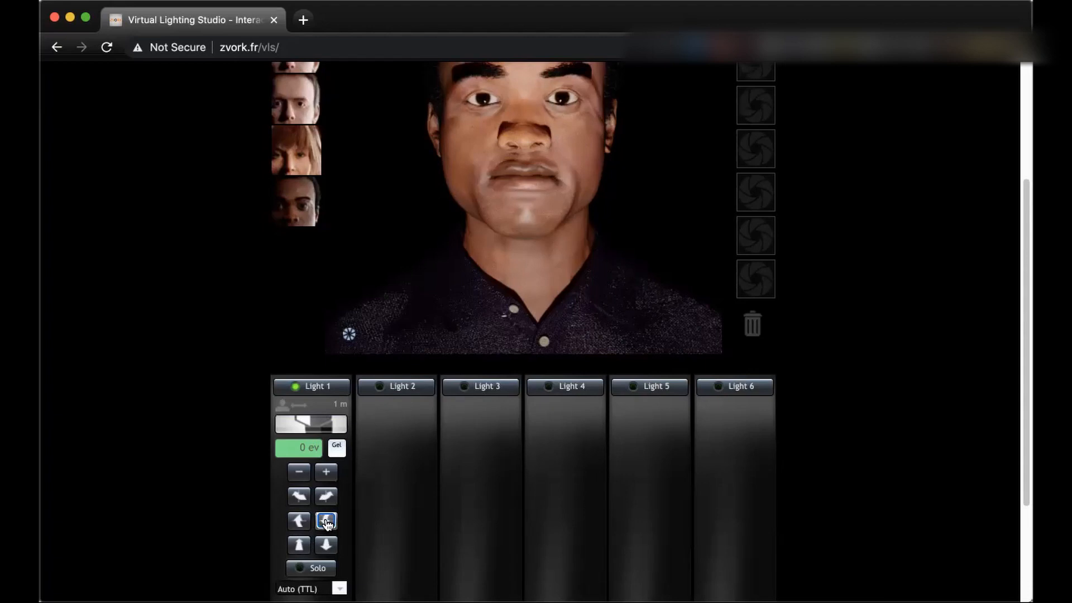
{"action": "scroll", "scroll_direction": "up", "scroll_amount": 3}
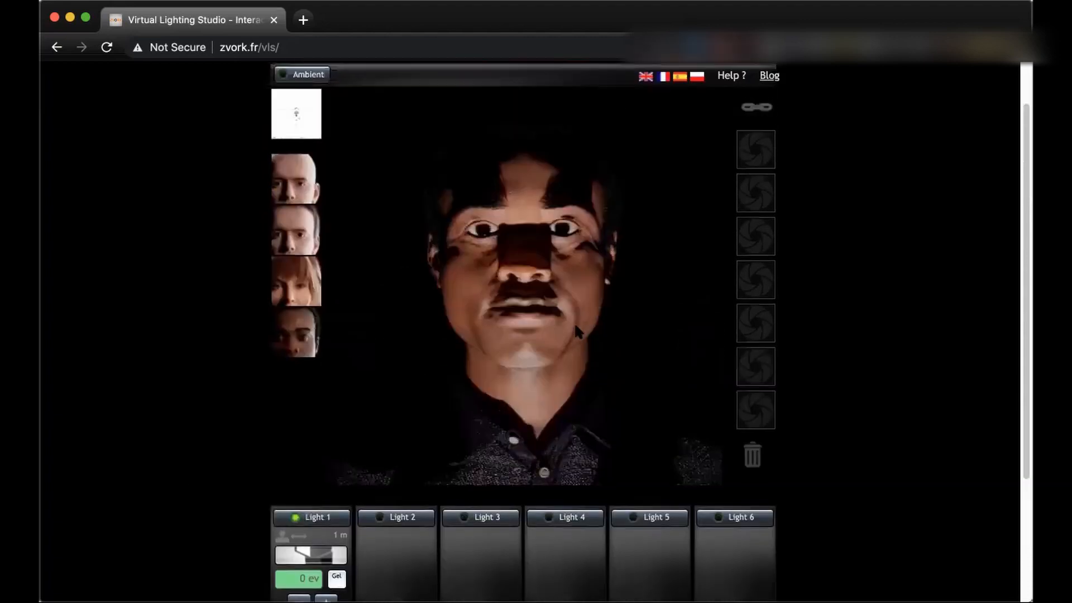
{"action": "mouse_move", "coordinate": [479, 303]}
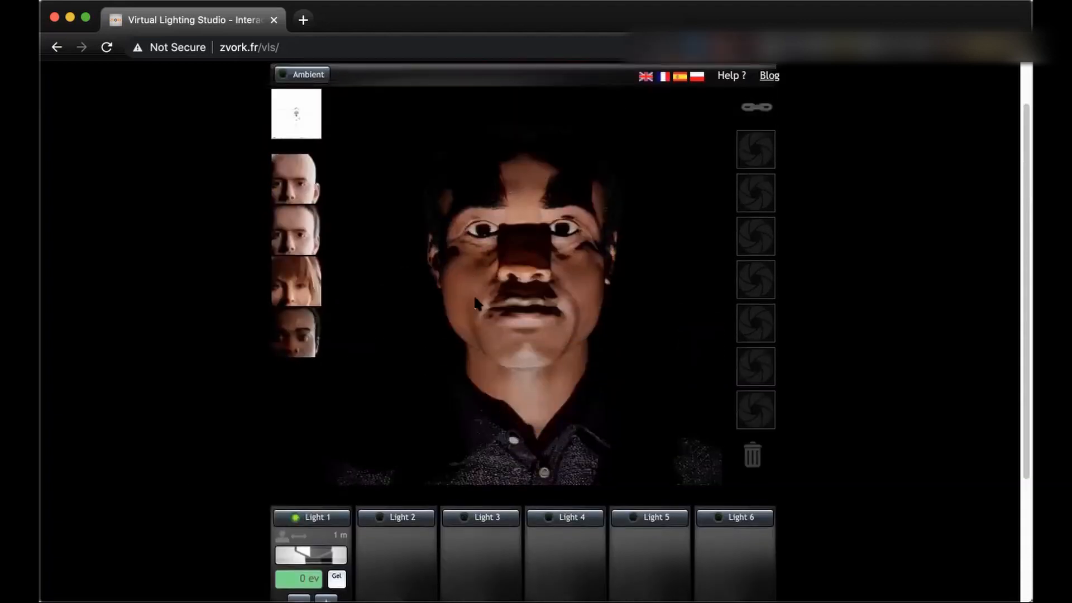
{"action": "scroll", "scroll_direction": "down", "scroll_amount": 3}
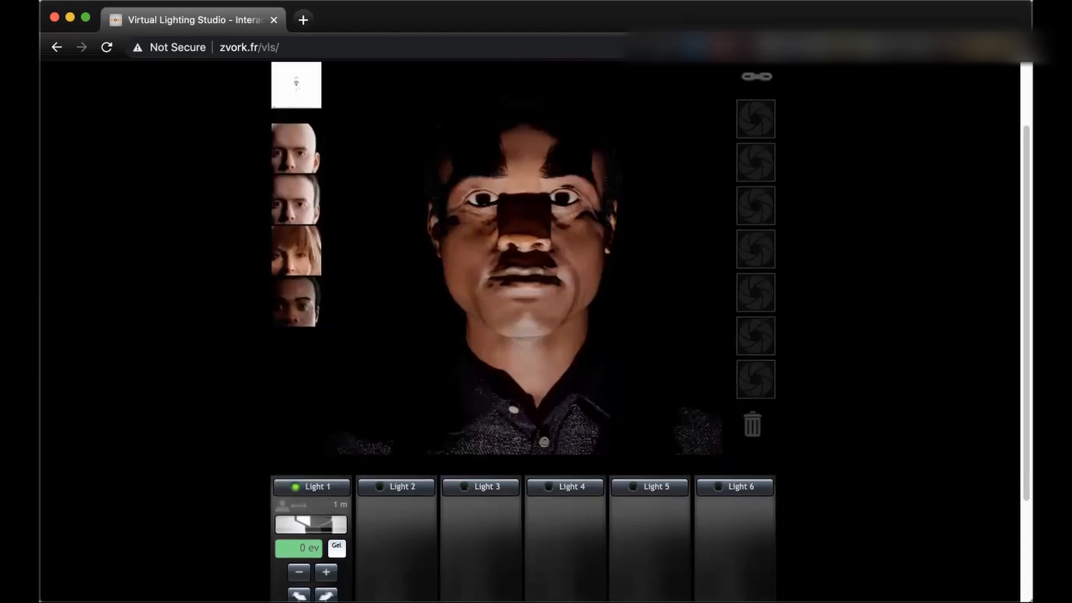
{"action": "scroll", "scroll_direction": "down", "scroll_amount": 3}
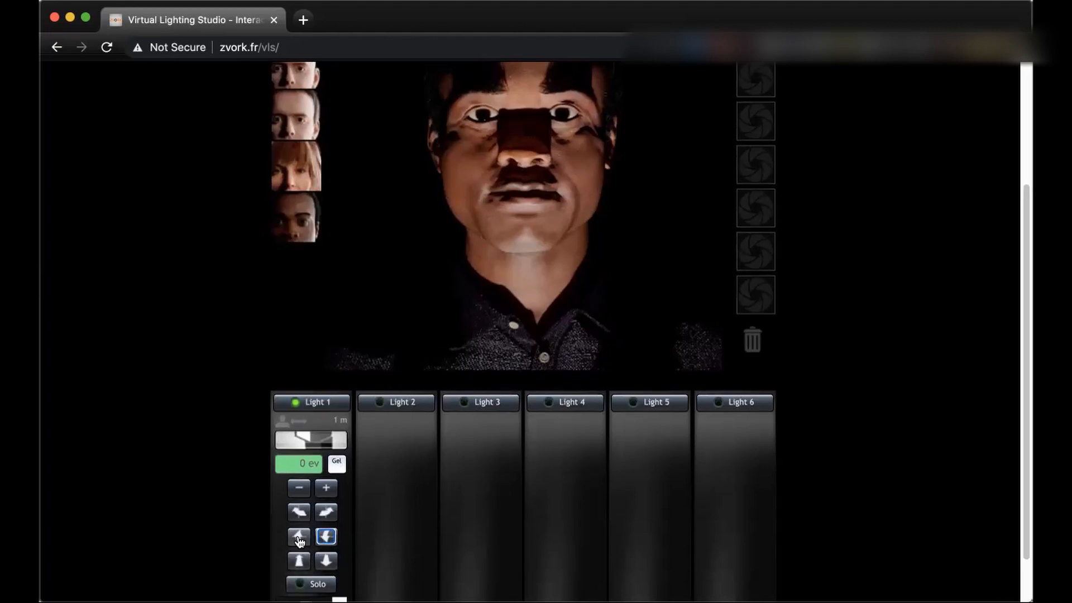
Raise Light 1 back to face height for even frontal light and try a distance button
{"action": "left_click", "coordinate": [298, 537]}
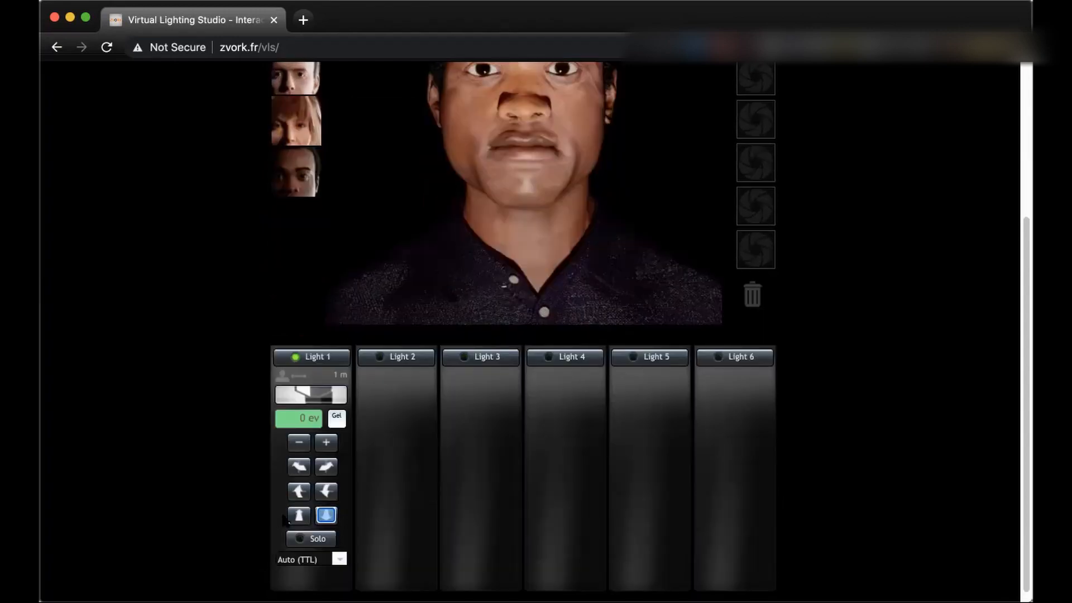
{"action": "left_click", "coordinate": [326, 515]}
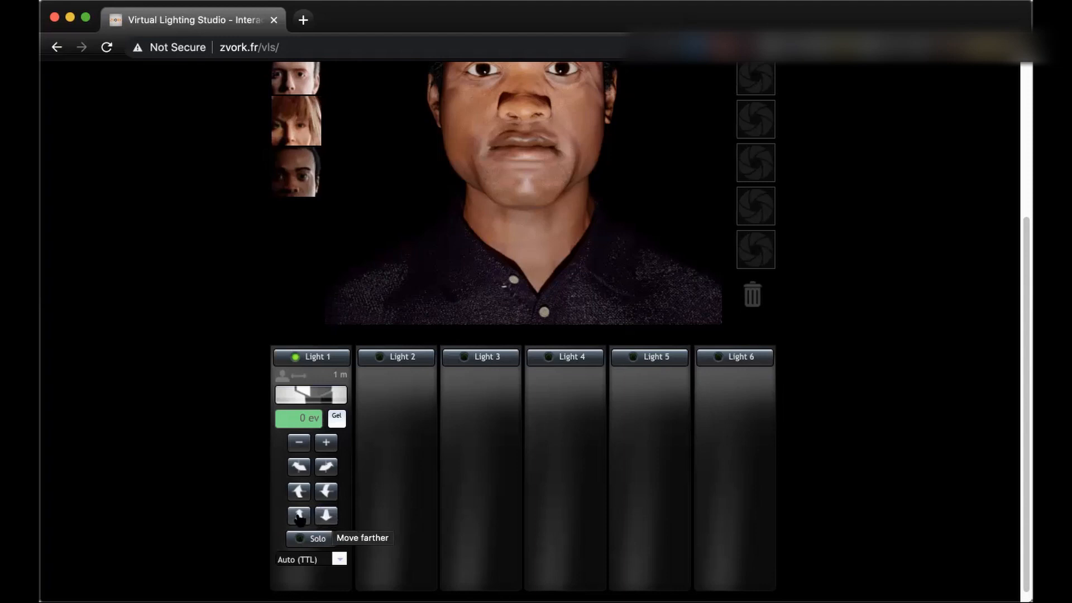
{"action": "mouse_move", "coordinate": [298, 515]}
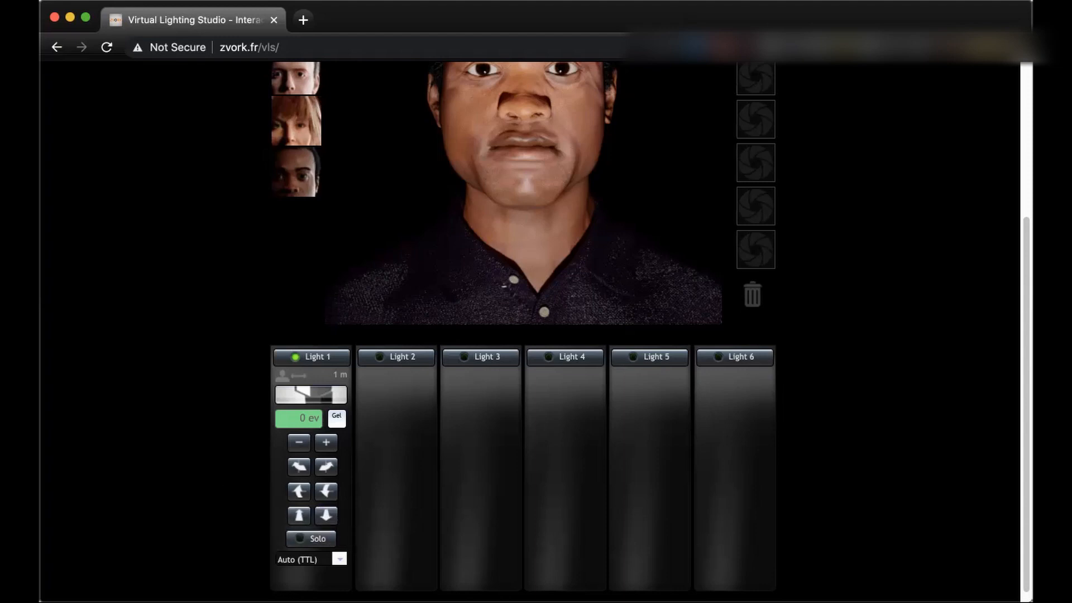
Test Light 1's closer and farther positions, leaving it 2 m from the man
{"action": "scroll", "scroll_direction": "up", "scroll_amount": 3}
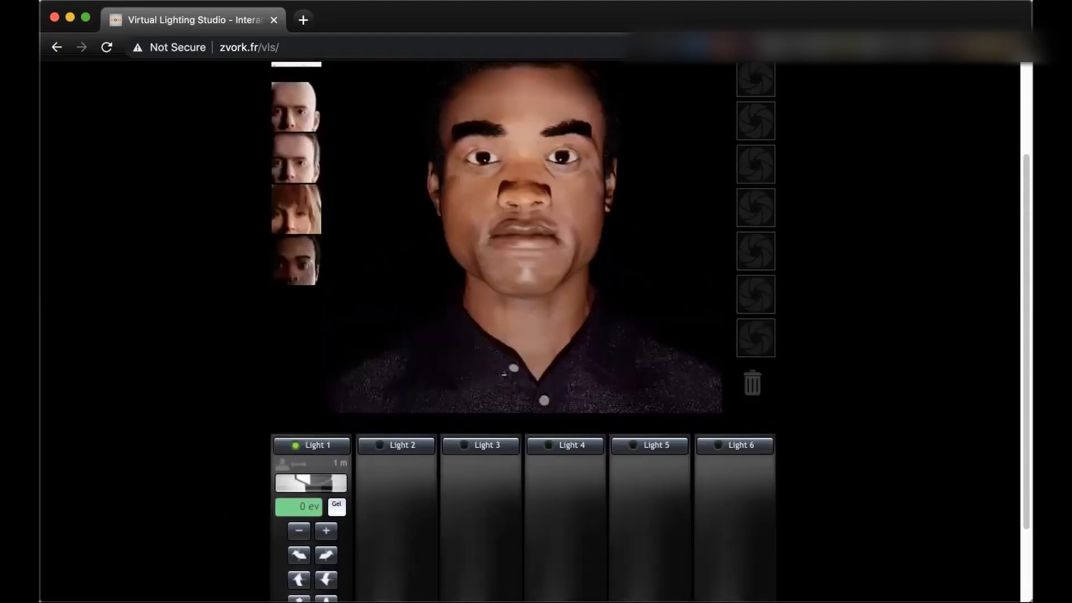
{"action": "scroll", "scroll_direction": "up", "scroll_amount": 3}
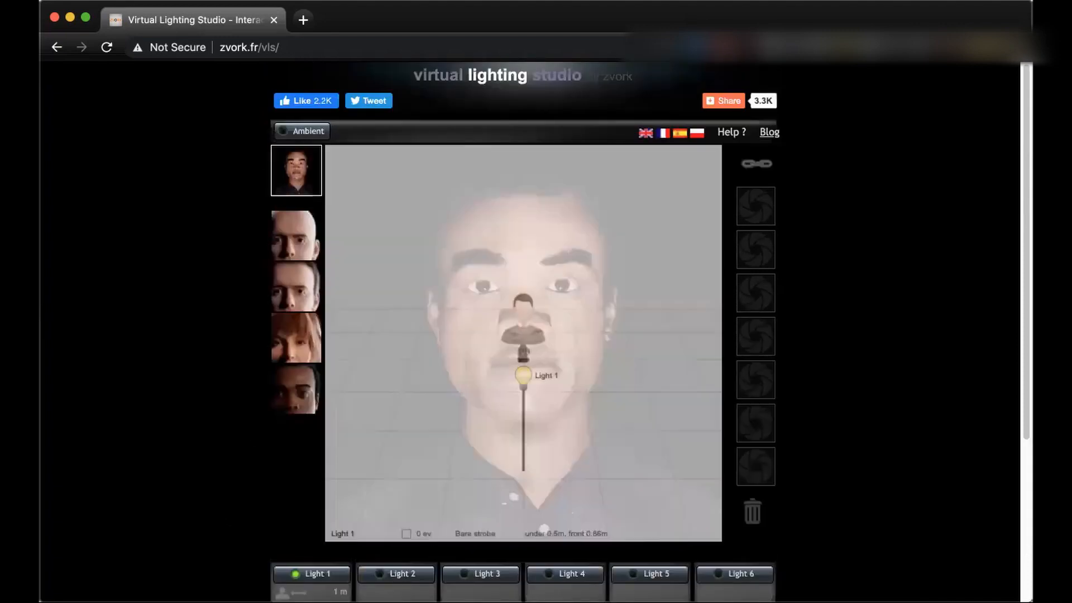
{"action": "scroll", "scroll_direction": "down", "scroll_amount": 3}
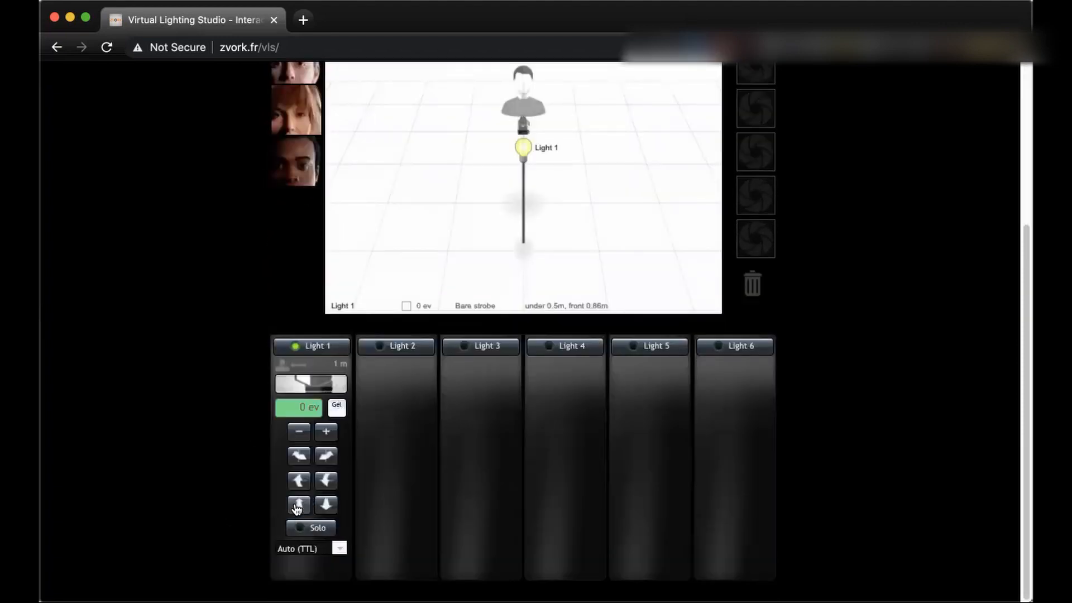
{"action": "left_click", "coordinate": [299, 505]}
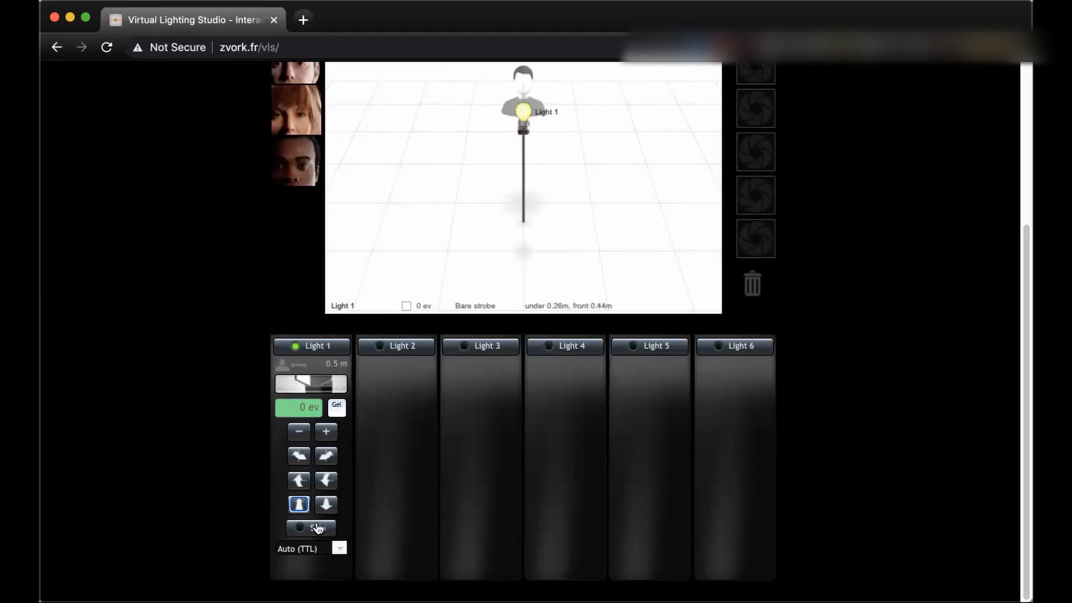
{"action": "left_click", "coordinate": [326, 504]}
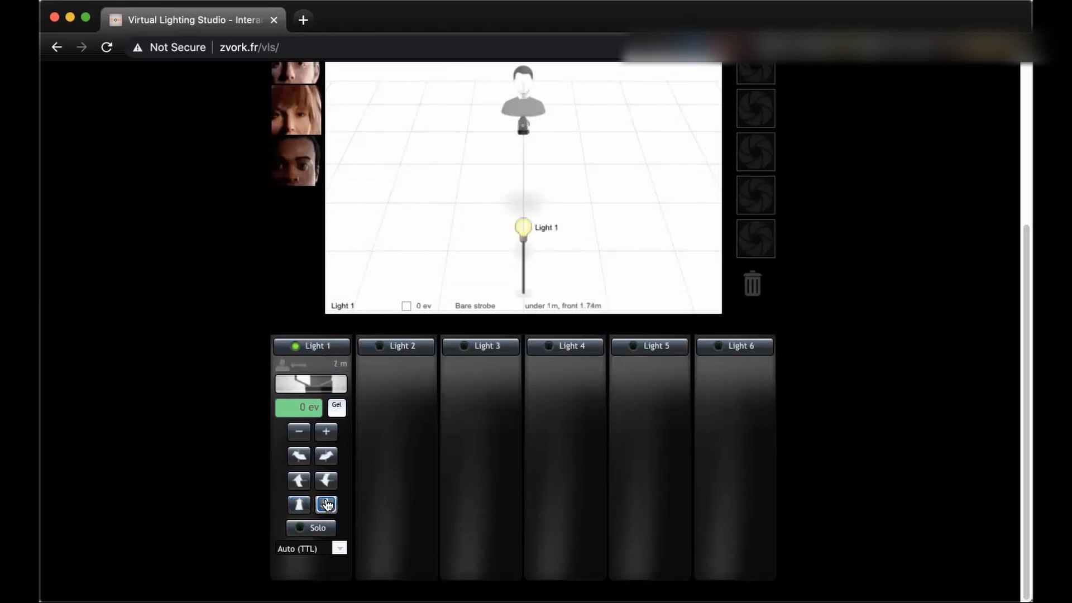
{"action": "left_click", "coordinate": [299, 504]}
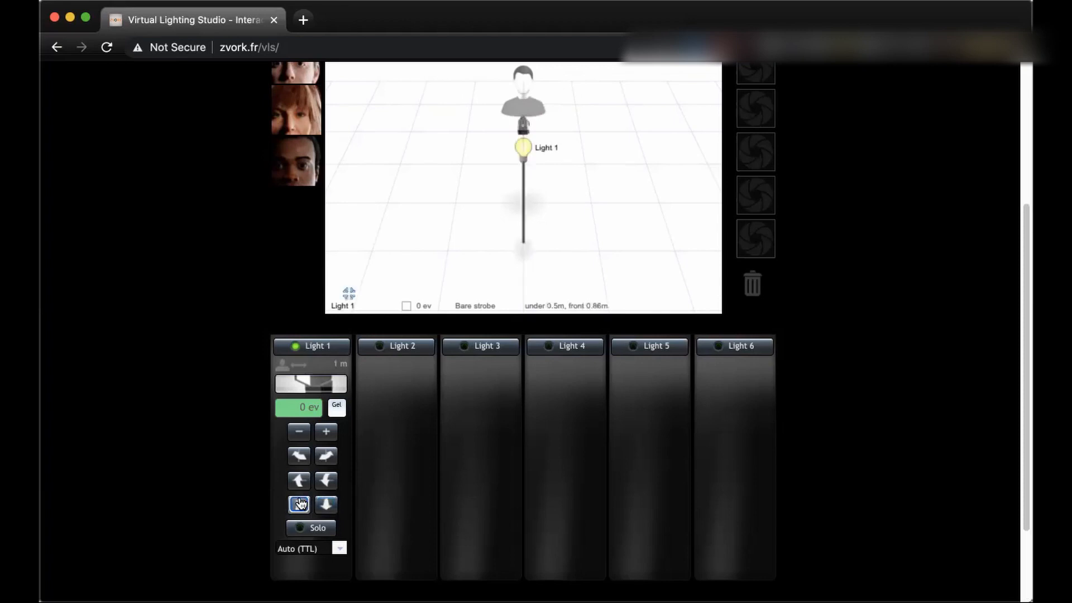
{"action": "left_click", "coordinate": [298, 505]}
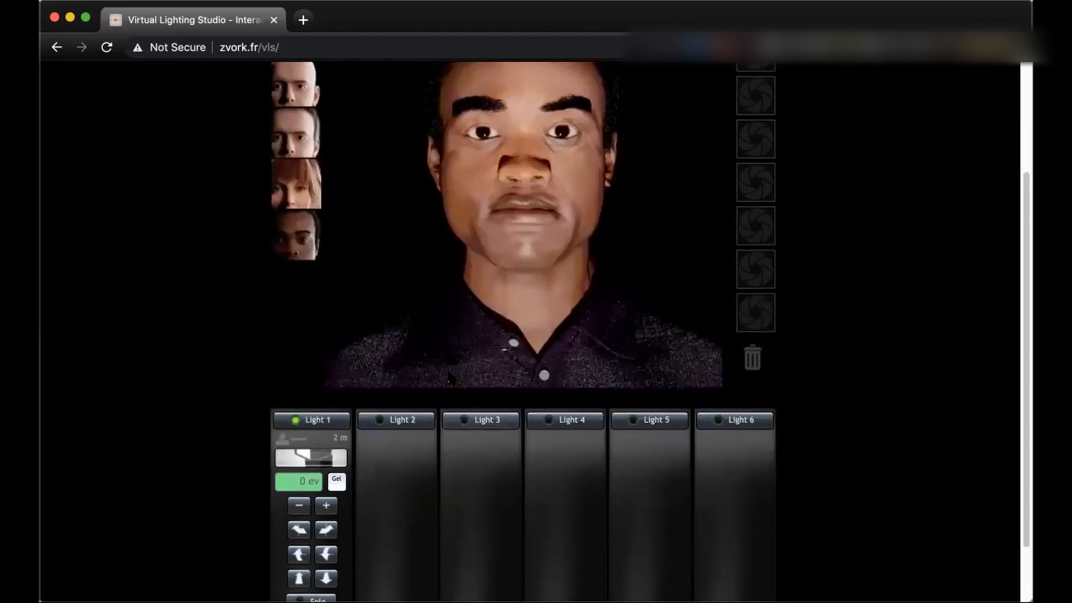
Scroll between the render and controls while Light 1 sits close at 0.5 m
{"action": "scroll", "scroll_direction": "up", "scroll_amount": 3}
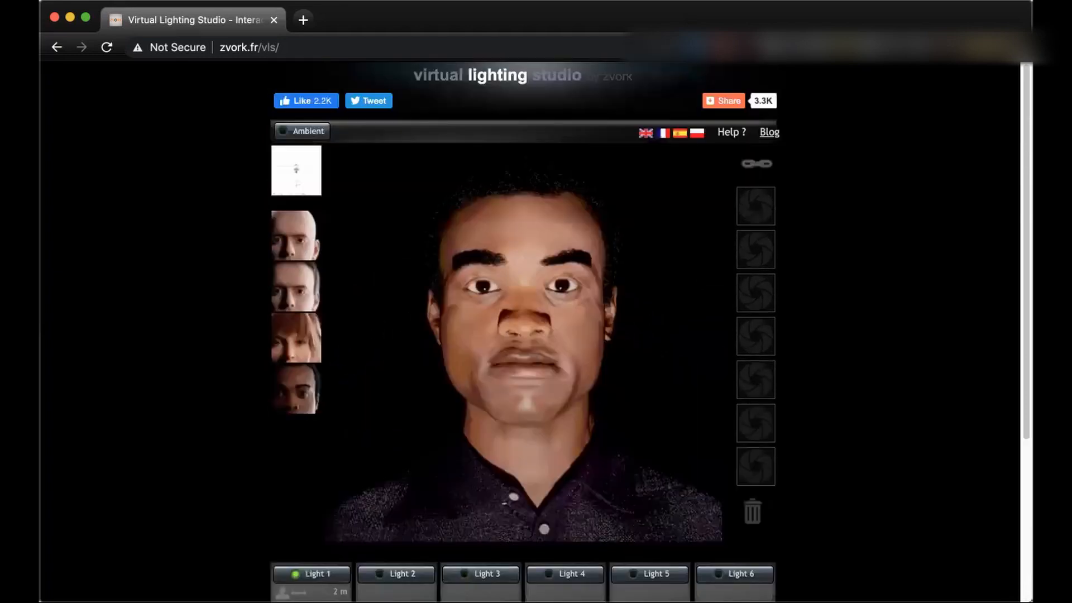
{"action": "scroll", "scroll_direction": "down", "scroll_amount": 3}
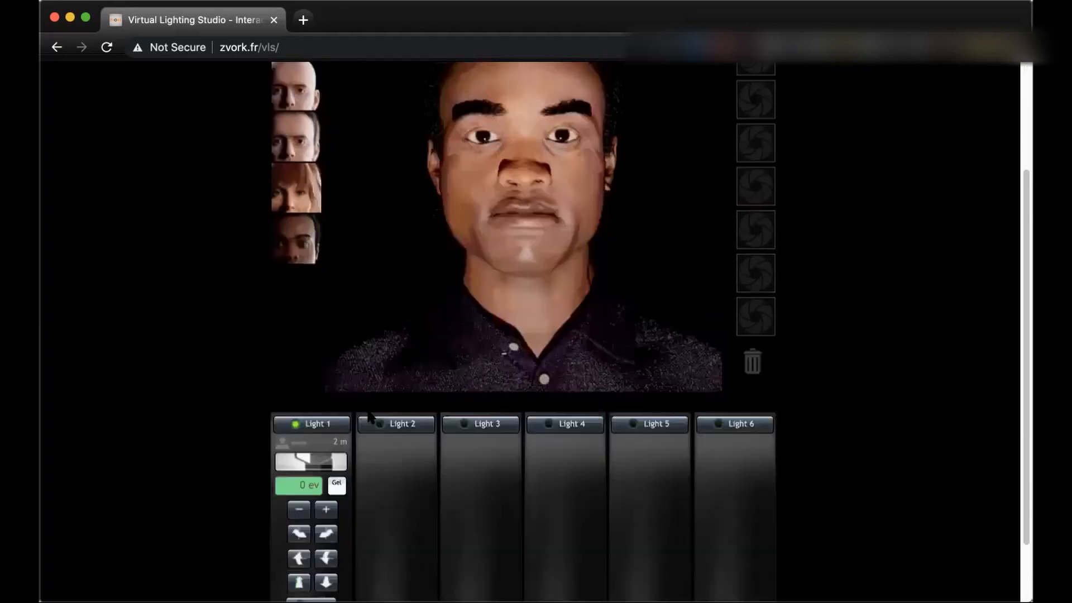
{"action": "scroll", "scroll_direction": "down", "scroll_amount": 3}
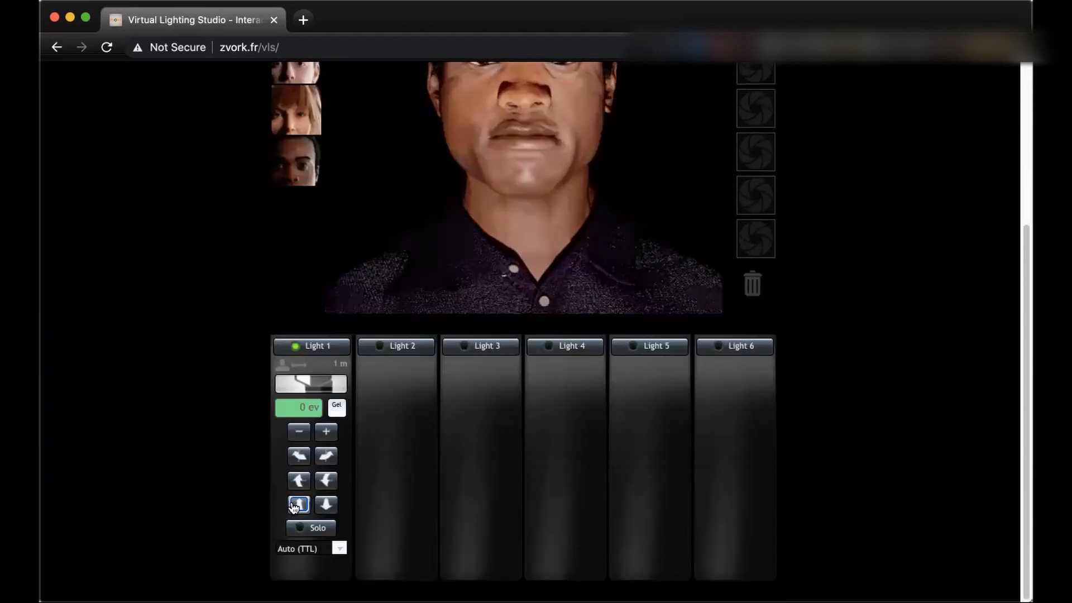
{"action": "scroll", "scroll_direction": "up", "scroll_amount": 3}
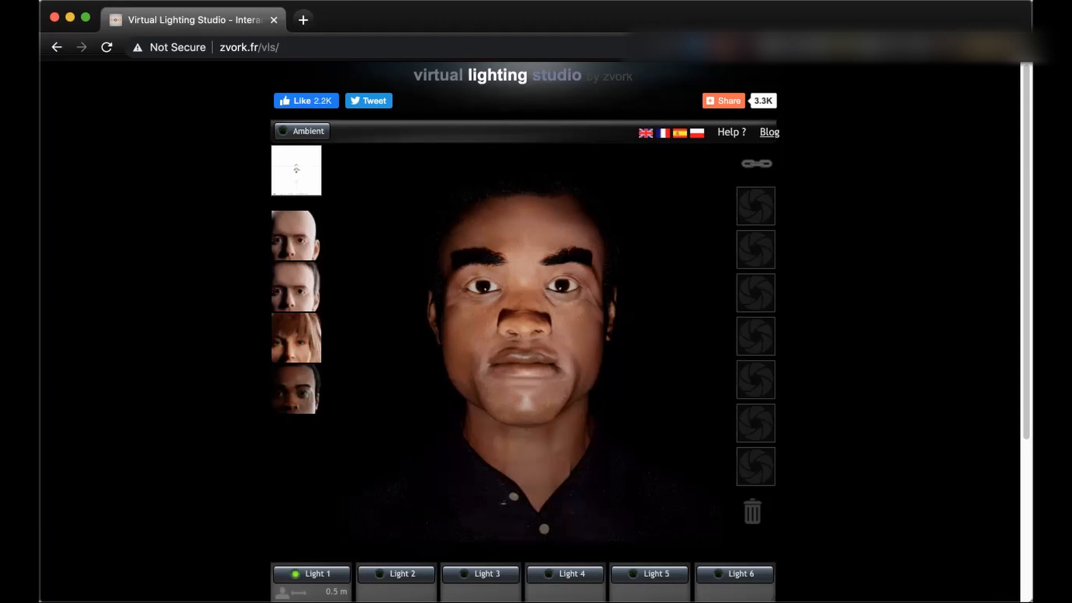
{"action": "scroll", "scroll_direction": "down", "scroll_amount": 3}
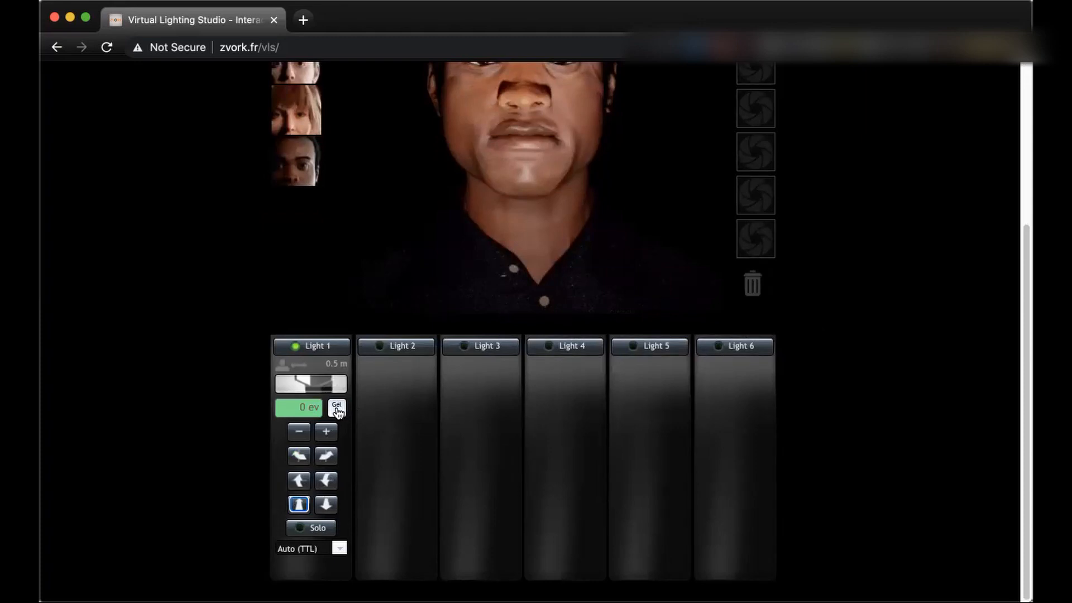
{"action": "scroll", "scroll_direction": "up", "scroll_amount": 3}
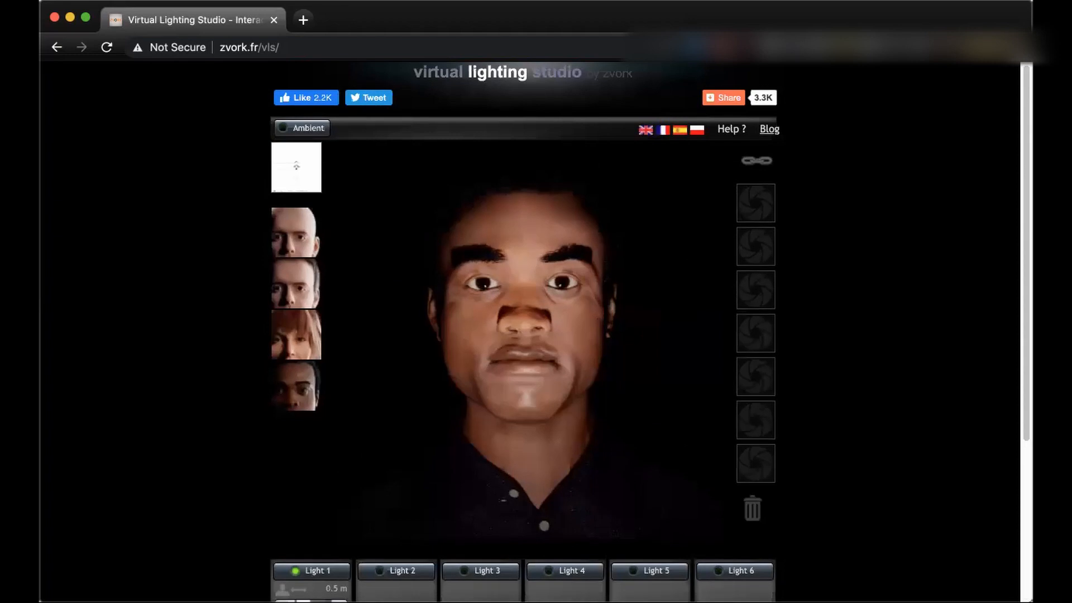
{"action": "scroll", "scroll_direction": "down", "scroll_amount": 3}
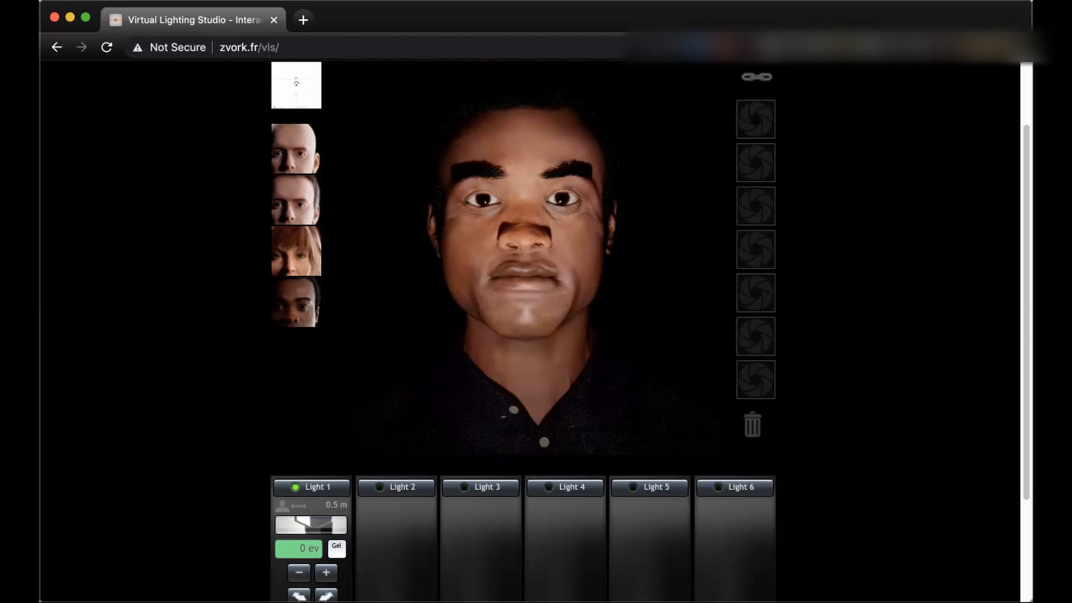
{"action": "left_click", "coordinate": [336, 547]}
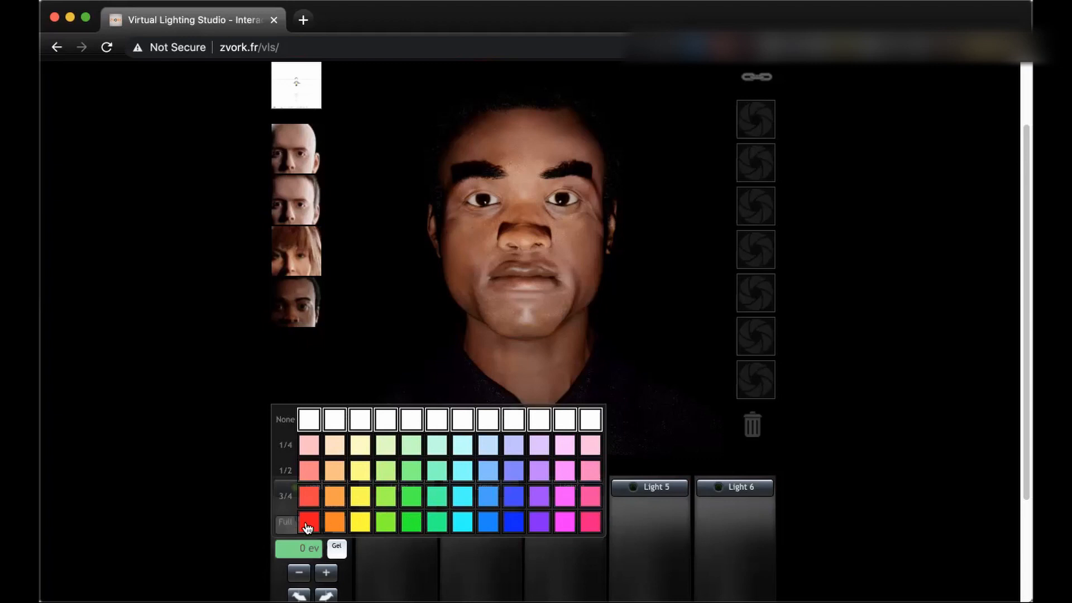
{"action": "left_click", "coordinate": [308, 523]}
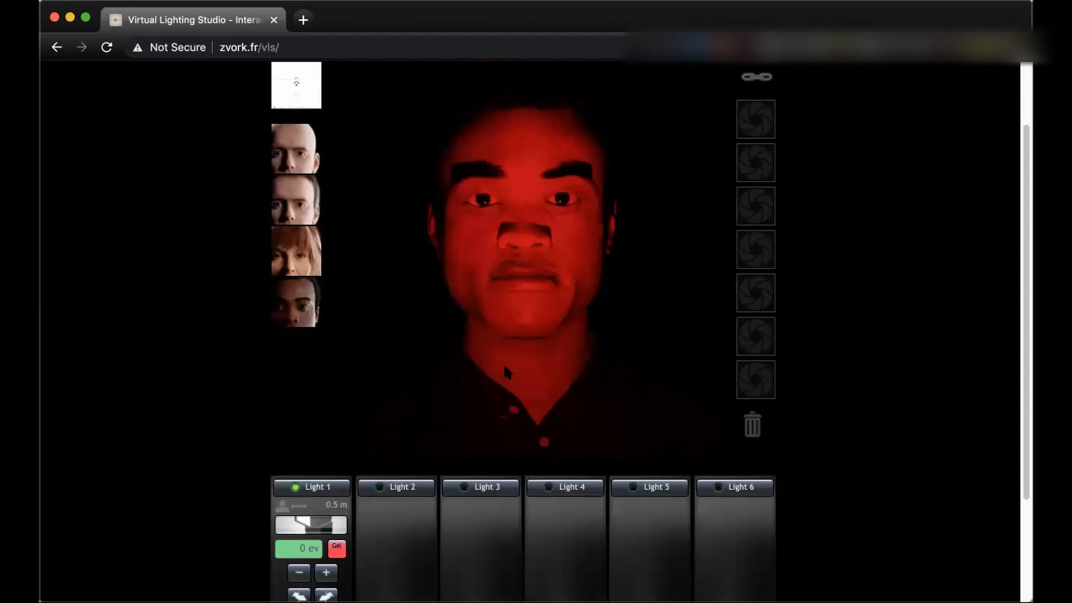
{"action": "mouse_move", "coordinate": [480, 409]}
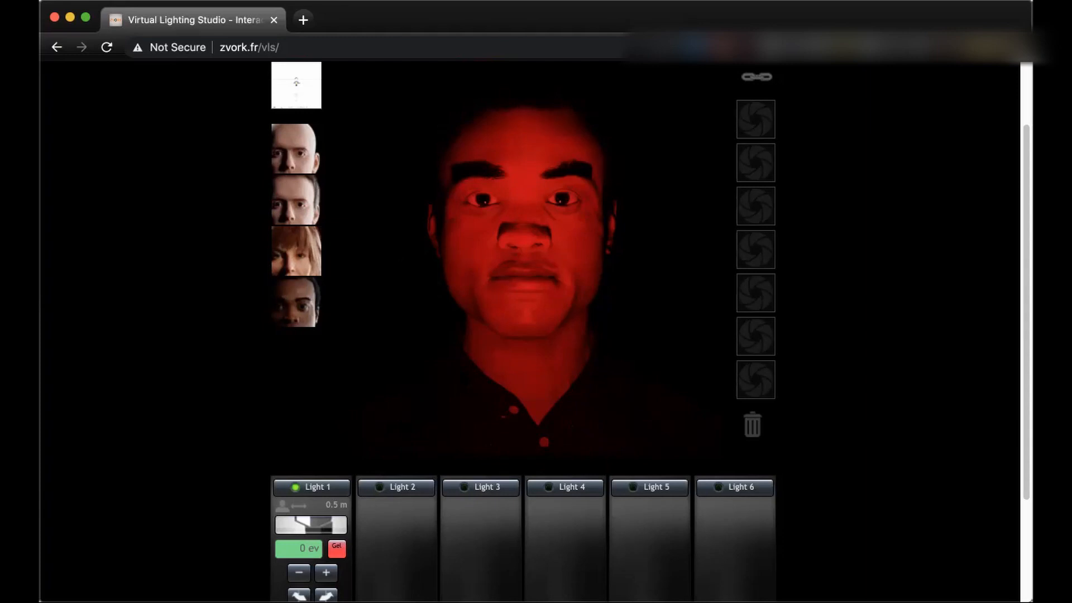
{"action": "left_click", "coordinate": [336, 547]}
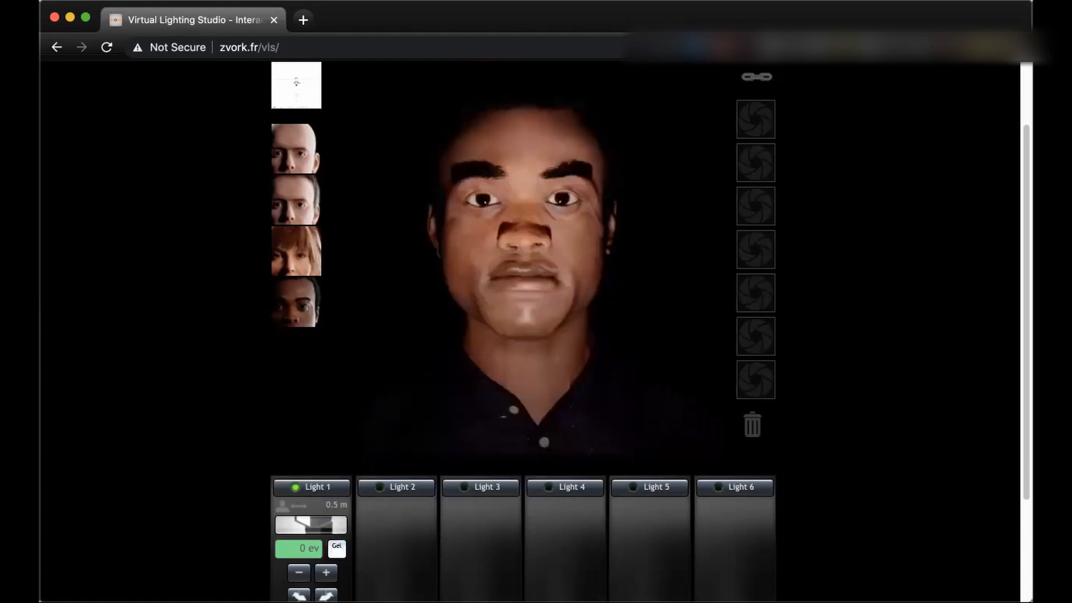
Switch on Light 2 at 1 m in front alongside Light 1, then return to the rendered portrait
{"action": "scroll", "scroll_direction": "down", "scroll_amount": 3}
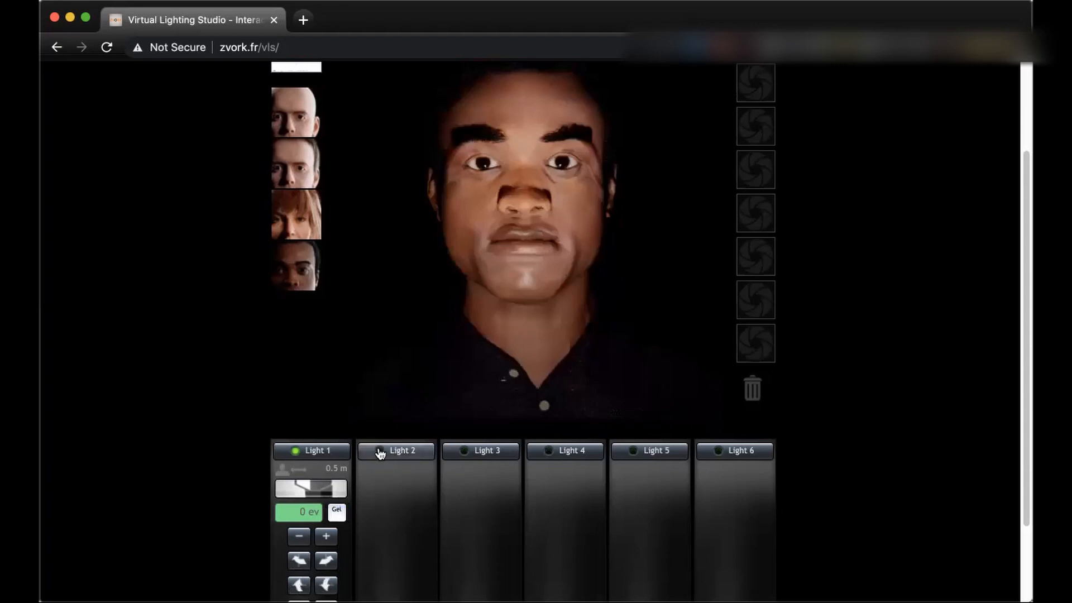
{"action": "left_click", "coordinate": [402, 450]}
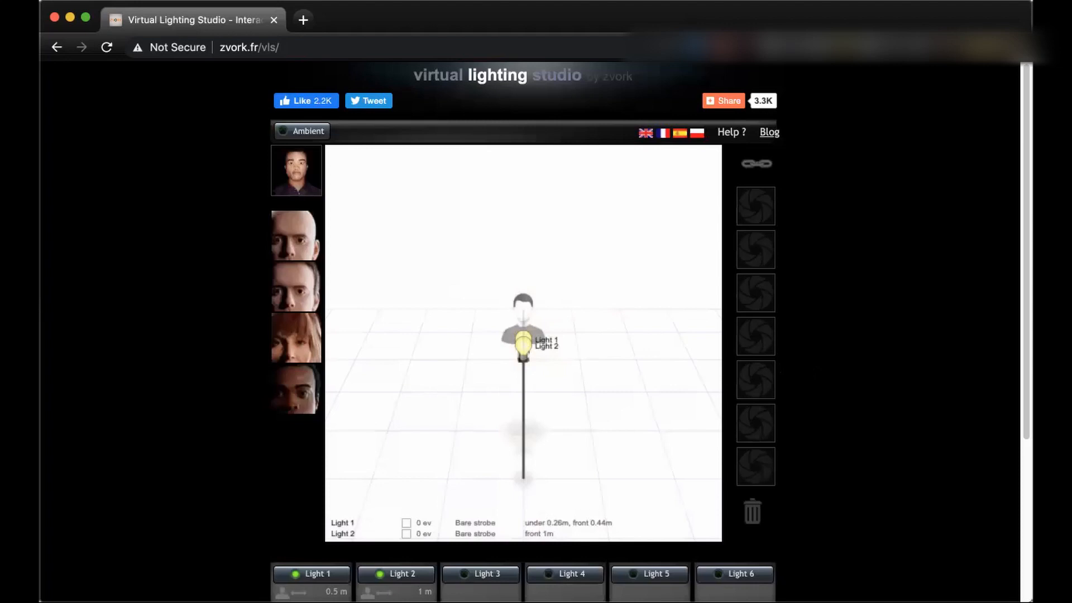
{"action": "scroll", "scroll_direction": "down", "scroll_amount": 3}
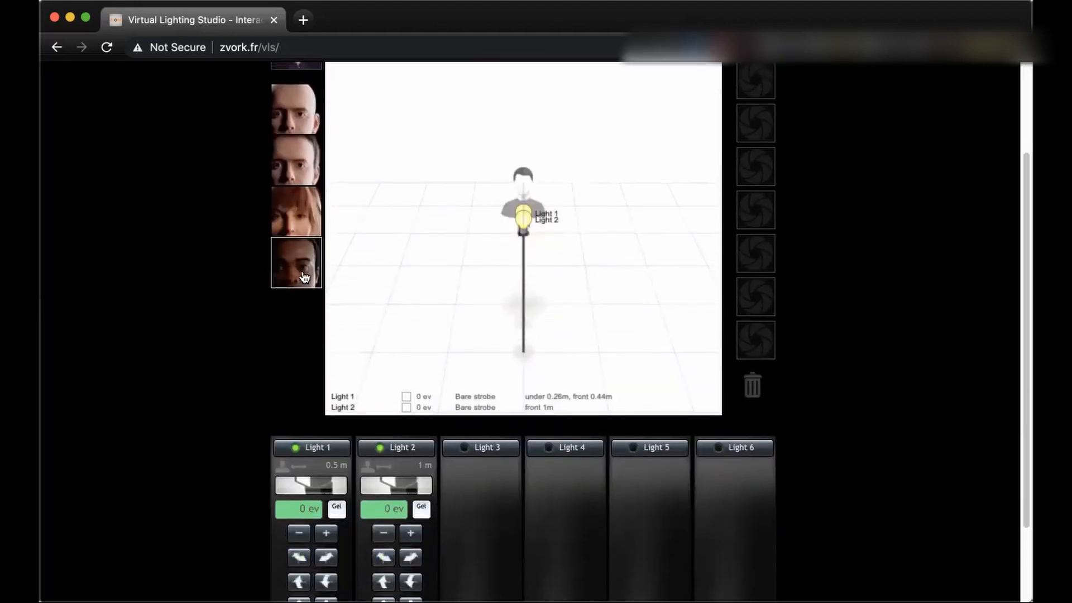
{"action": "left_click", "coordinate": [294, 263]}
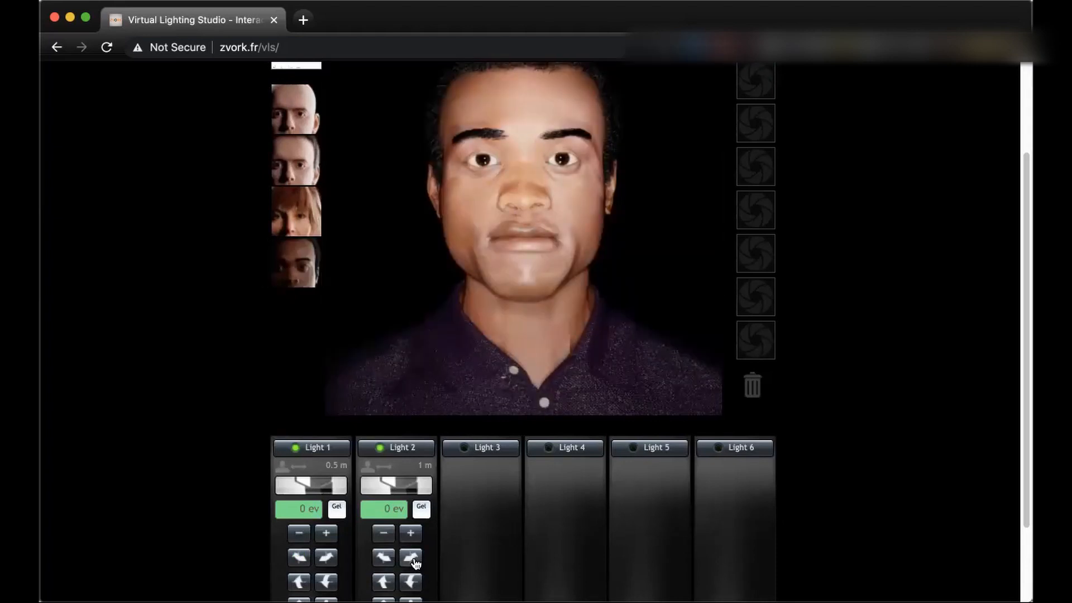
{"action": "mouse_move", "coordinate": [410, 556]}
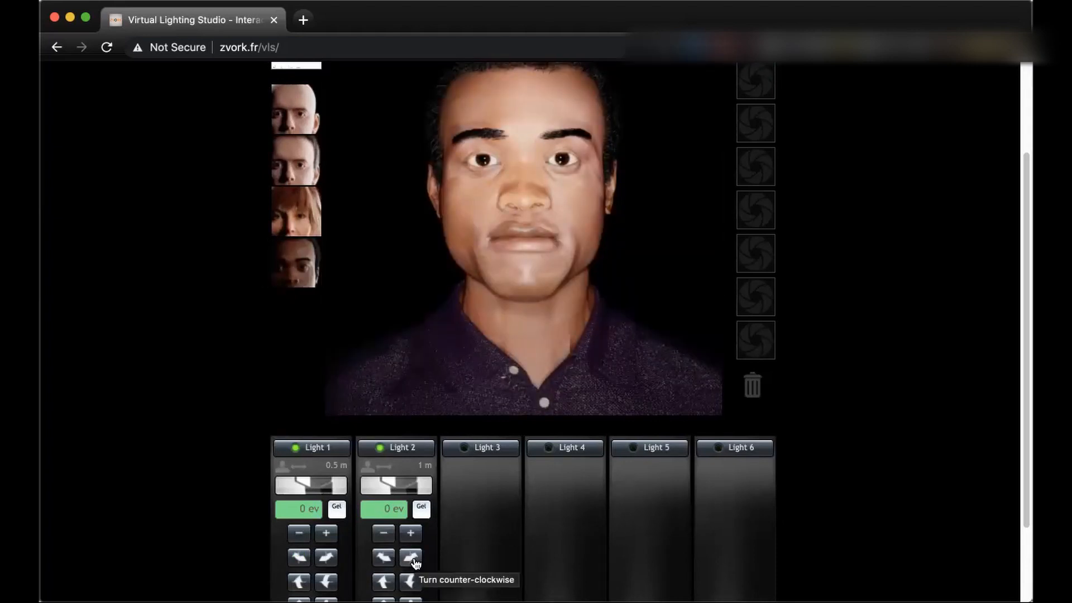
Turn Light 2 counter-clockwise to 0.7 m right and 0.7 m front, checking the diagram
{"action": "left_click", "coordinate": [410, 558]}
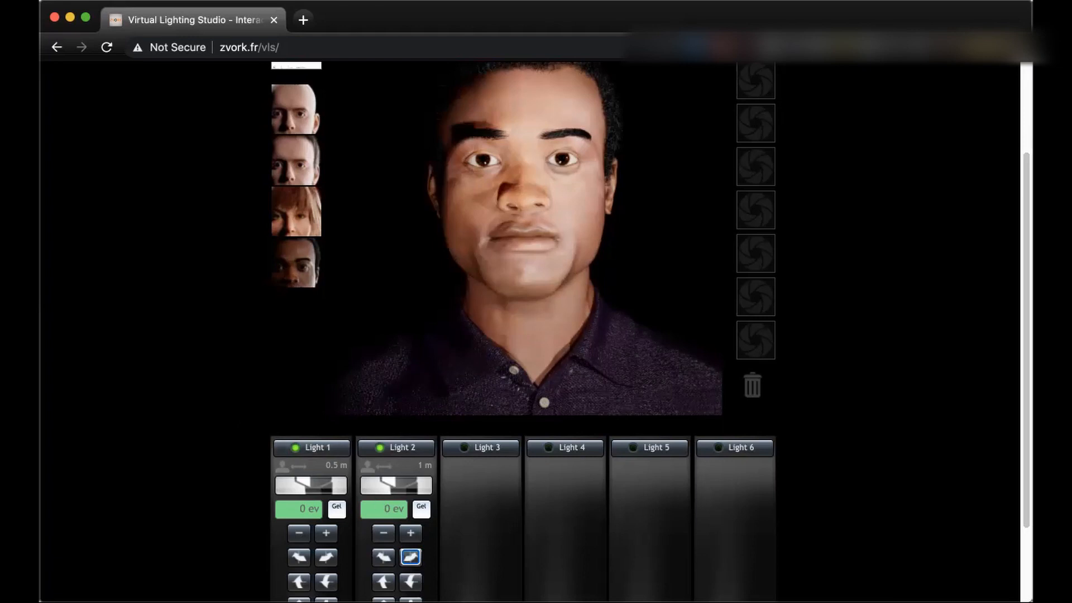
{"action": "scroll", "scroll_direction": "up", "scroll_amount": 3}
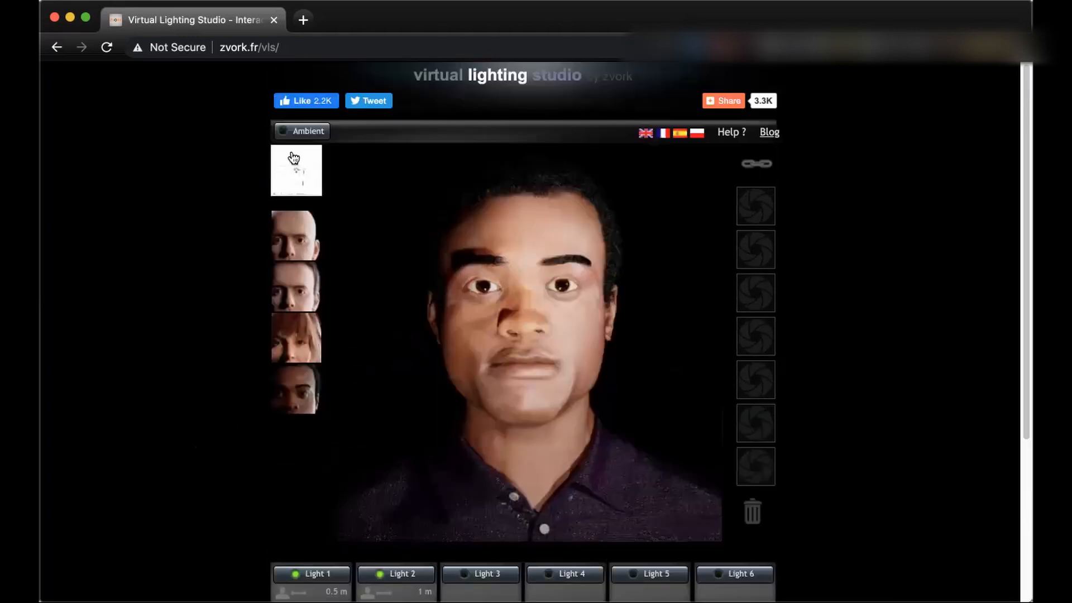
{"action": "left_click", "coordinate": [295, 170]}
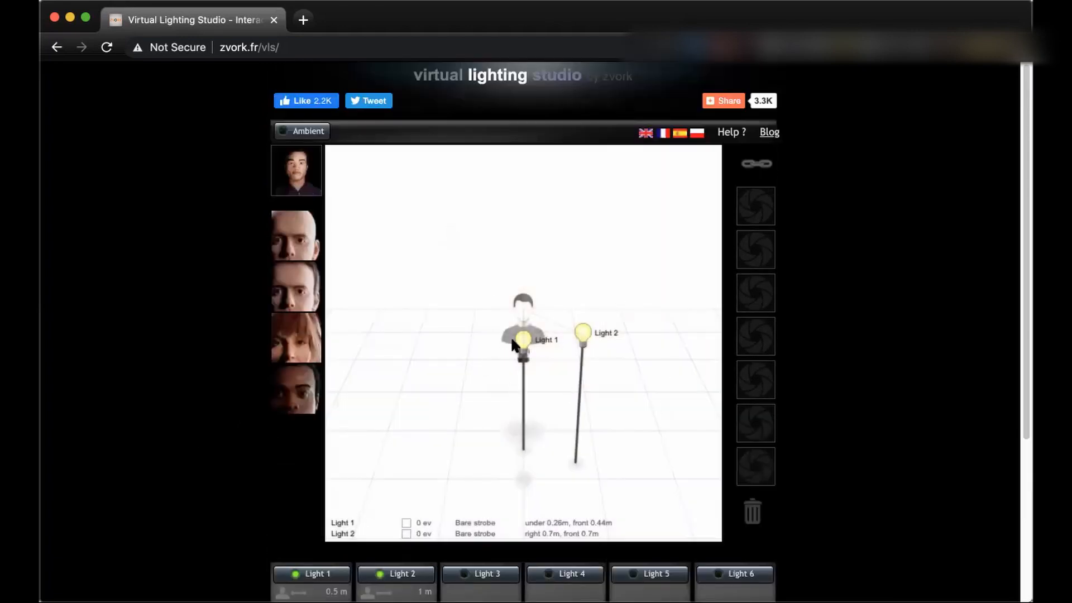
{"action": "left_click", "coordinate": [296, 389]}
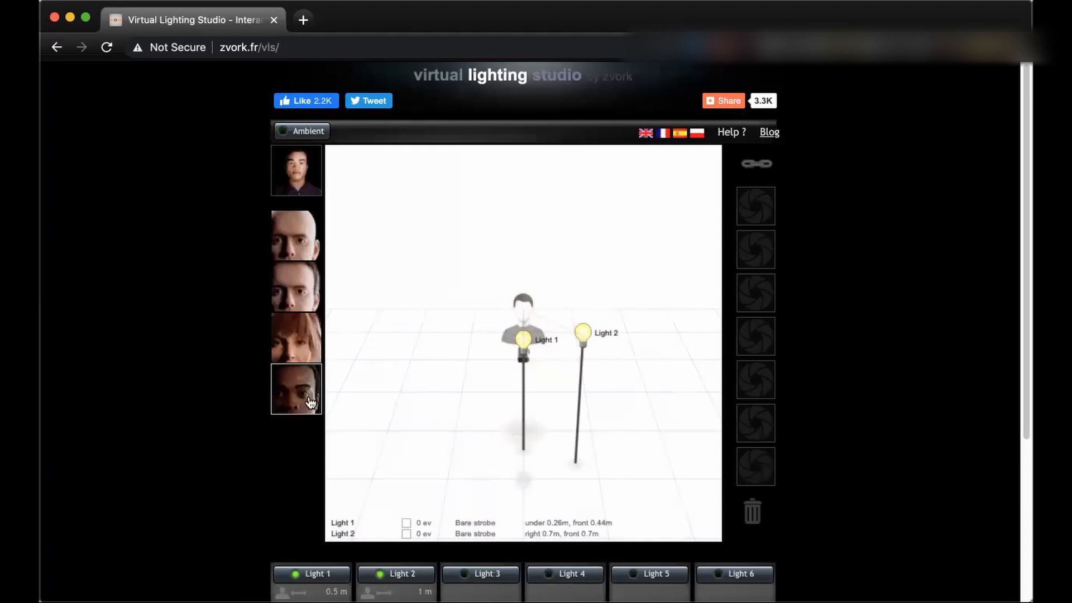
{"action": "left_click", "coordinate": [295, 170]}
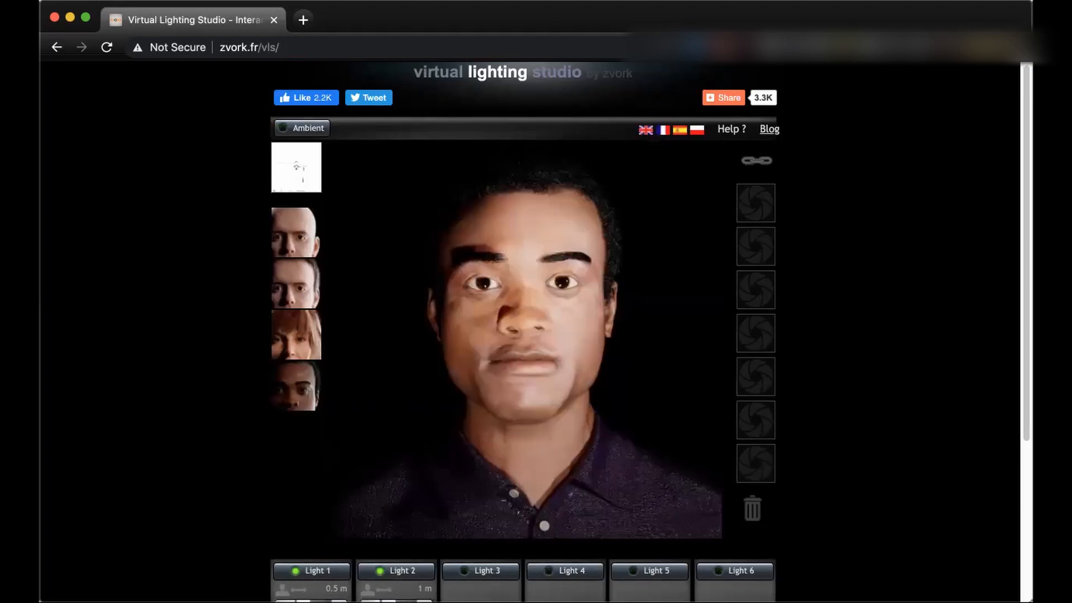
Solo Light 1, then Light 2, then switch soloing off so both light the face again
{"action": "scroll", "scroll_direction": "down", "scroll_amount": 3}
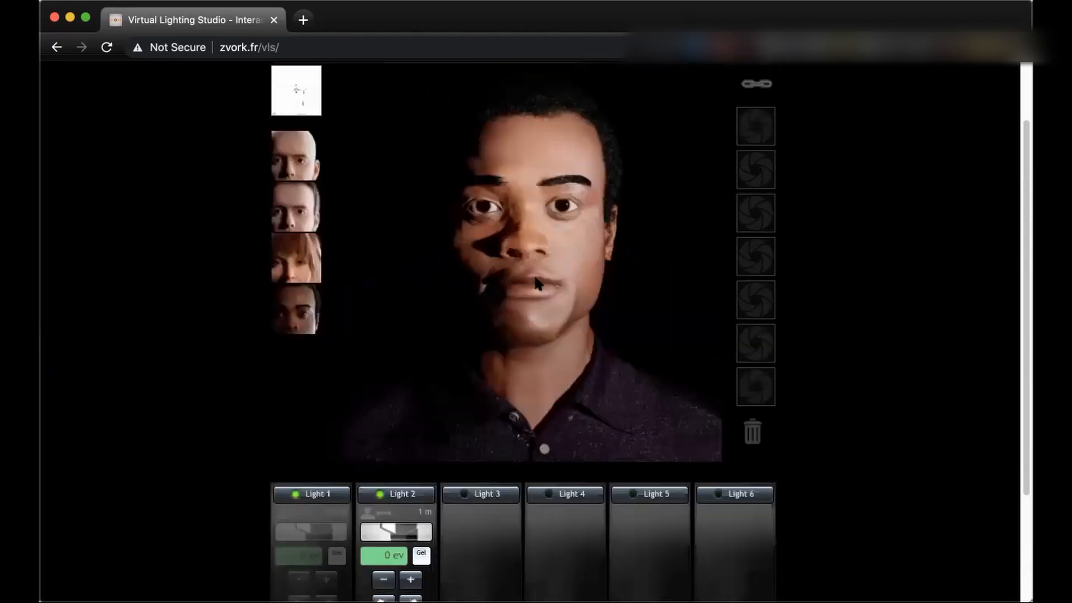
{"action": "scroll", "scroll_direction": "down", "scroll_amount": 3}
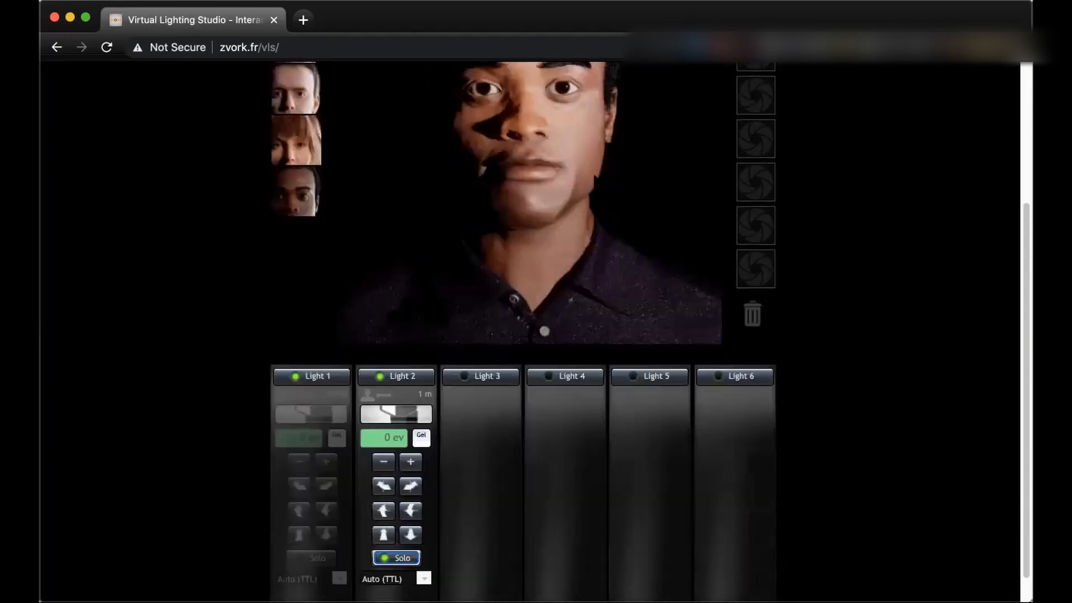
{"action": "scroll", "scroll_direction": "up", "scroll_amount": 3}
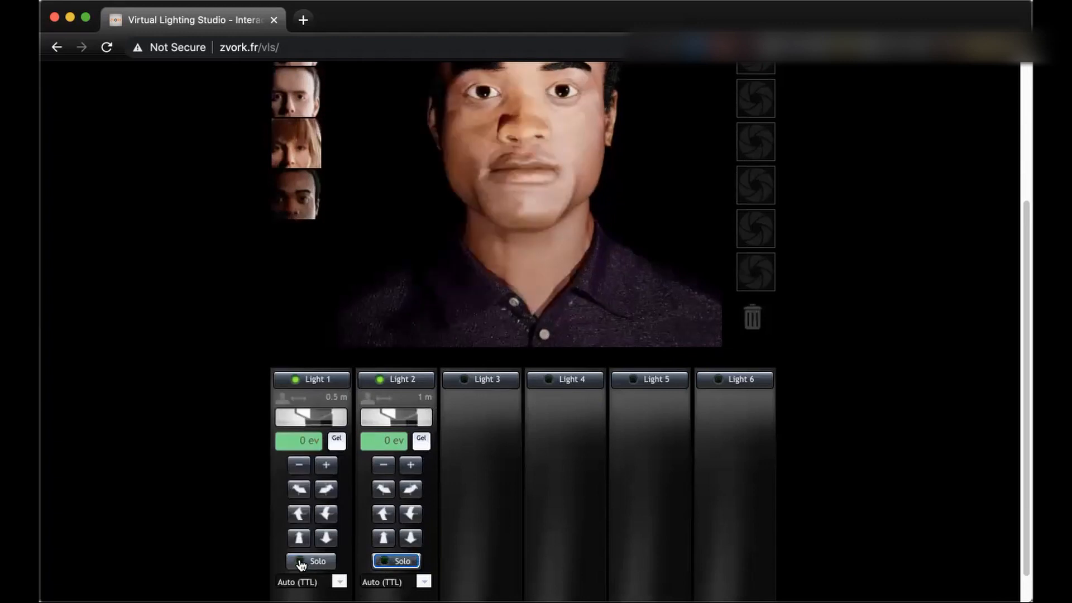
{"action": "left_click", "coordinate": [312, 560]}
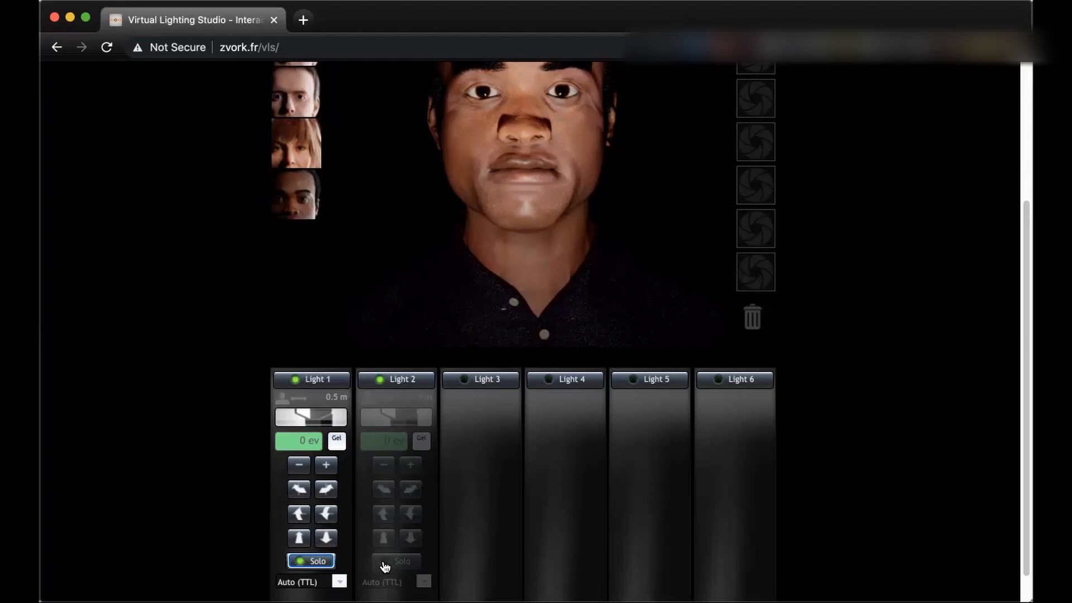
{"action": "left_click", "coordinate": [395, 560]}
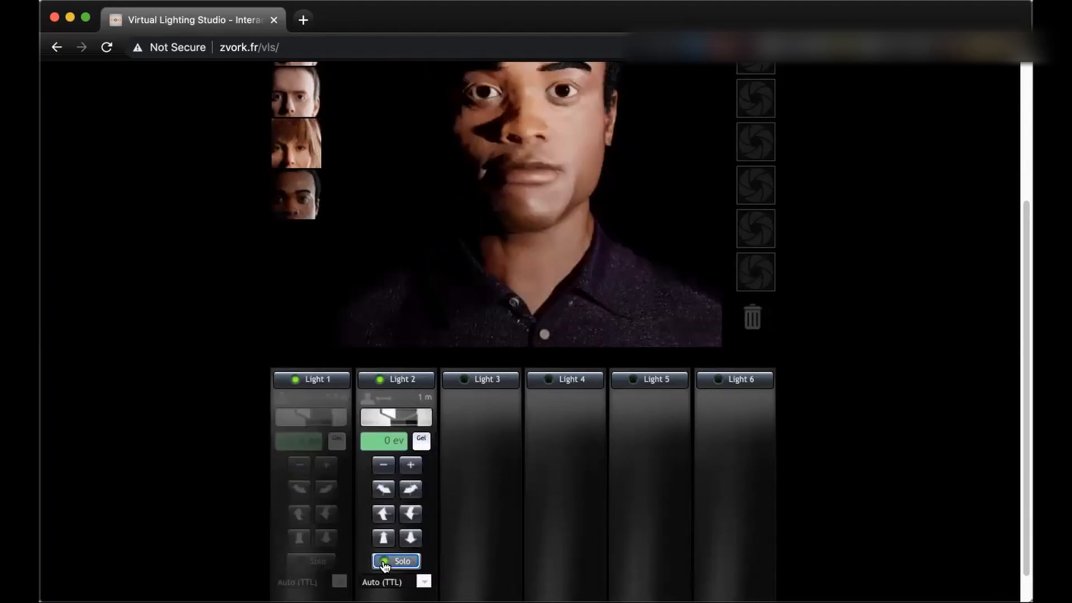
{"action": "left_click", "coordinate": [396, 561]}
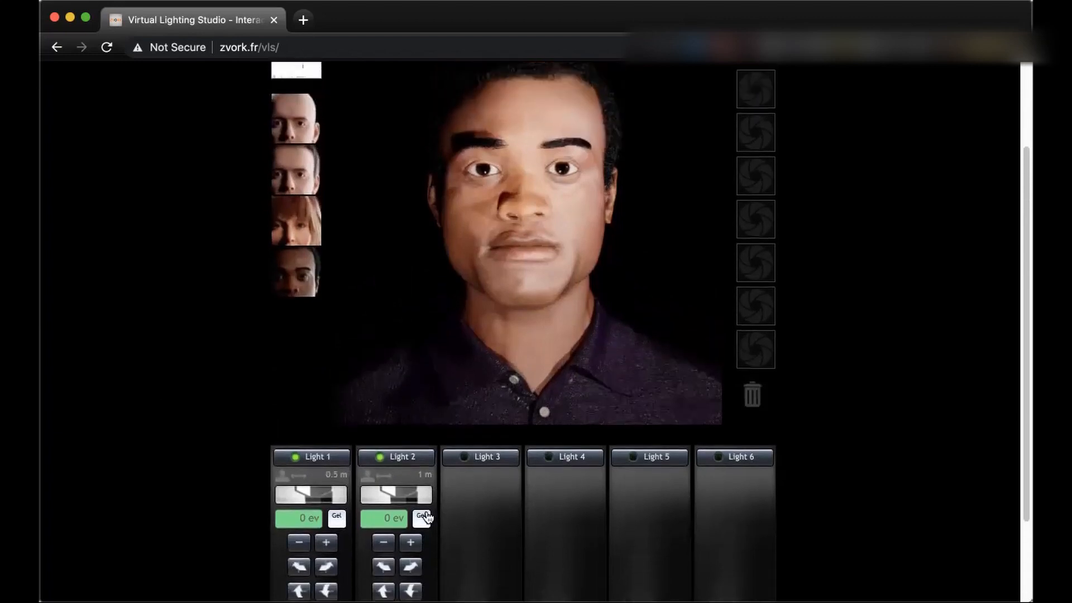
Apply the full-strength red swatch from Light 2's gel palette, tinting face and shirt red
{"action": "left_click", "coordinate": [422, 517]}
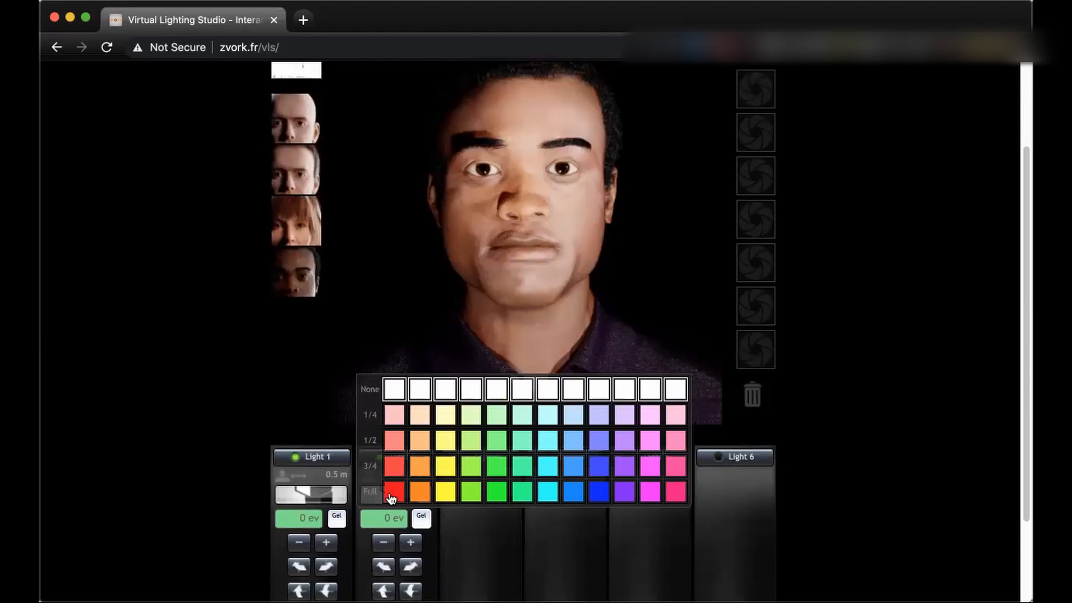
{"action": "left_click", "coordinate": [393, 492]}
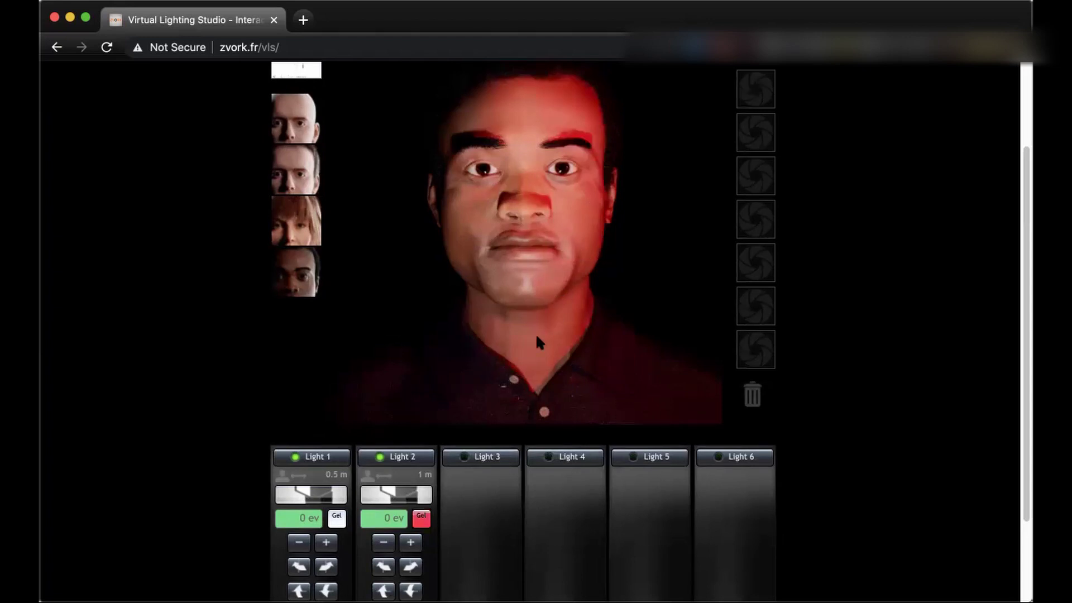
{"action": "mouse_move", "coordinate": [470, 293]}
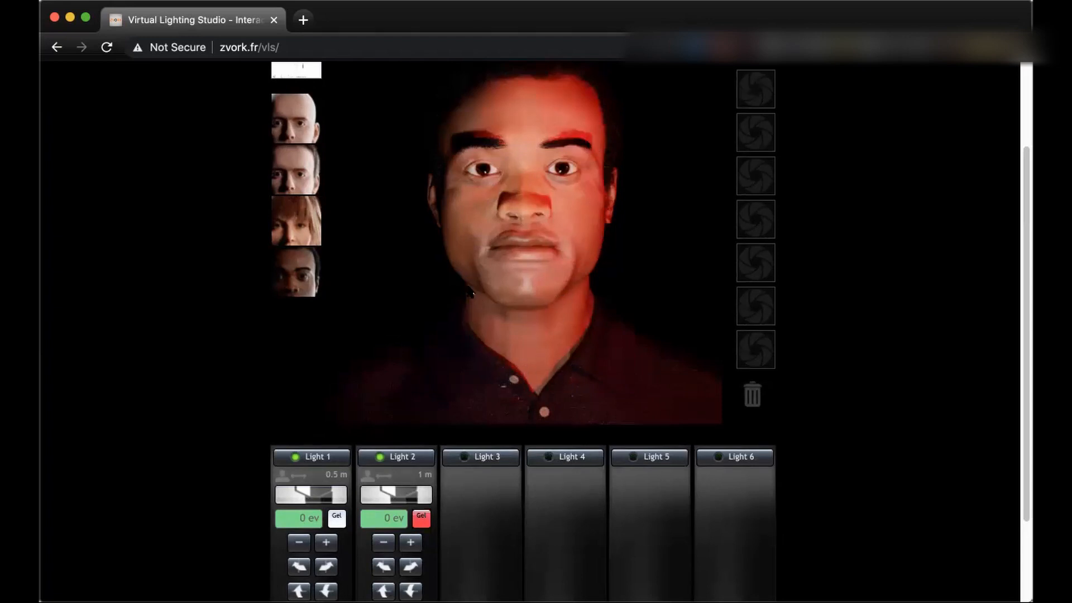
{"action": "mouse_move", "coordinate": [479, 202]}
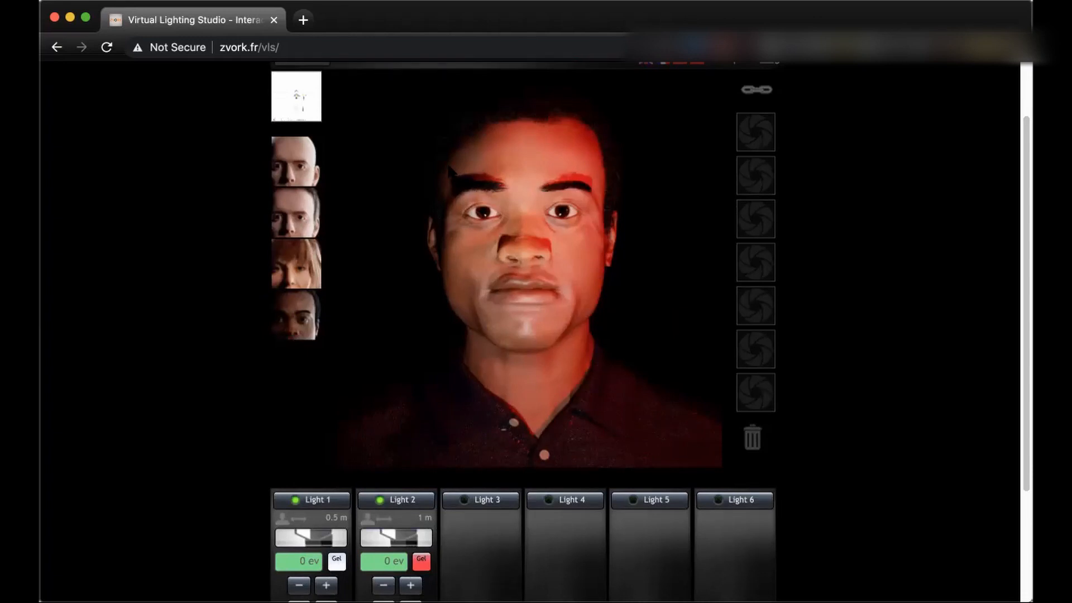
{"action": "scroll", "scroll_direction": "down", "scroll_amount": 3}
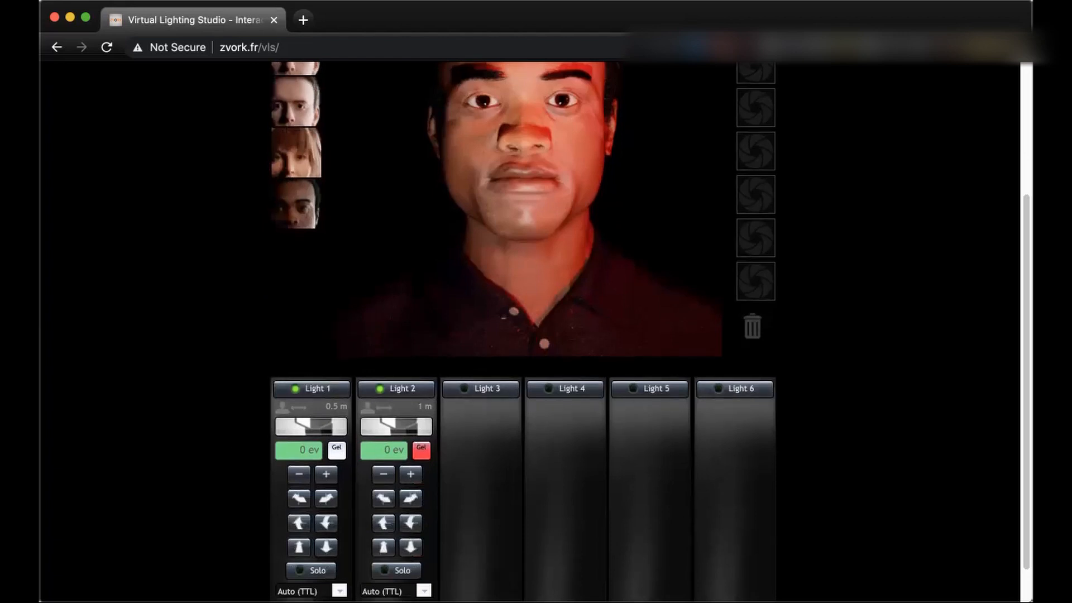
{"action": "scroll", "scroll_direction": "up", "scroll_amount": 3}
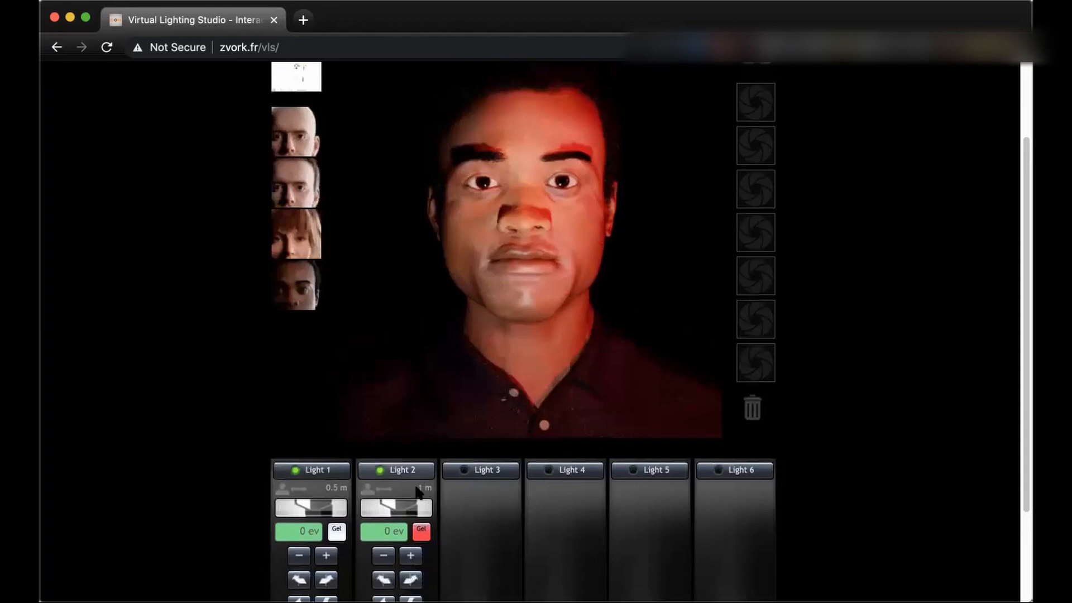
{"action": "scroll", "scroll_direction": "up", "scroll_amount": 3}
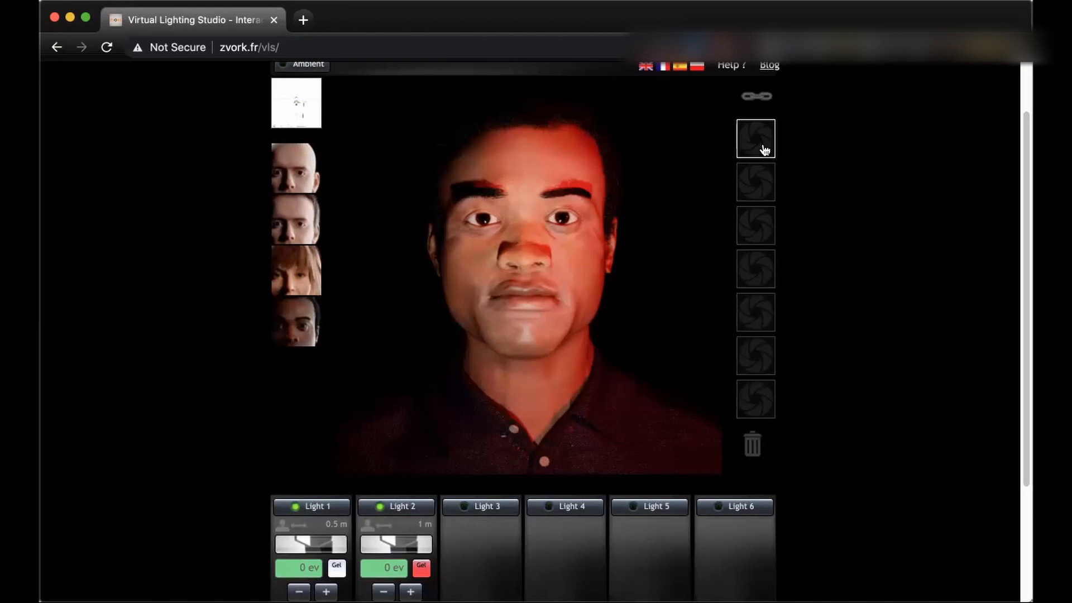
Store the red-tinted portrait in the first empty snapshot slot
{"action": "left_click", "coordinate": [754, 139]}
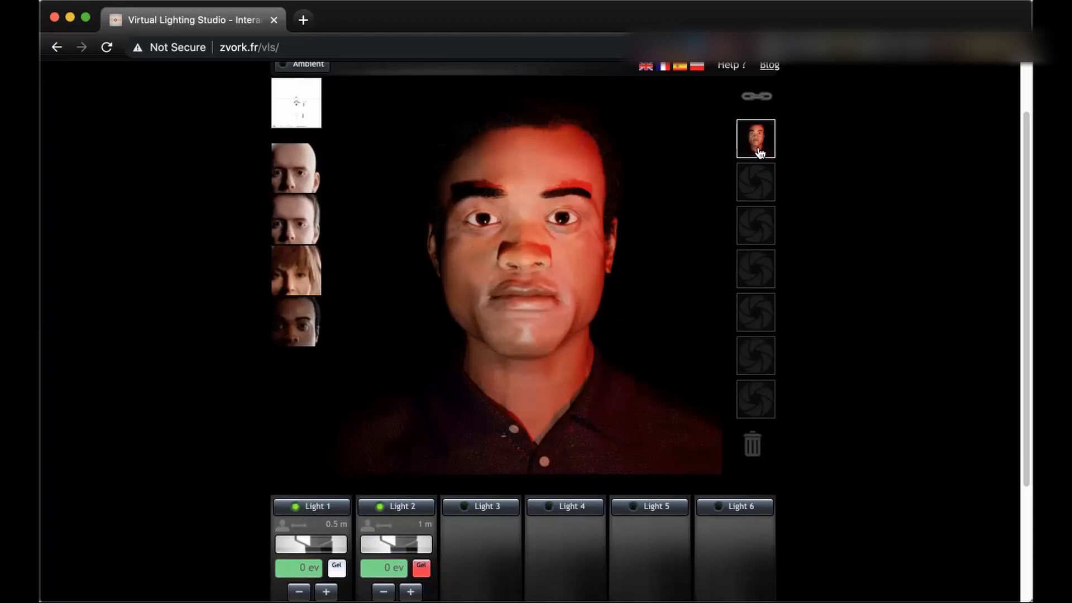
{"action": "mouse_move", "coordinate": [747, 153]}
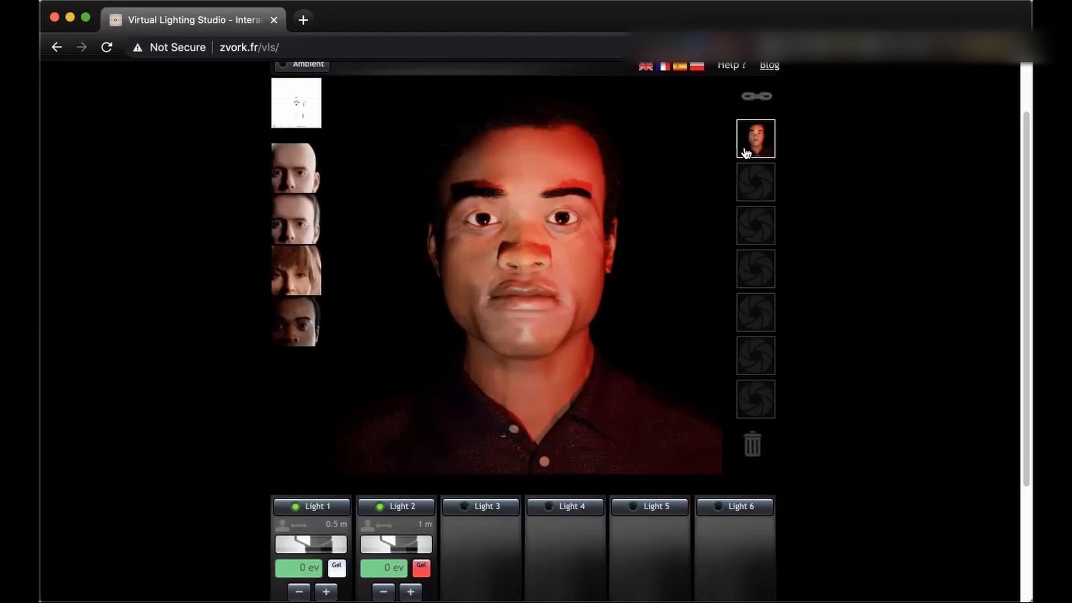
{"action": "scroll", "scroll_direction": "down", "scroll_amount": 3}
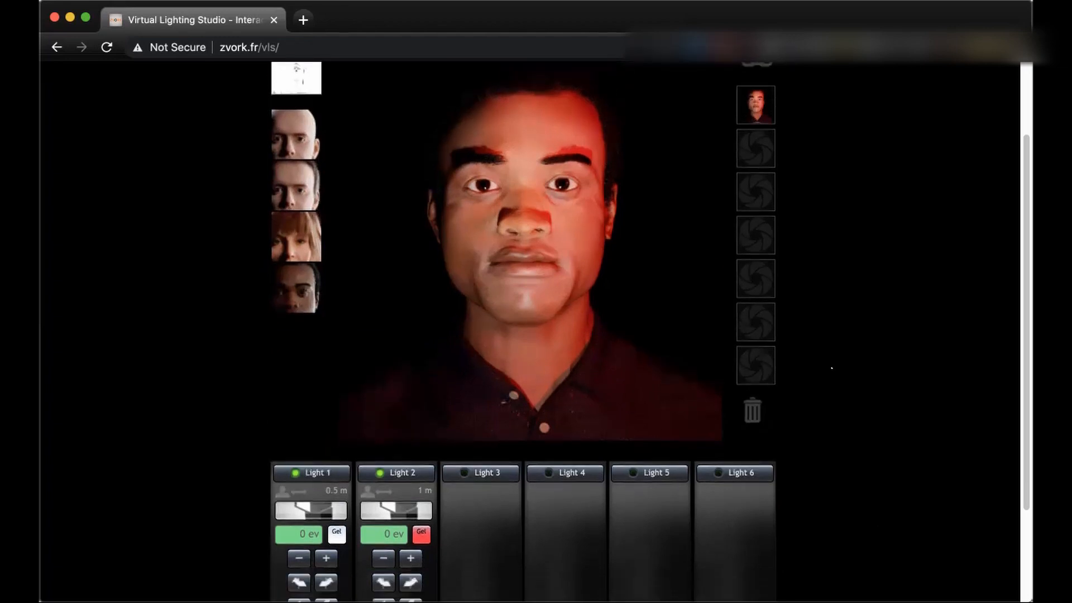
{"action": "scroll", "scroll_direction": "down", "scroll_amount": 3}
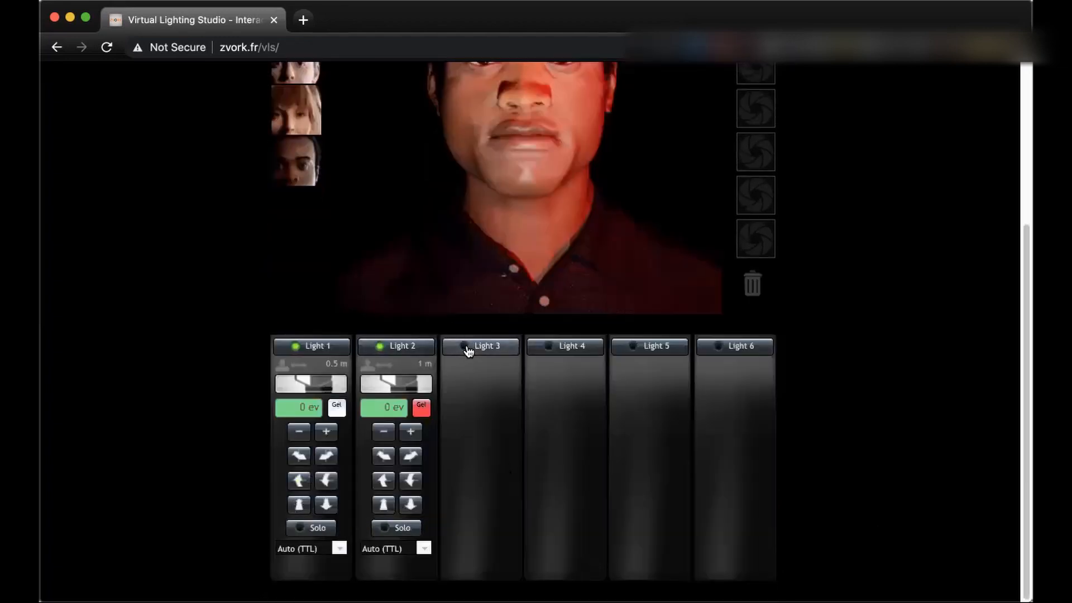
Enable Light 3 and rotate it round to sit 1 m behind the man
{"action": "left_click", "coordinate": [480, 345]}
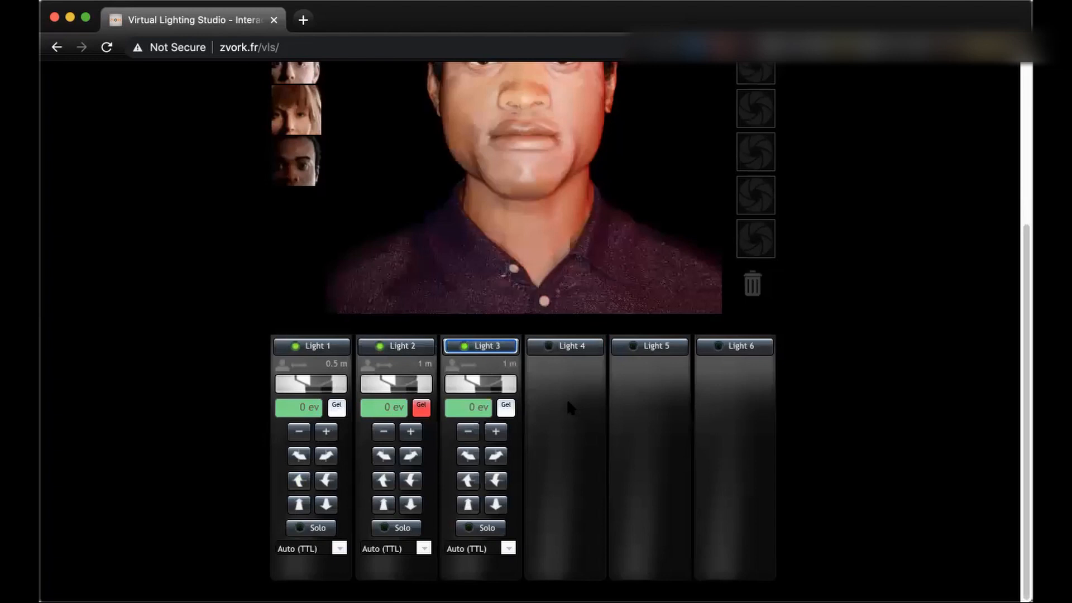
{"action": "scroll", "scroll_direction": "up", "scroll_amount": 3}
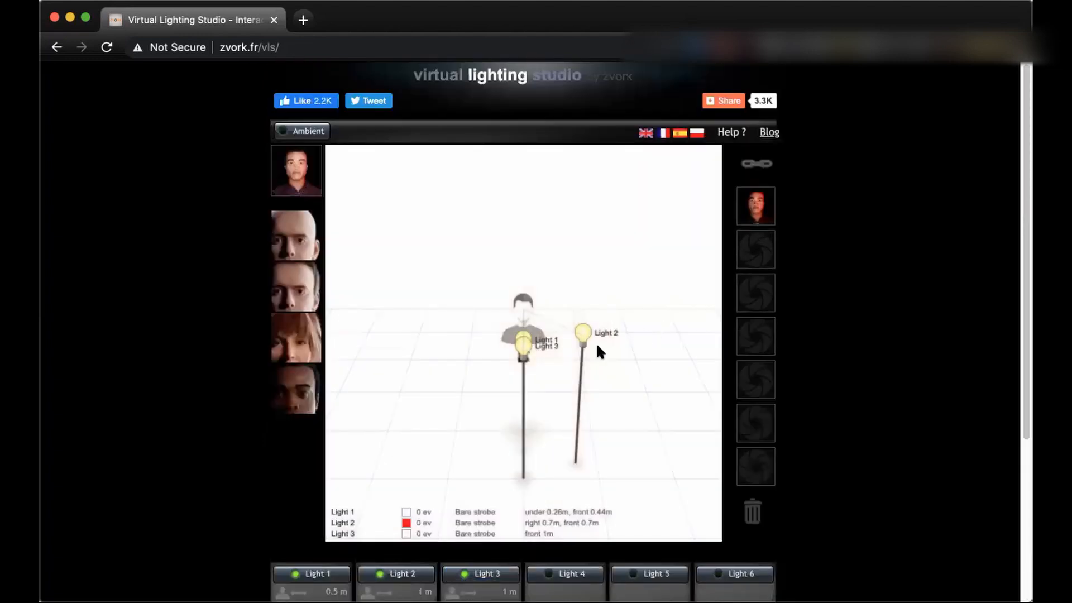
{"action": "scroll", "scroll_direction": "down", "scroll_amount": 3}
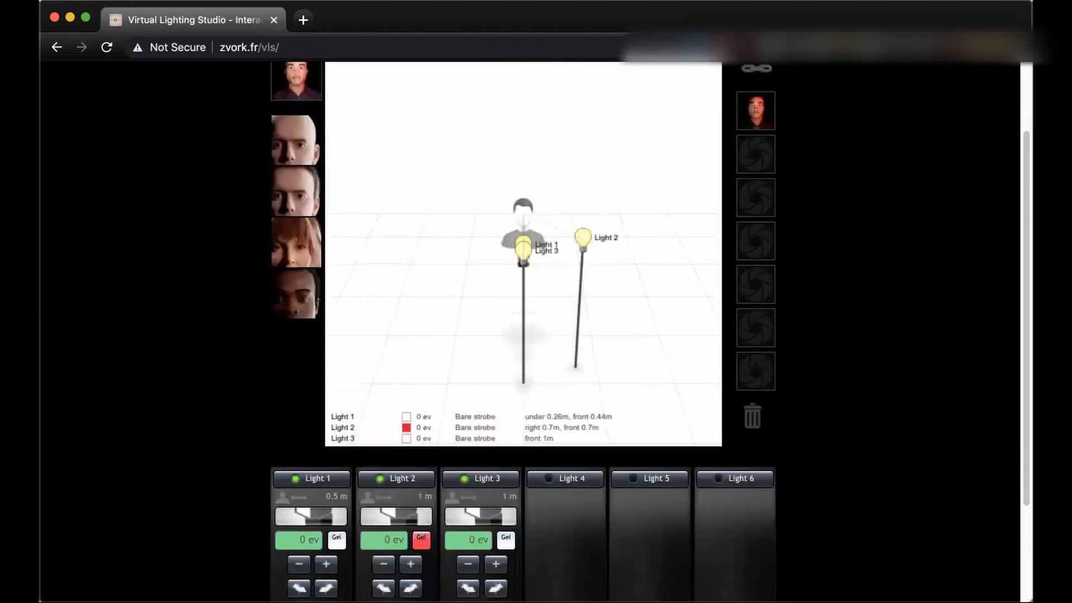
{"action": "scroll", "scroll_direction": "down", "scroll_amount": 3}
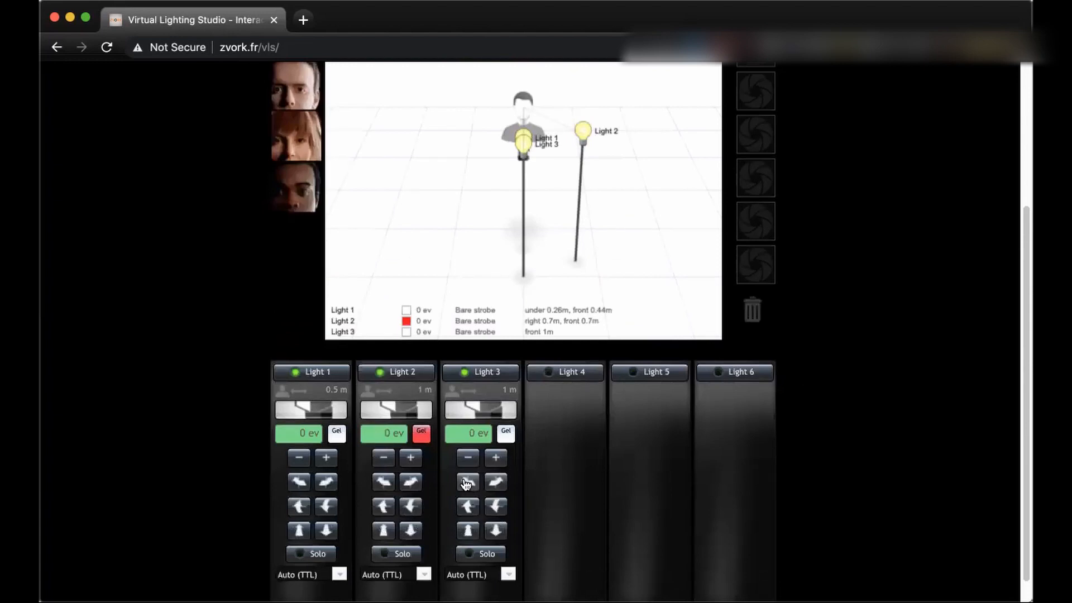
{"action": "left_click", "coordinate": [495, 482]}
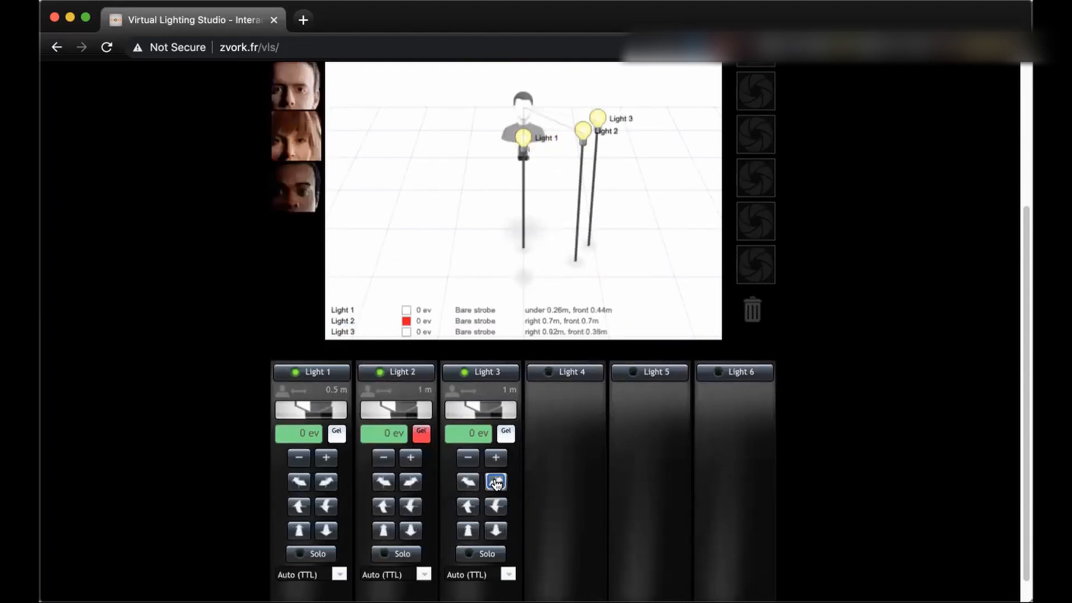
{"action": "left_click", "coordinate": [496, 481]}
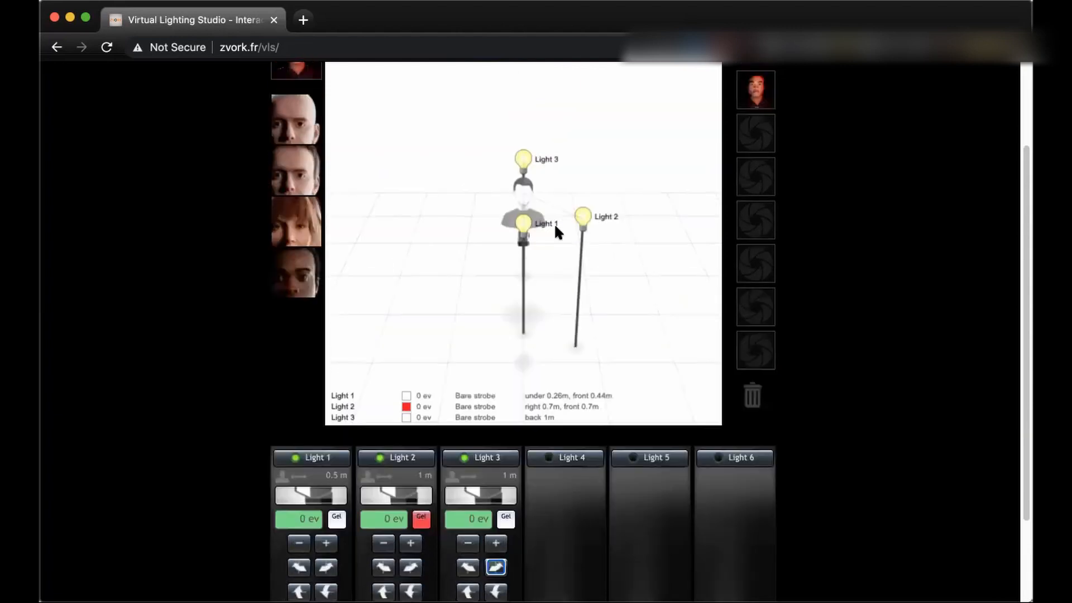
{"action": "left_click", "coordinate": [295, 272]}
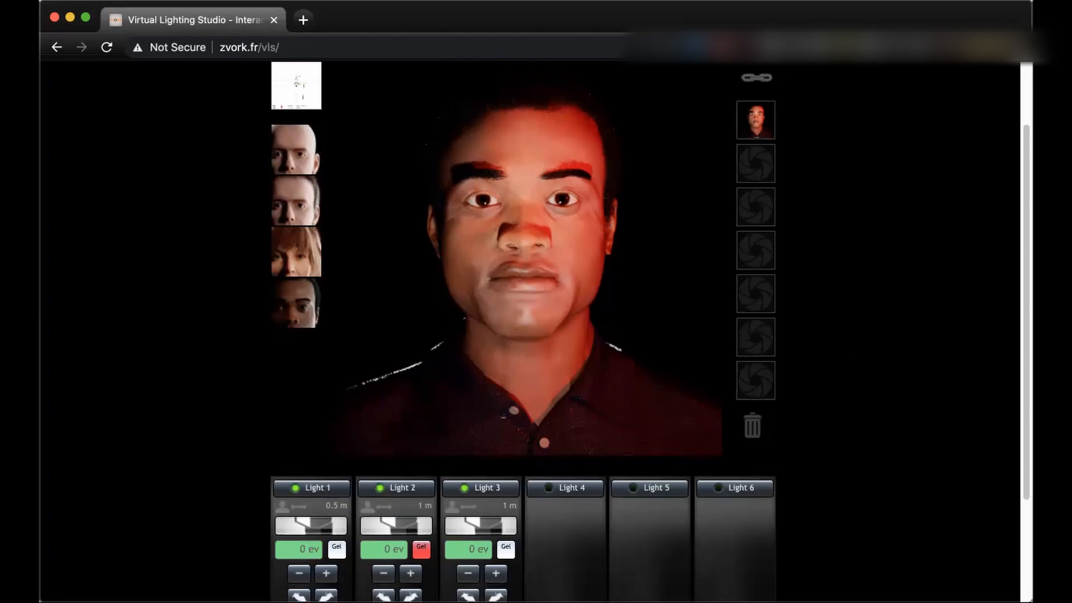
Drop Light 3 one stop to -1 ev and give it a blue gel for a faint blue rim
{"action": "scroll", "scroll_direction": "down", "scroll_amount": 3}
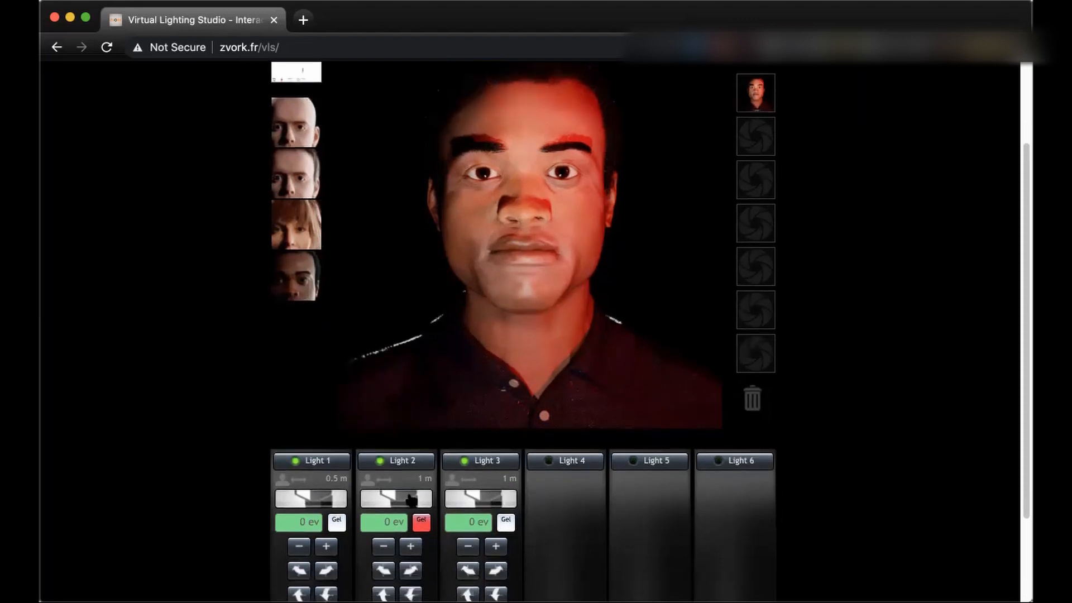
{"action": "left_click", "coordinate": [468, 546]}
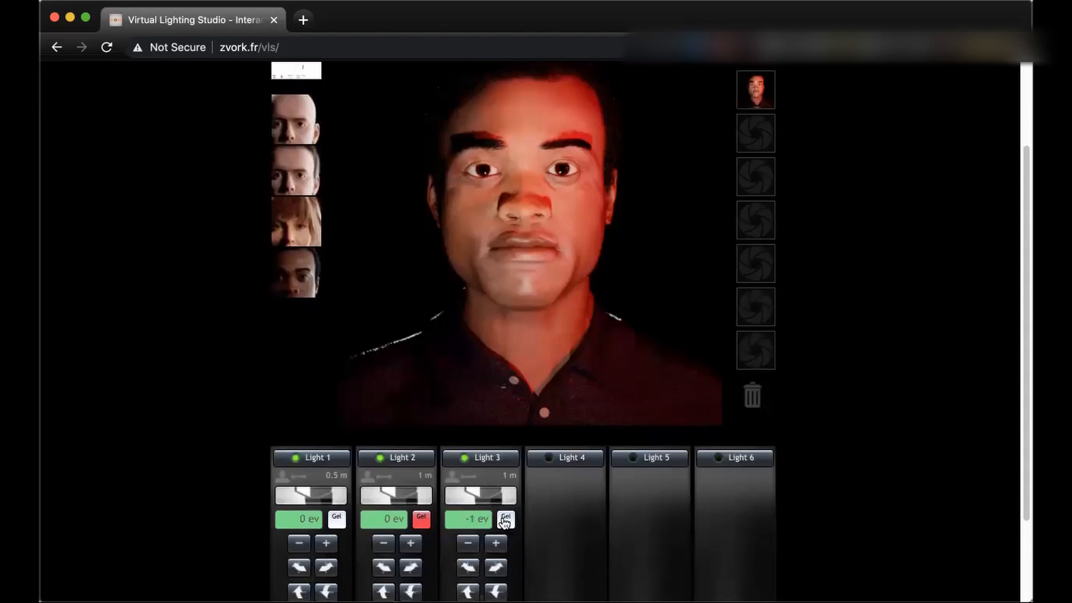
{"action": "left_click", "coordinate": [504, 517]}
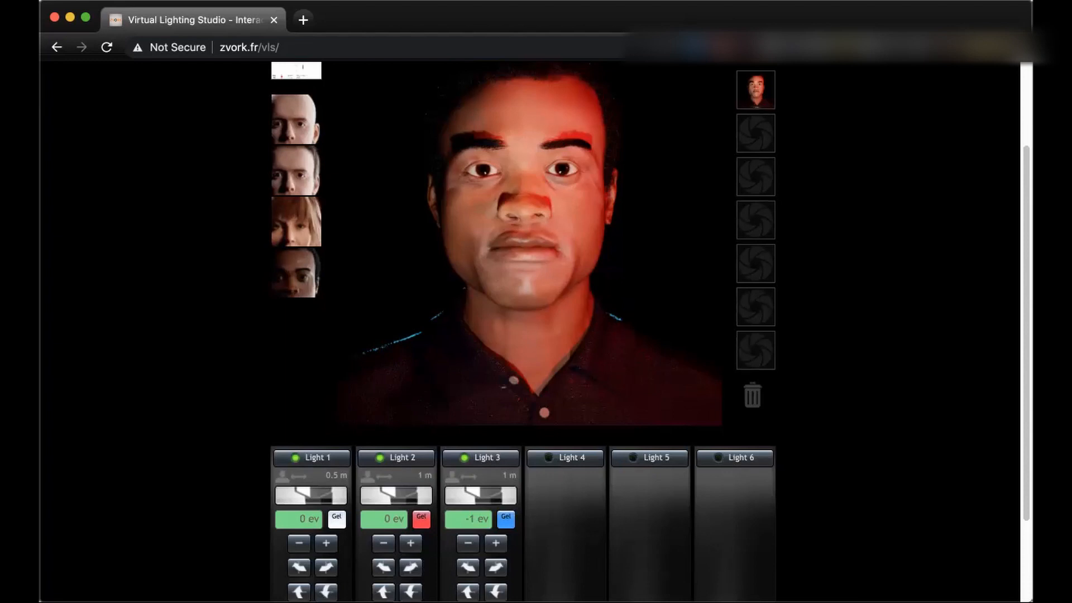
{"action": "scroll", "scroll_direction": "down", "scroll_amount": 3}
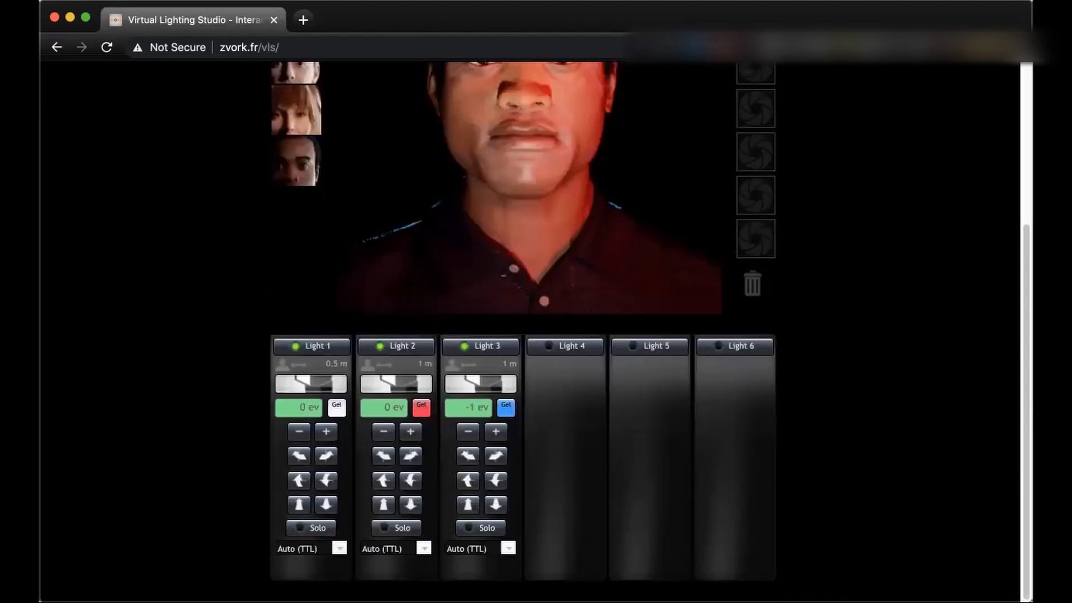
Solo Light 3 to show its blue rim alone, leaving all three lights on afterwards
{"action": "left_click", "coordinate": [480, 527]}
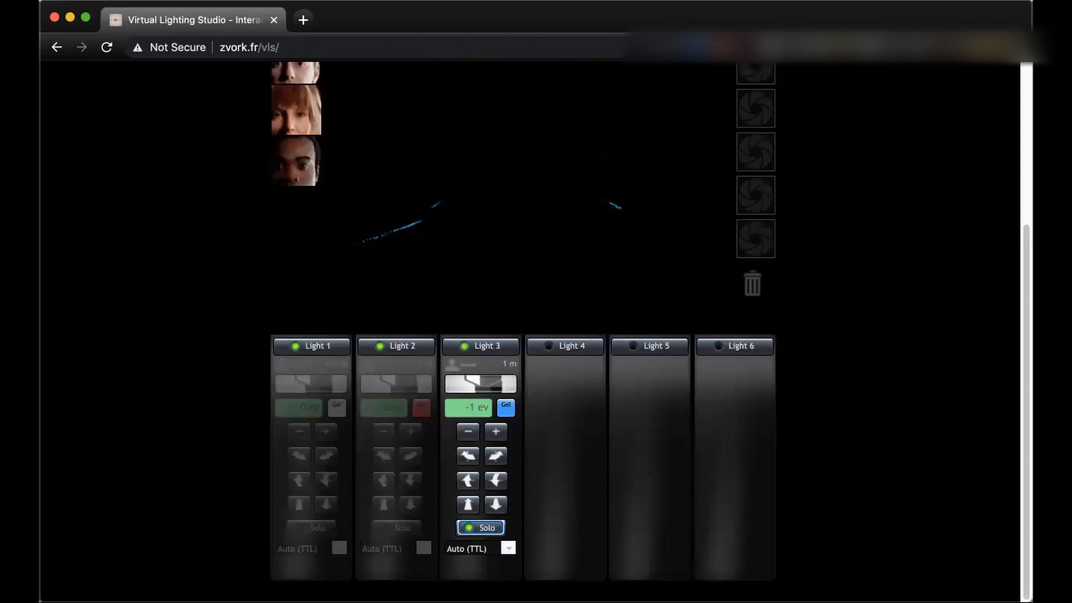
{"action": "scroll", "scroll_direction": "up", "scroll_amount": 3}
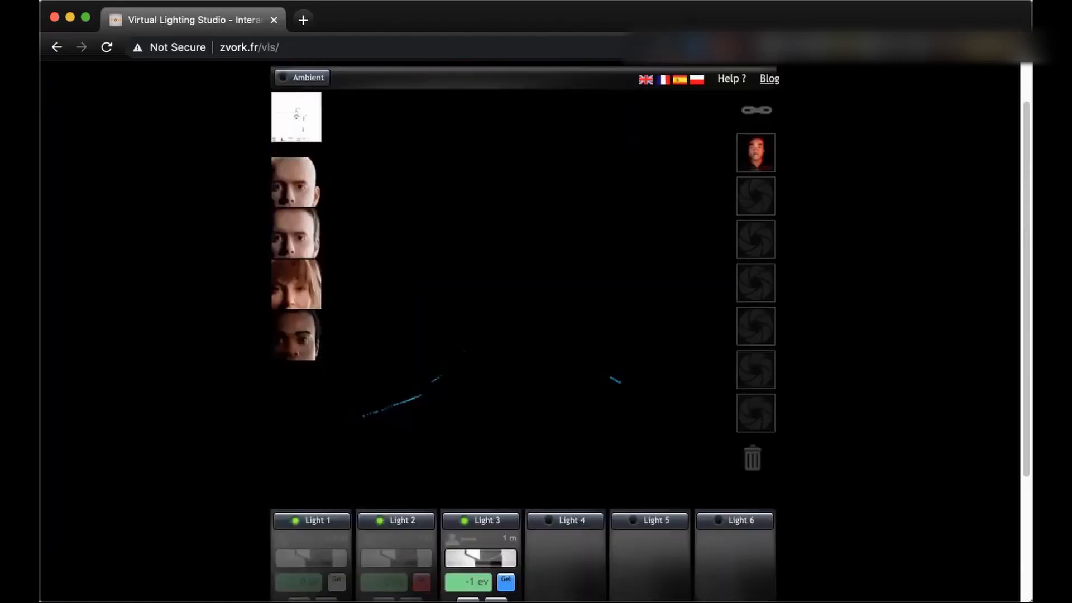
{"action": "scroll", "scroll_direction": "down", "scroll_amount": 3}
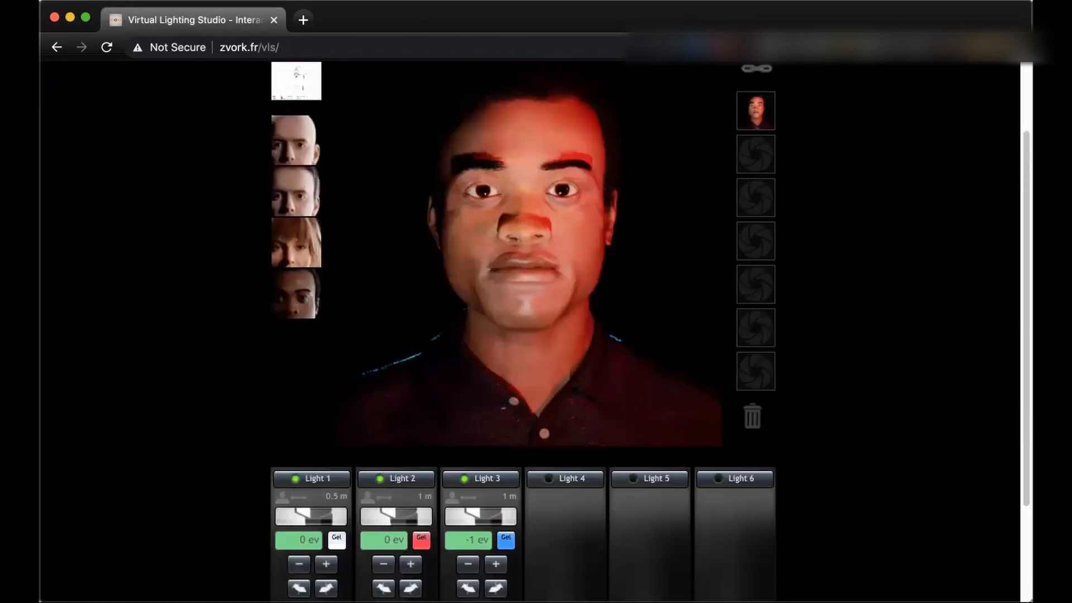
Store the three-light red-and-blue portrait in the second snapshot slot
{"action": "scroll", "scroll_direction": "up", "scroll_amount": 3}
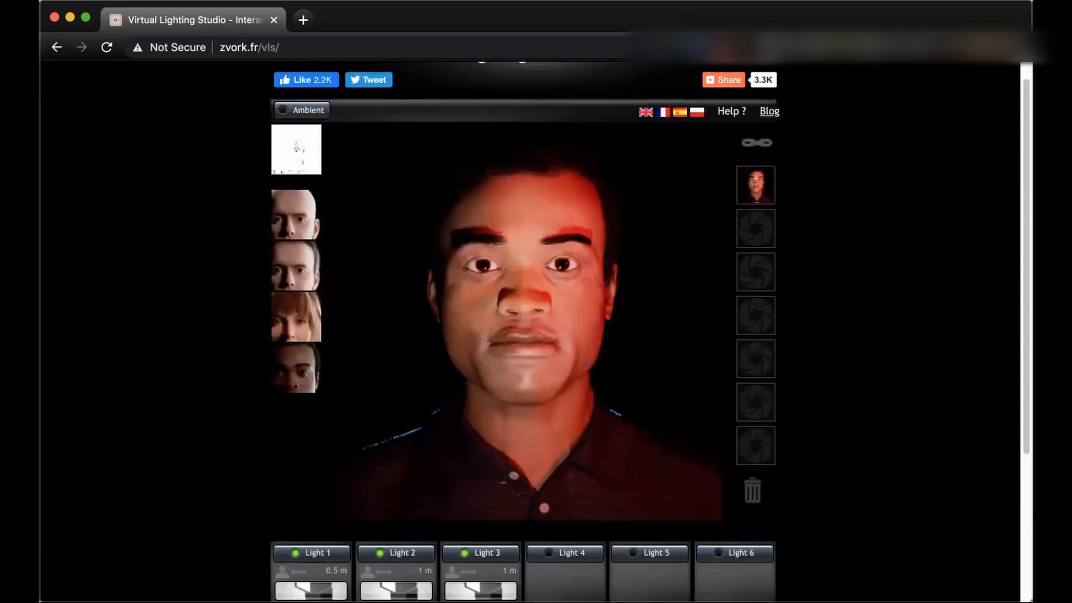
{"action": "scroll", "scroll_direction": "down", "scroll_amount": 3}
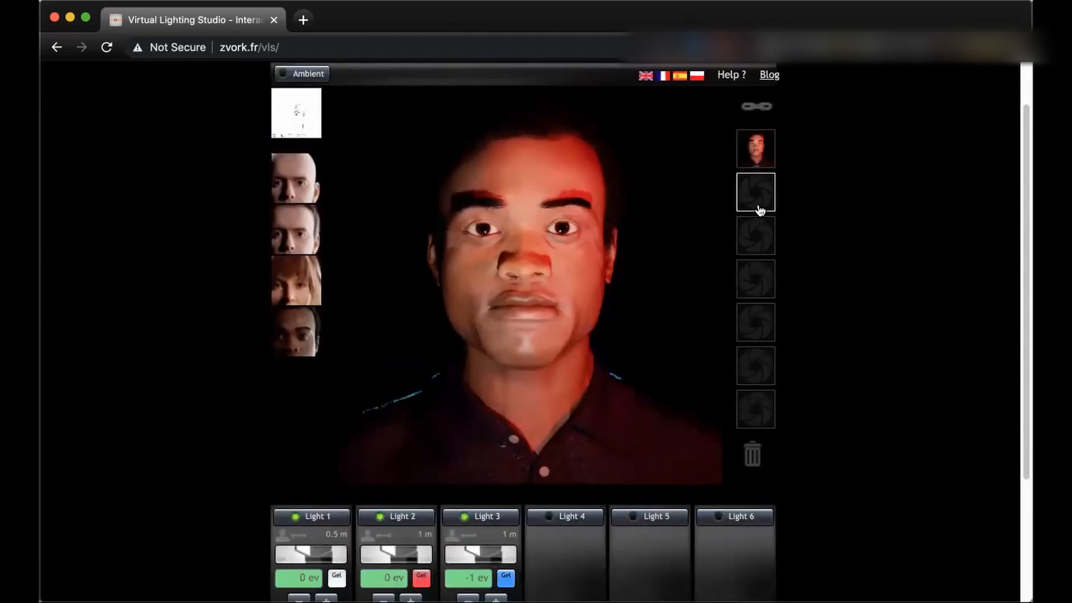
{"action": "left_click", "coordinate": [756, 192]}
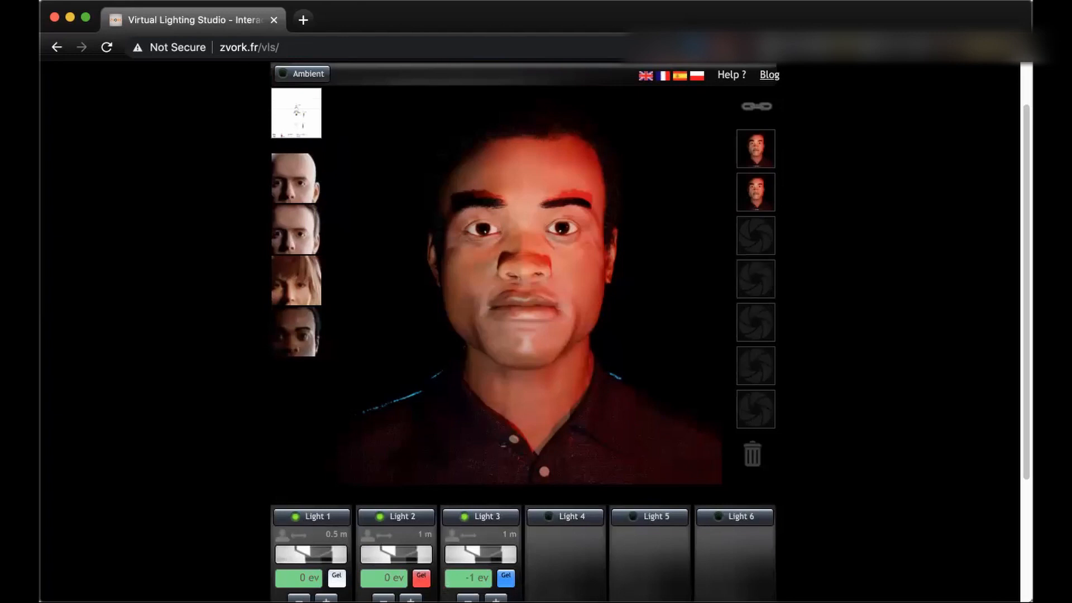
{"action": "scroll", "scroll_direction": "up", "scroll_amount": 3}
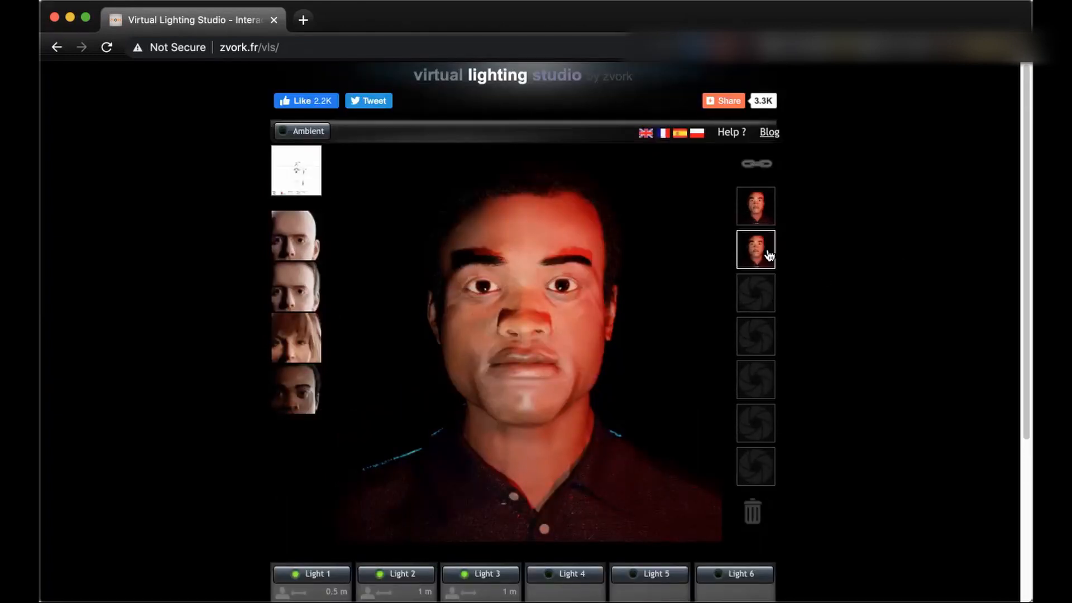
{"action": "right_click", "coordinate": [756, 249]}
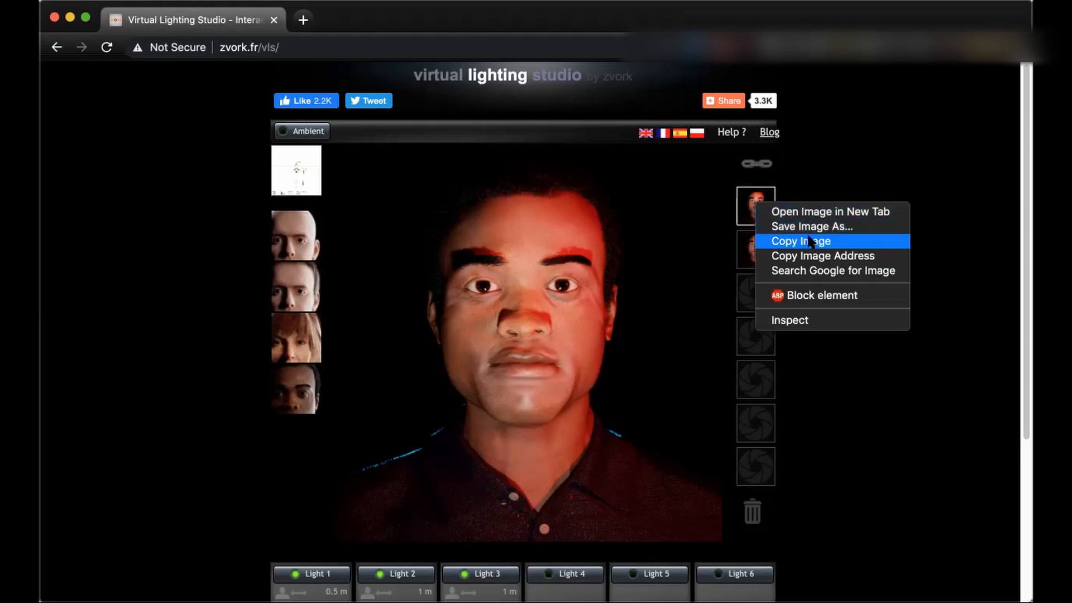
{"action": "mouse_move", "coordinate": [811, 227]}
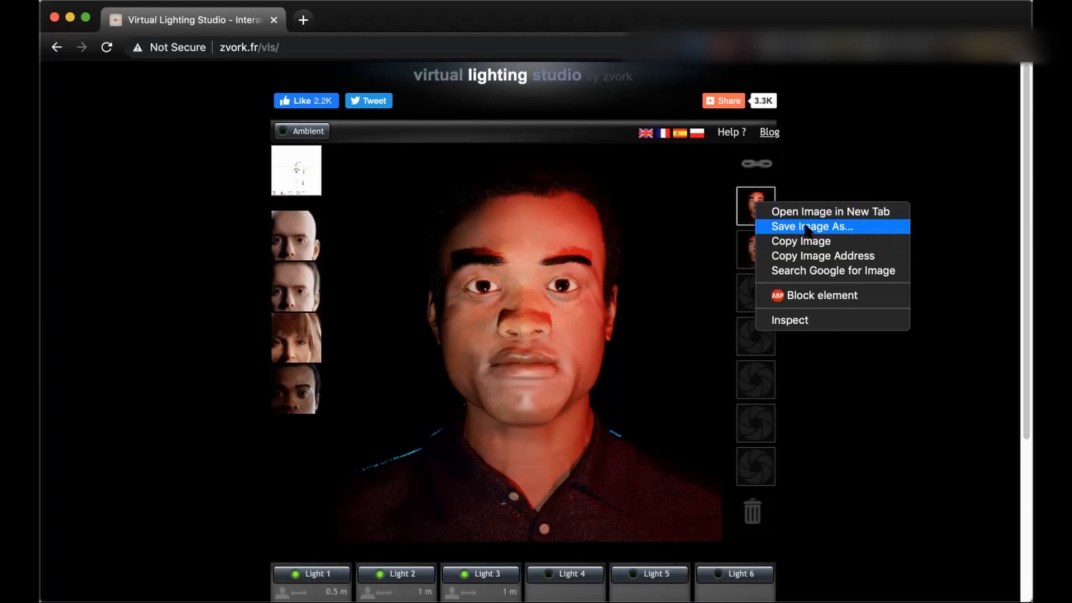
{"action": "mouse_move", "coordinate": [812, 226]}
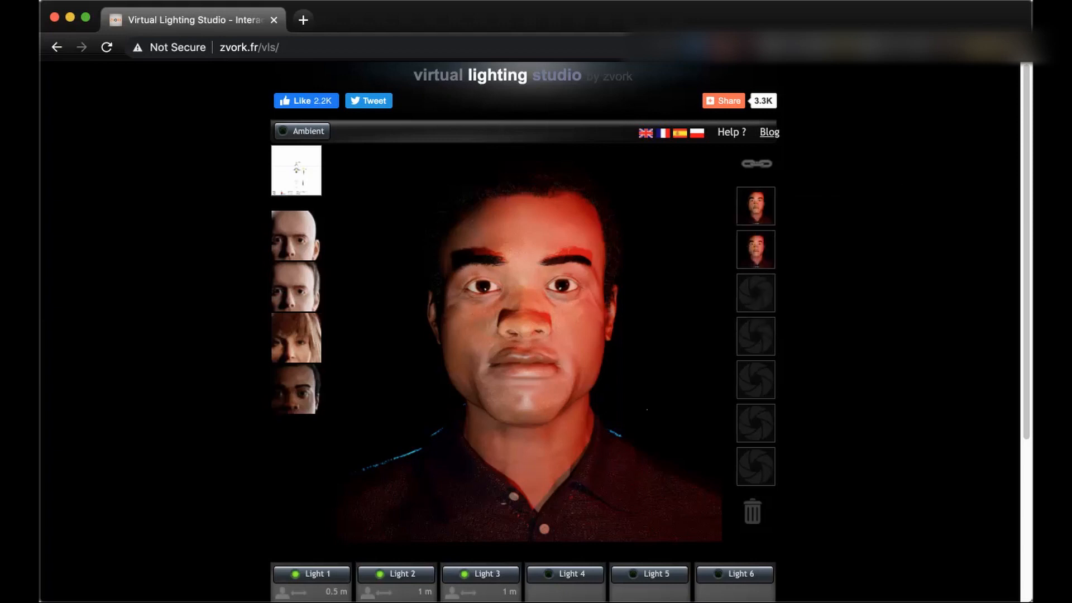
{"action": "scroll", "scroll_direction": "down", "scroll_amount": 3}
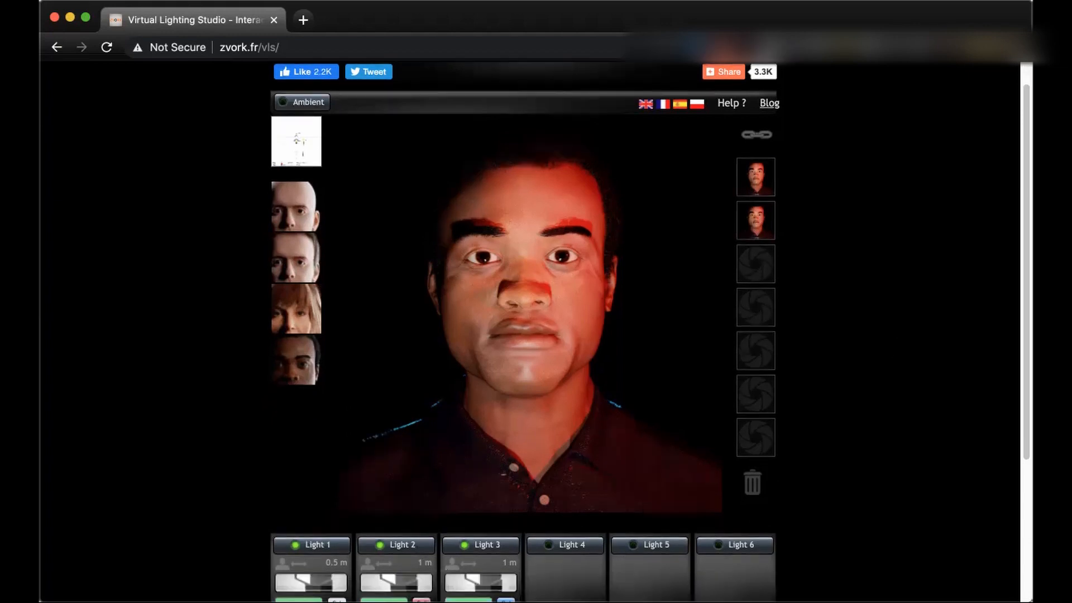
{"action": "scroll", "scroll_direction": "down", "scroll_amount": 3}
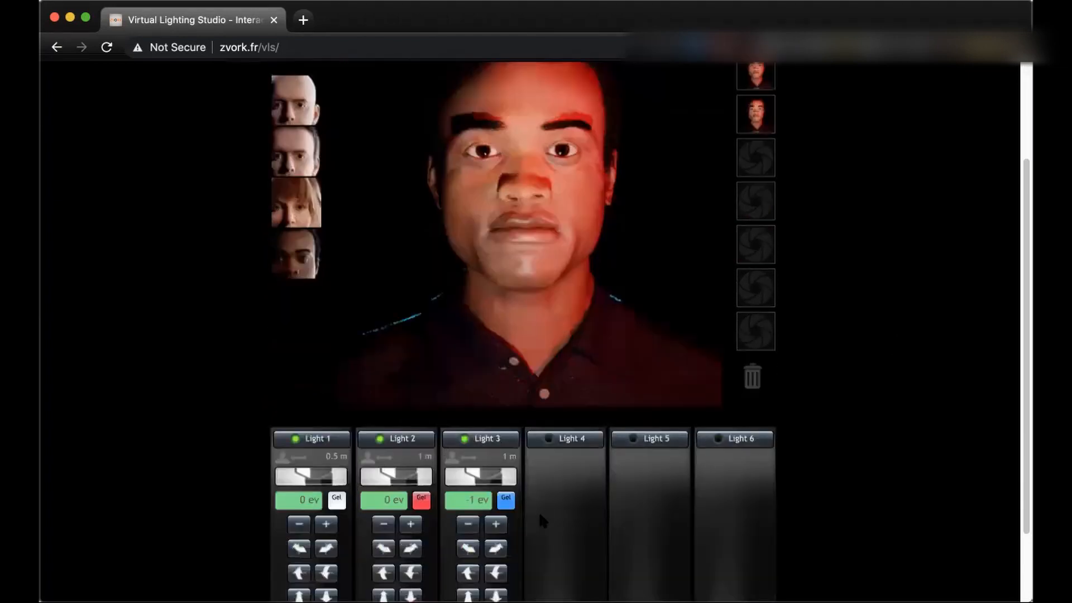
{"action": "scroll", "scroll_direction": "down", "scroll_amount": 3}
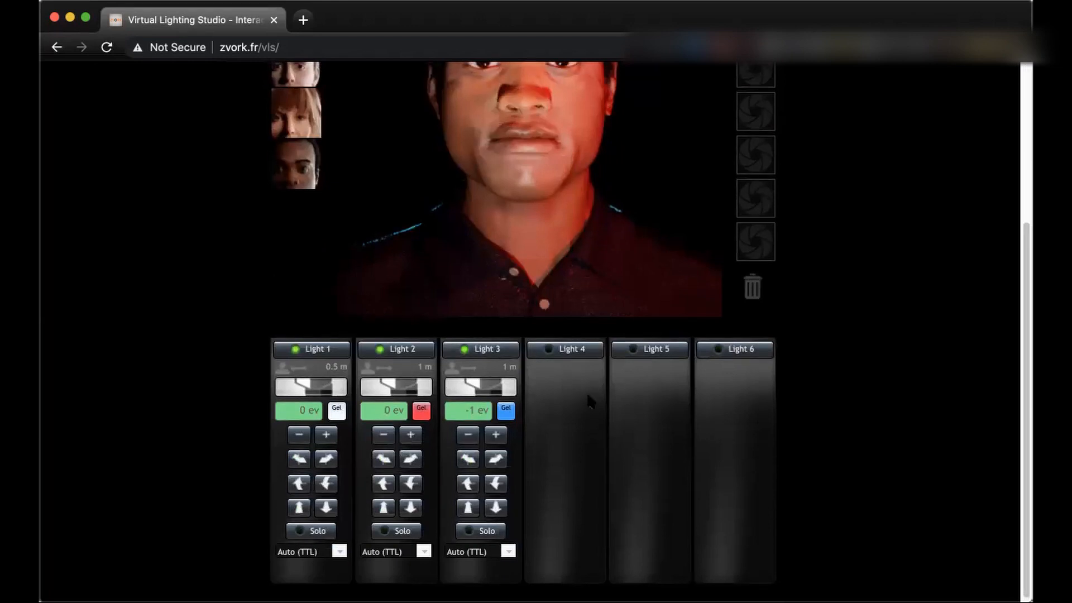
{"action": "scroll", "scroll_direction": "up", "scroll_amount": 3}
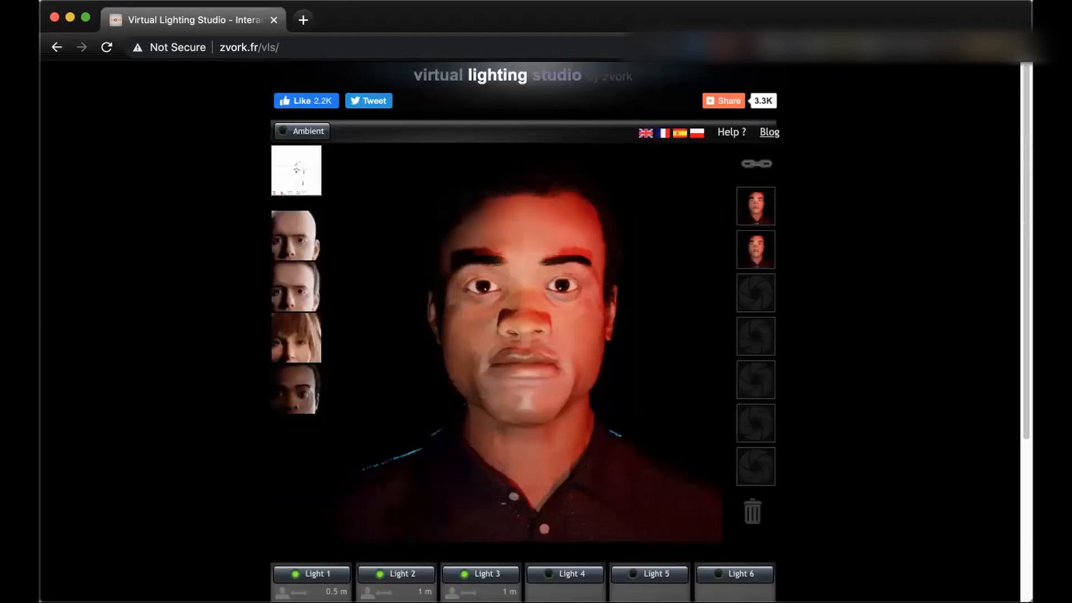
{"action": "scroll", "scroll_direction": "down", "scroll_amount": 3}
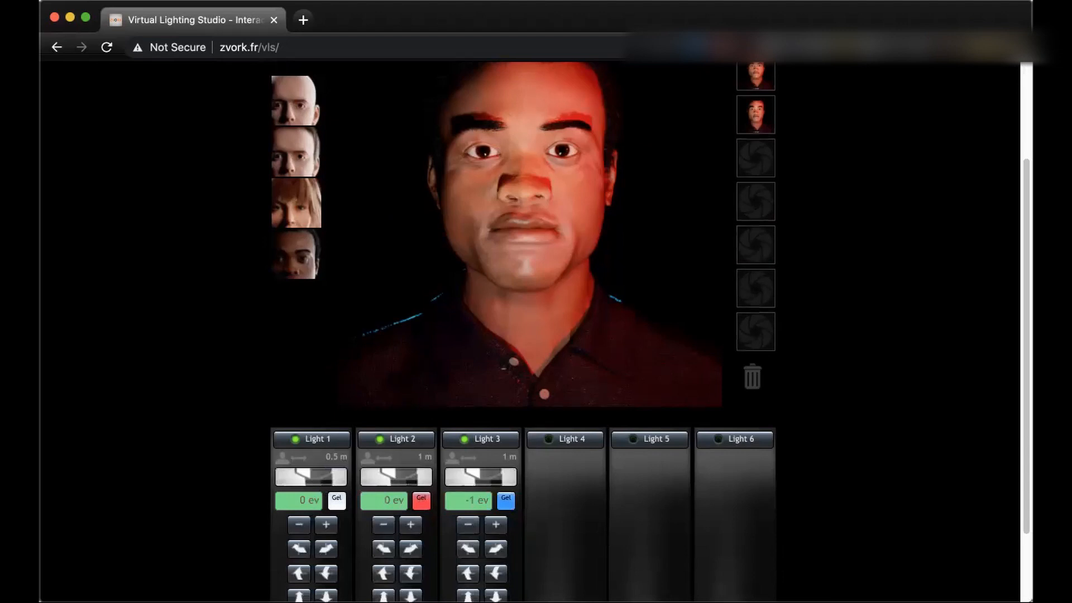
{"action": "scroll", "scroll_direction": "up", "scroll_amount": 3}
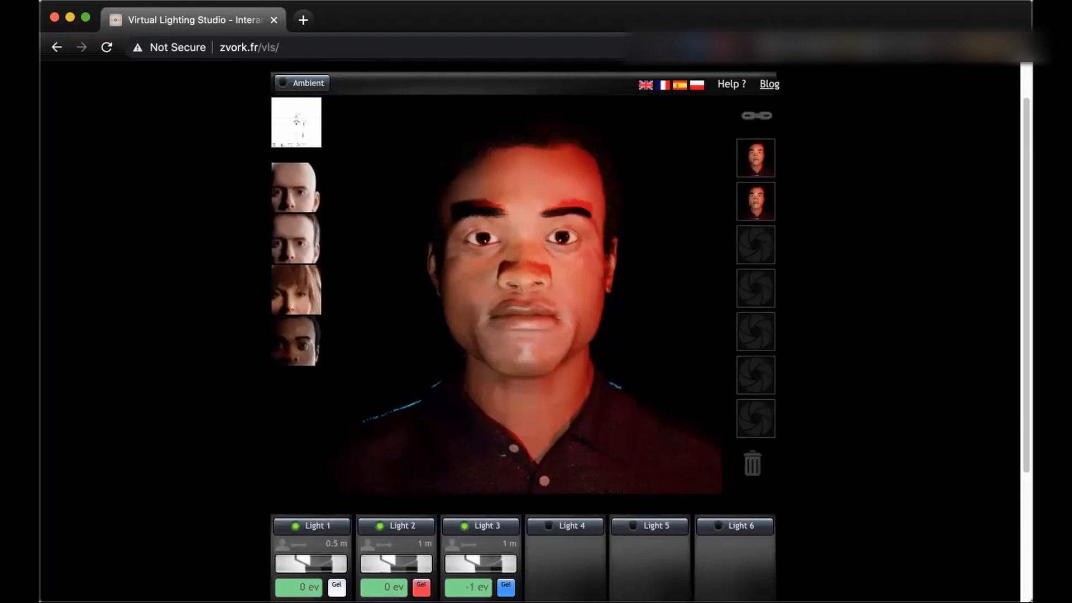
{"action": "left_click", "coordinate": [300, 83]}
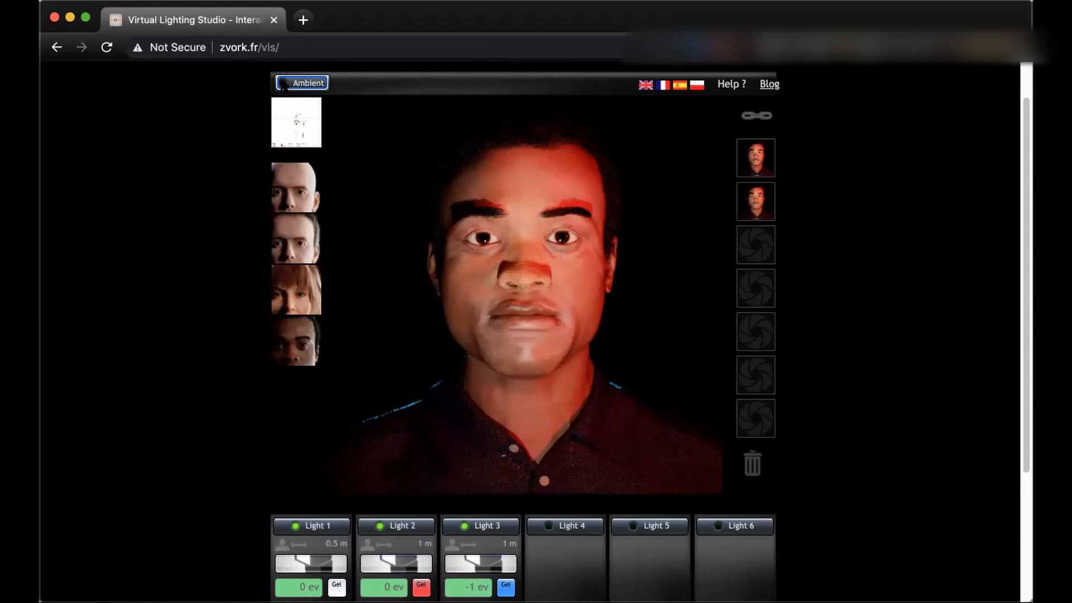
Enable the Ambient toggle so the face is evenly lit at 0 ev against a pale backdrop
{"action": "left_click", "coordinate": [308, 83]}
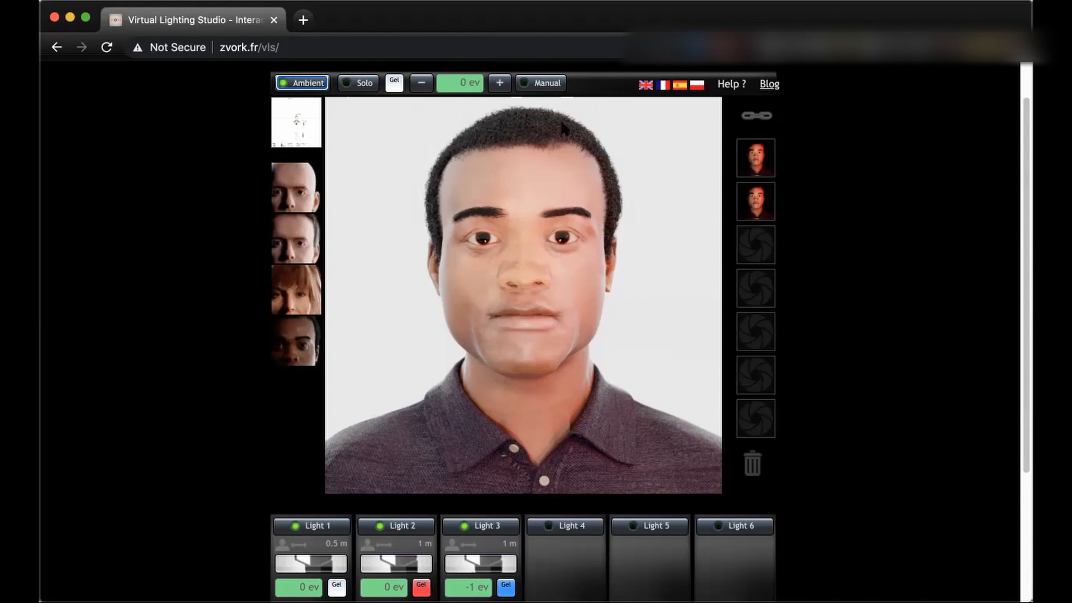
{"action": "mouse_move", "coordinate": [689, 306]}
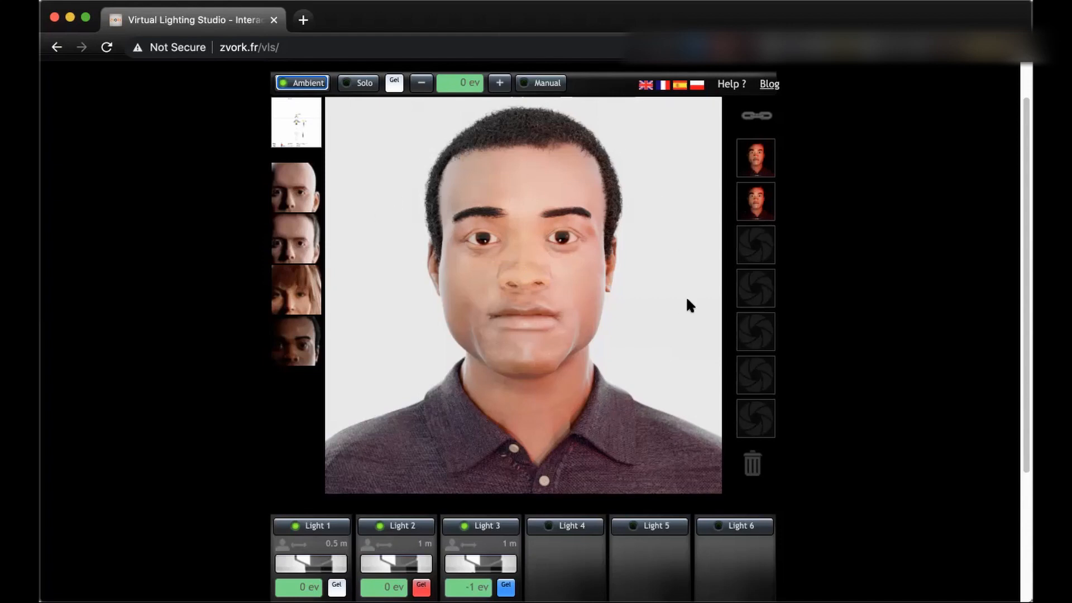
{"action": "mouse_move", "coordinate": [577, 322]}
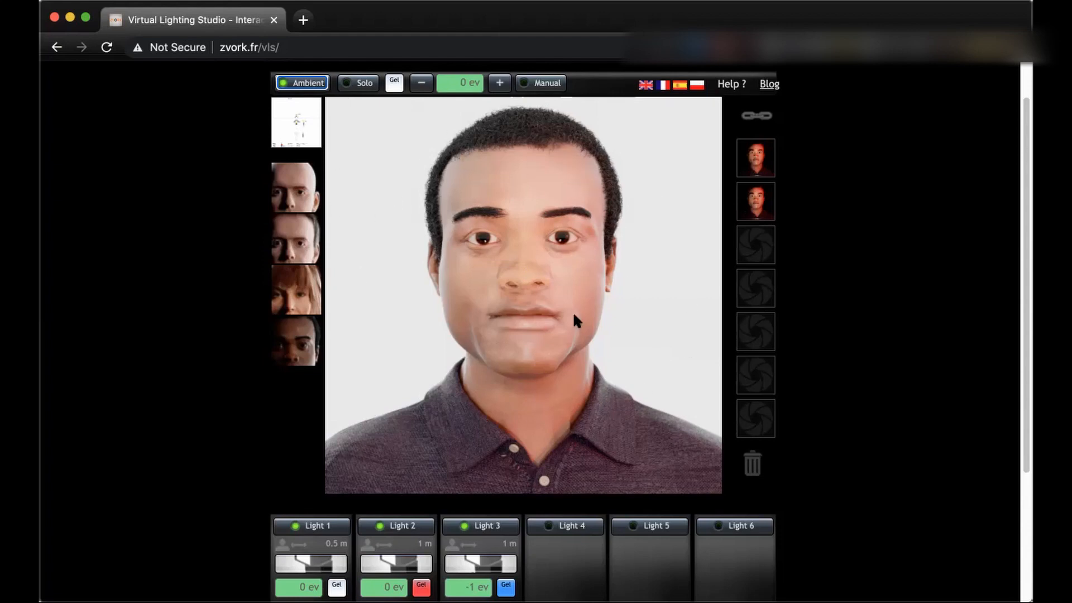
{"action": "mouse_move", "coordinate": [867, 210]}
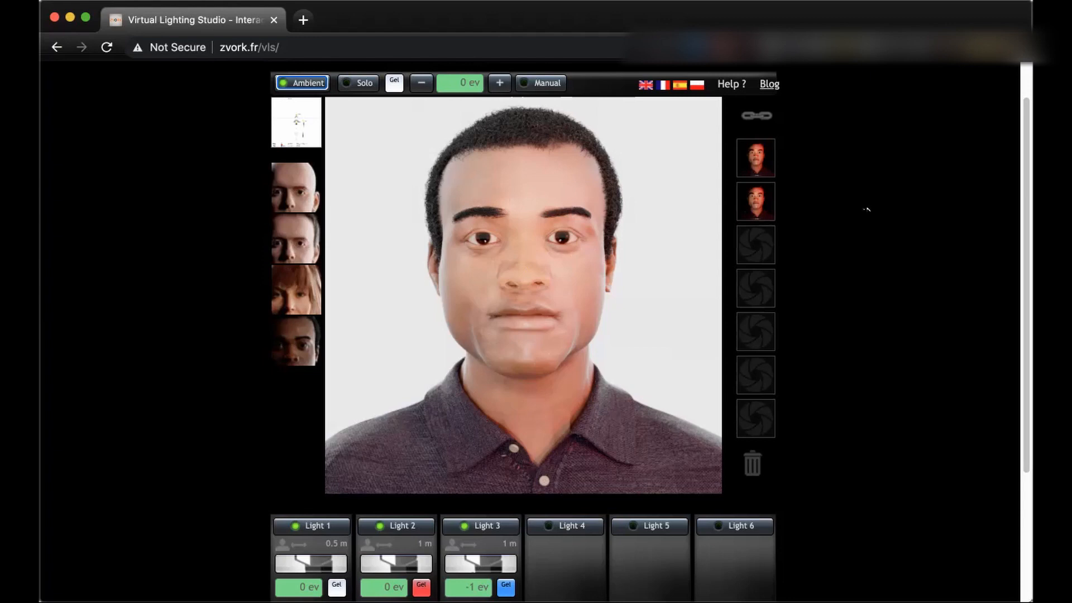
{"action": "mouse_move", "coordinate": [450, 378]}
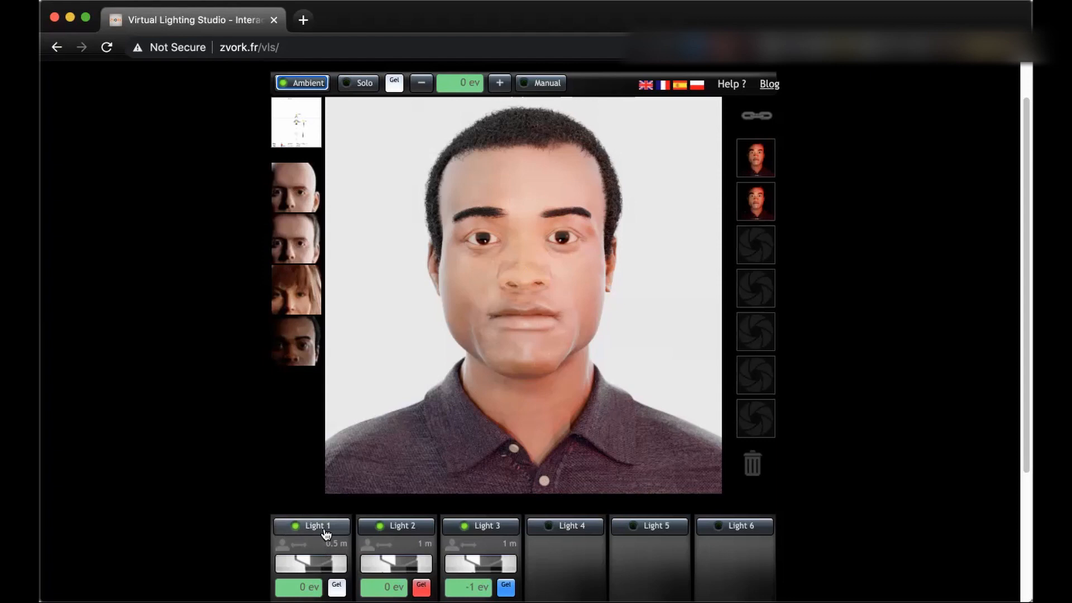
{"action": "mouse_move", "coordinate": [387, 142]}
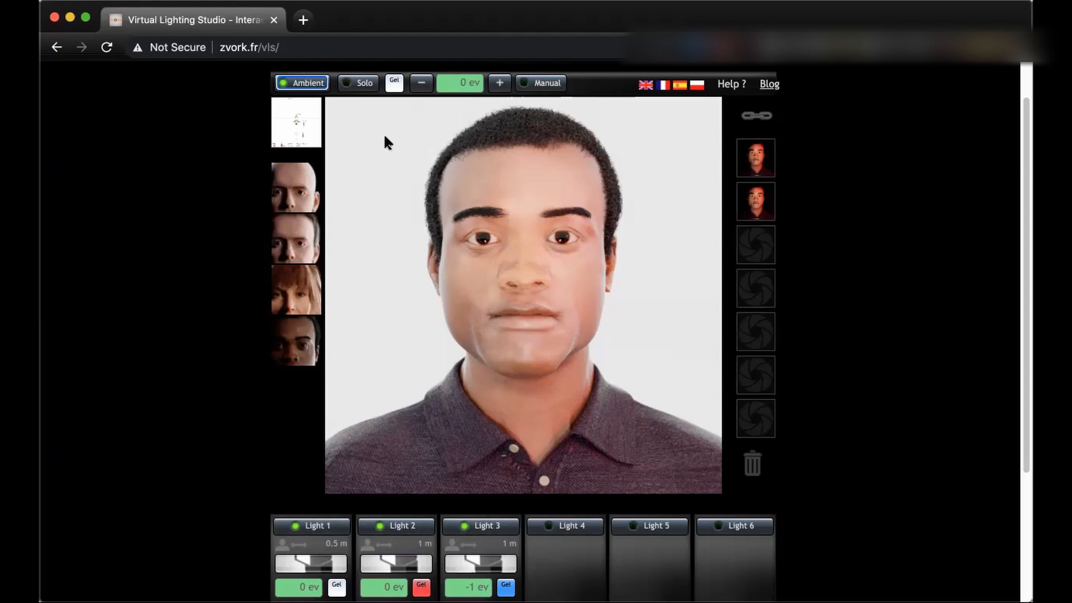
{"action": "mouse_move", "coordinate": [443, 118]}
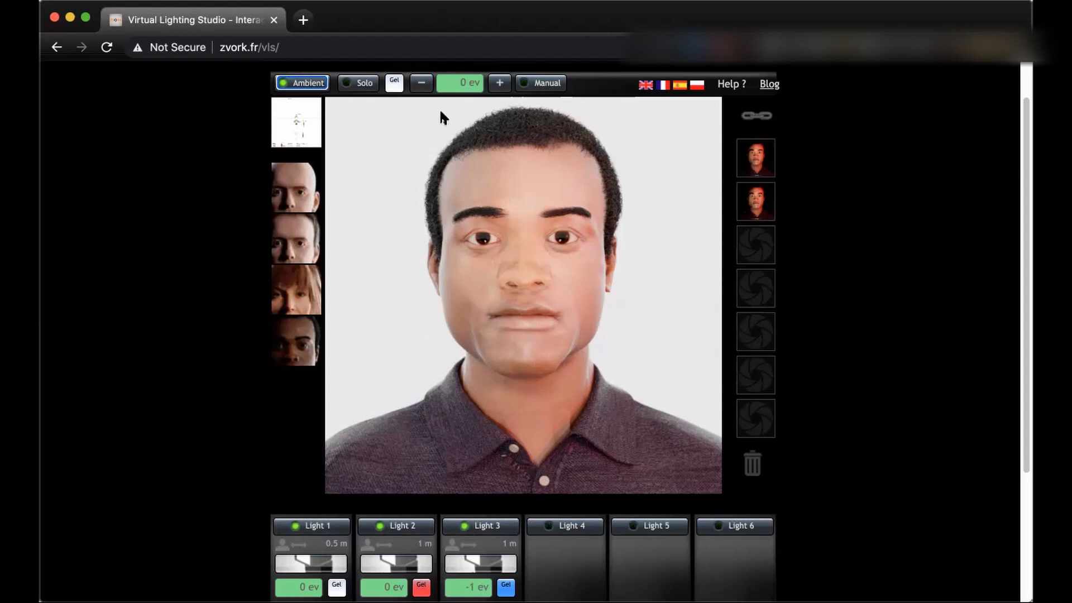
{"action": "mouse_move", "coordinate": [427, 258]}
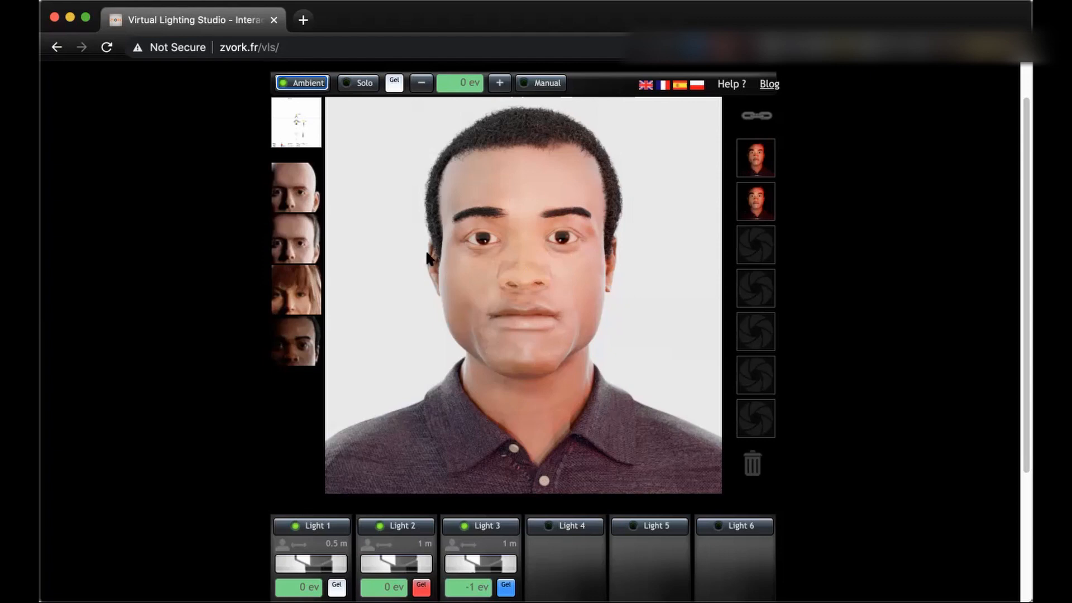
{"action": "mouse_move", "coordinate": [403, 275]}
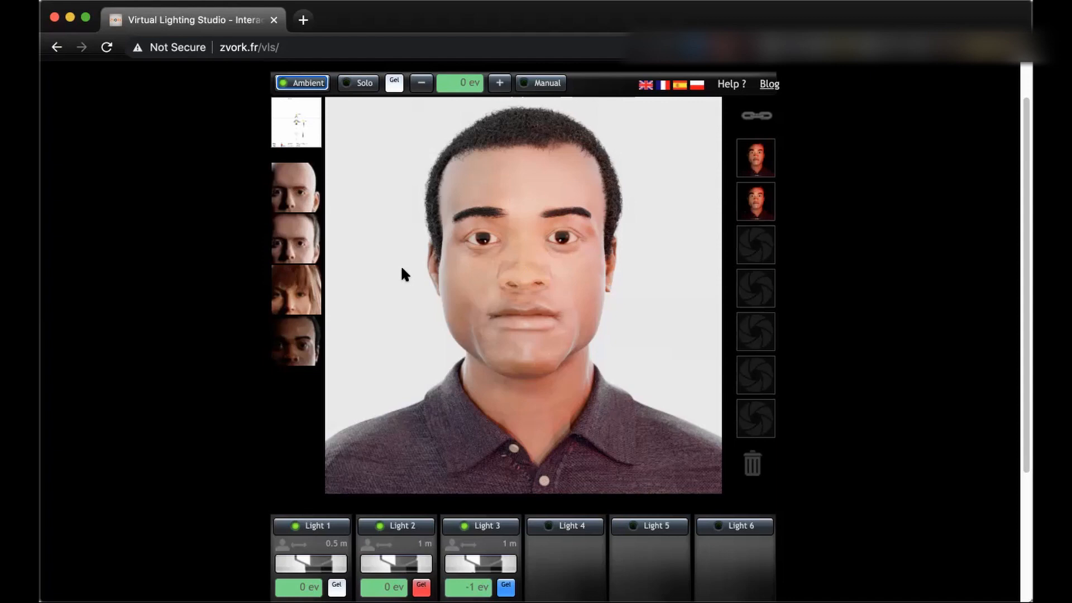
{"action": "mouse_move", "coordinate": [431, 123]}
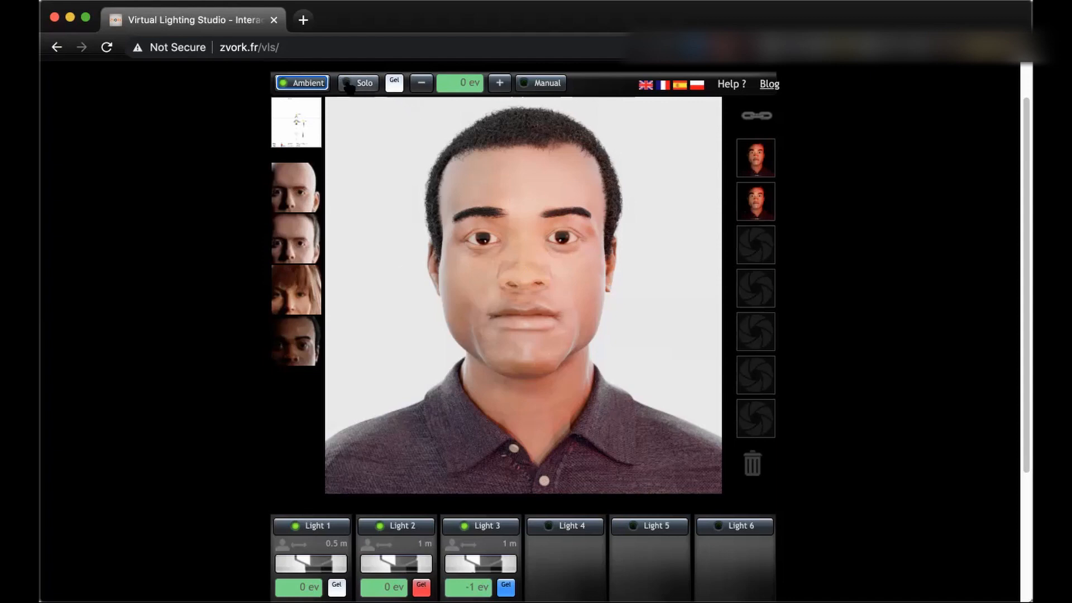
Solo the ambient light and settle the global exposure at +1 ev after trying higher values
{"action": "left_click", "coordinate": [357, 83]}
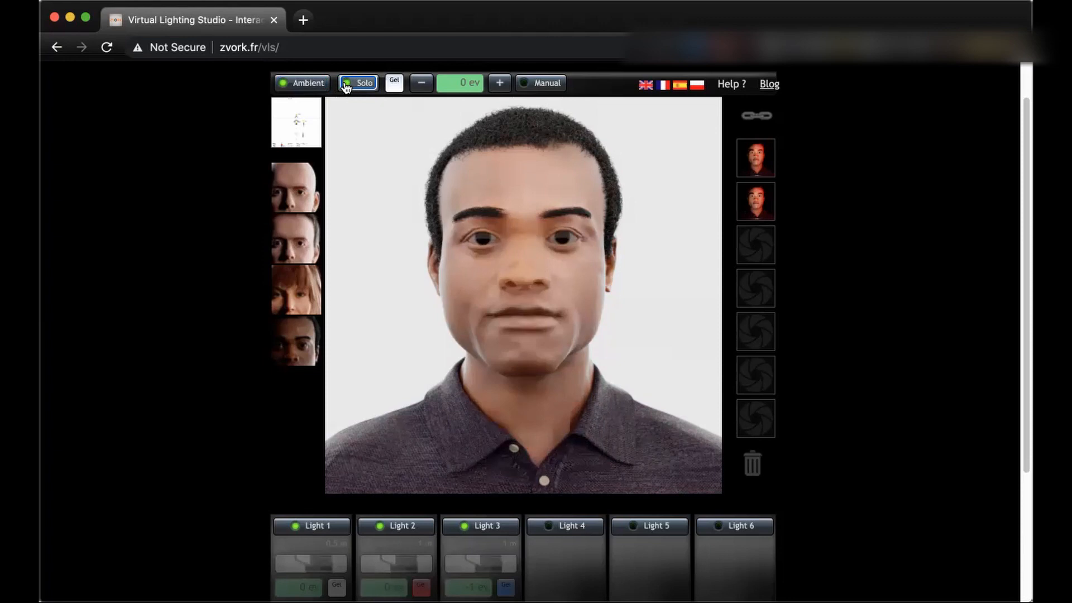
{"action": "left_click", "coordinate": [498, 83]}
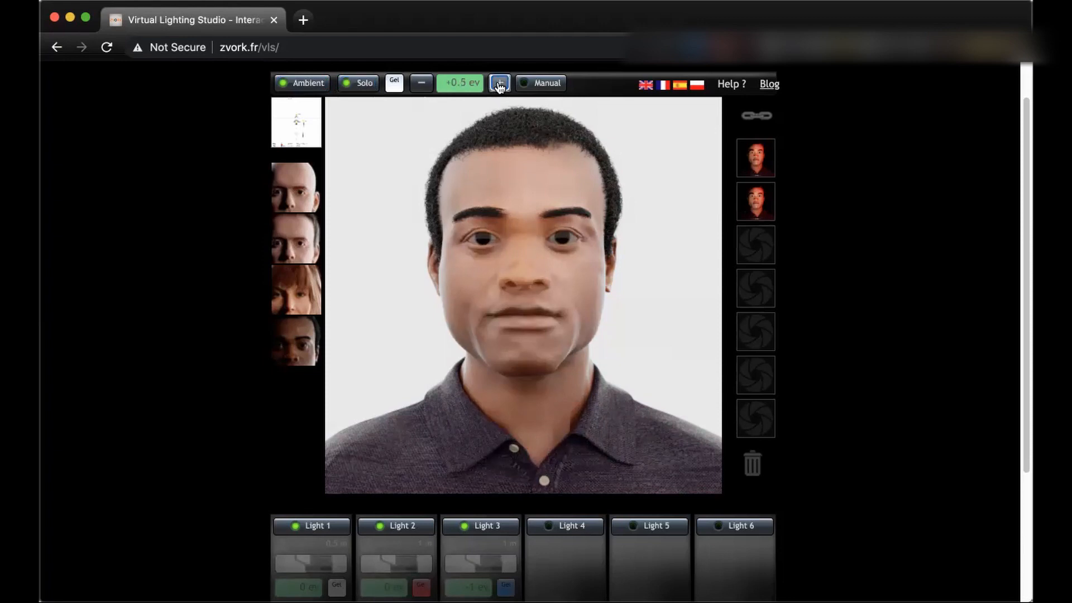
{"action": "left_click", "coordinate": [499, 82]}
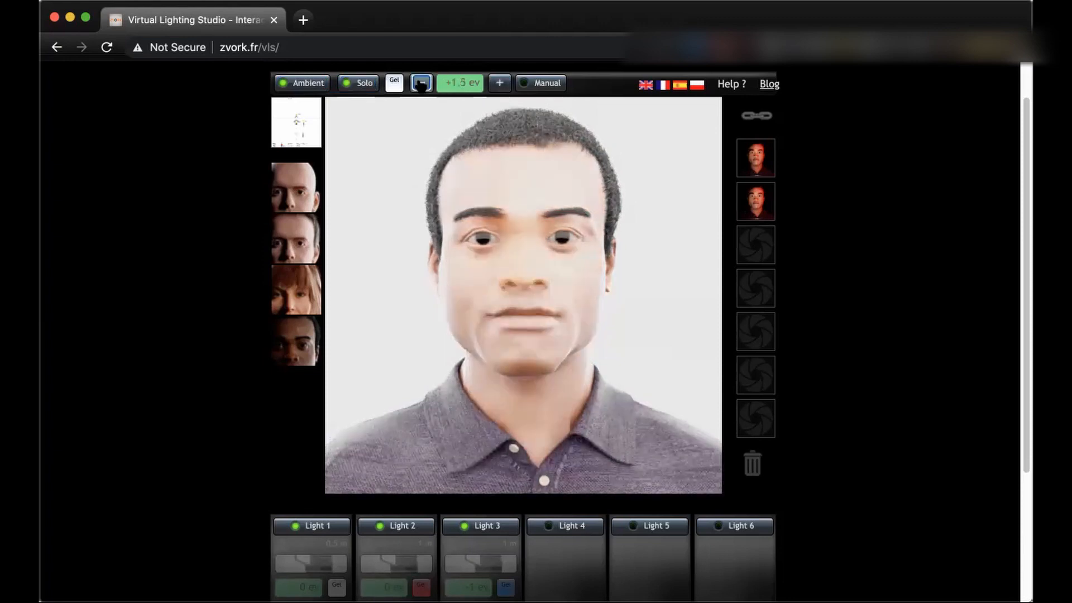
{"action": "left_click", "coordinate": [460, 83]}
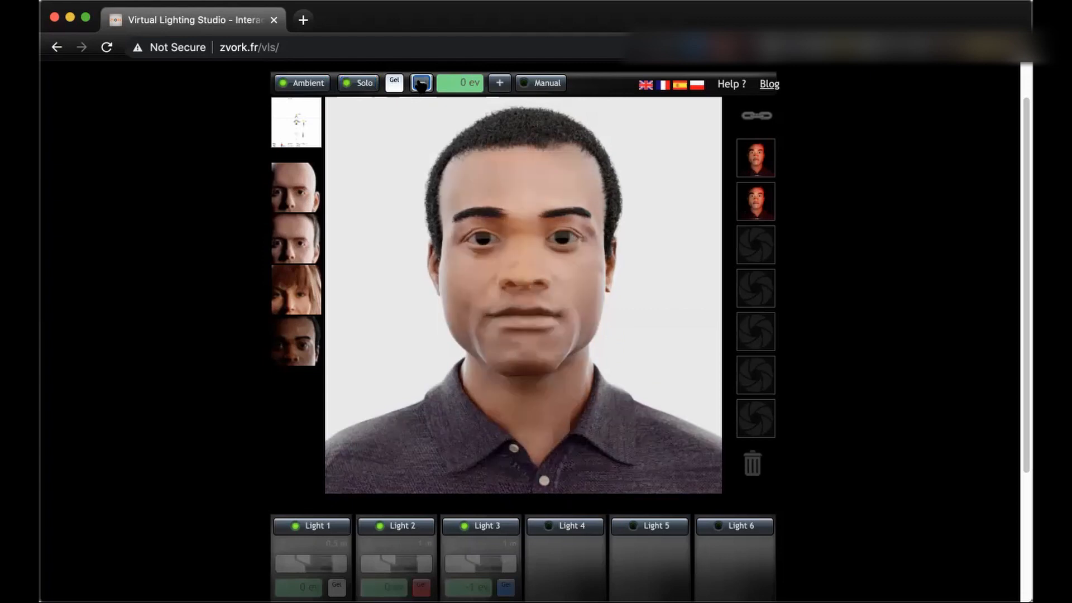
{"action": "left_click", "coordinate": [421, 83]}
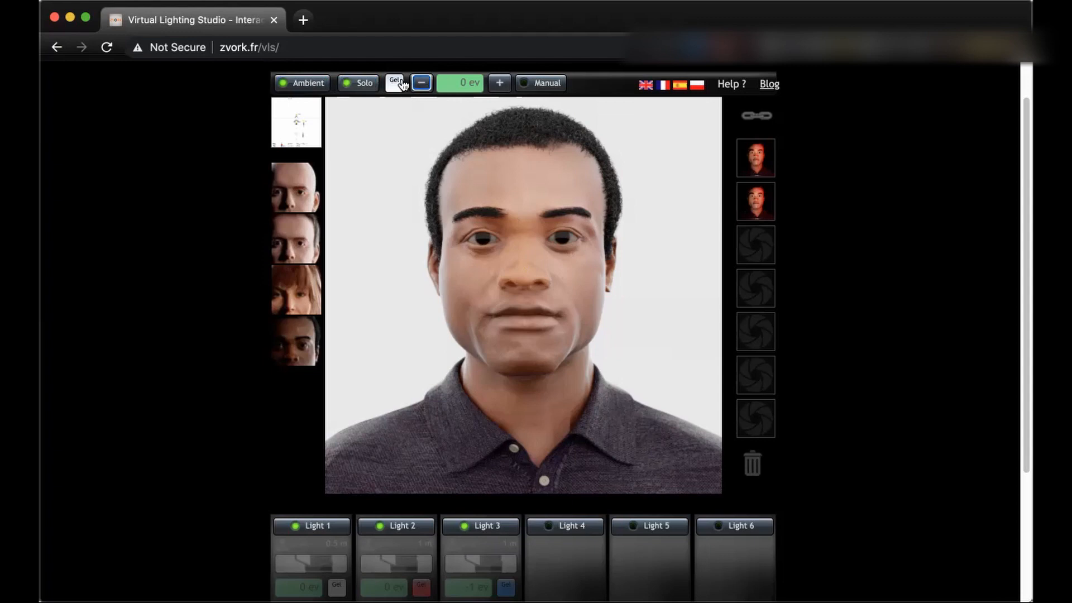
{"action": "left_click", "coordinate": [499, 83]}
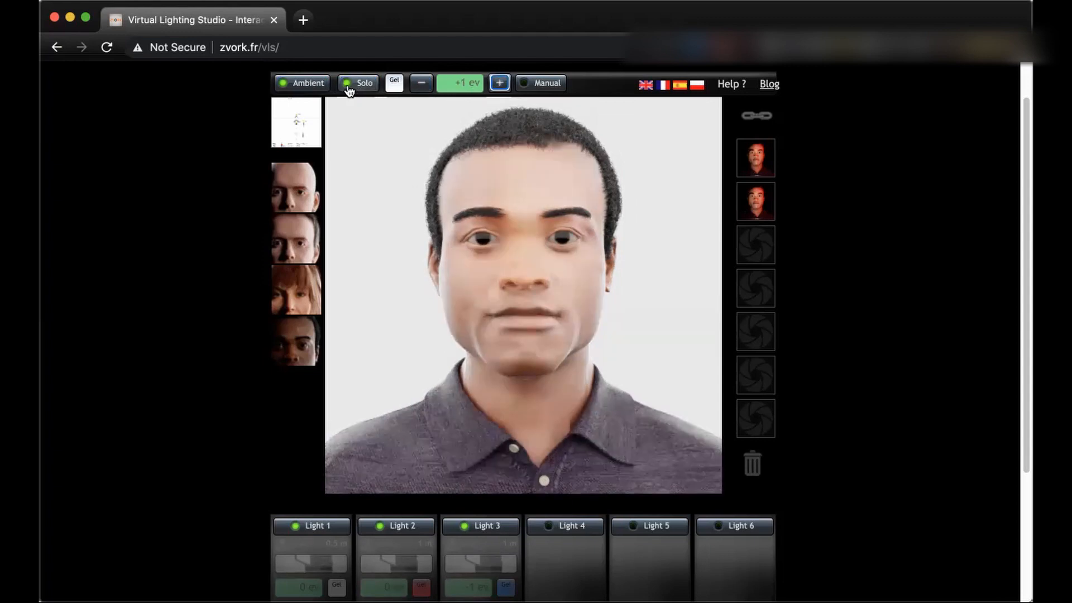
Toggle Solo off, on and off again so all lights show together
{"action": "left_click", "coordinate": [364, 82]}
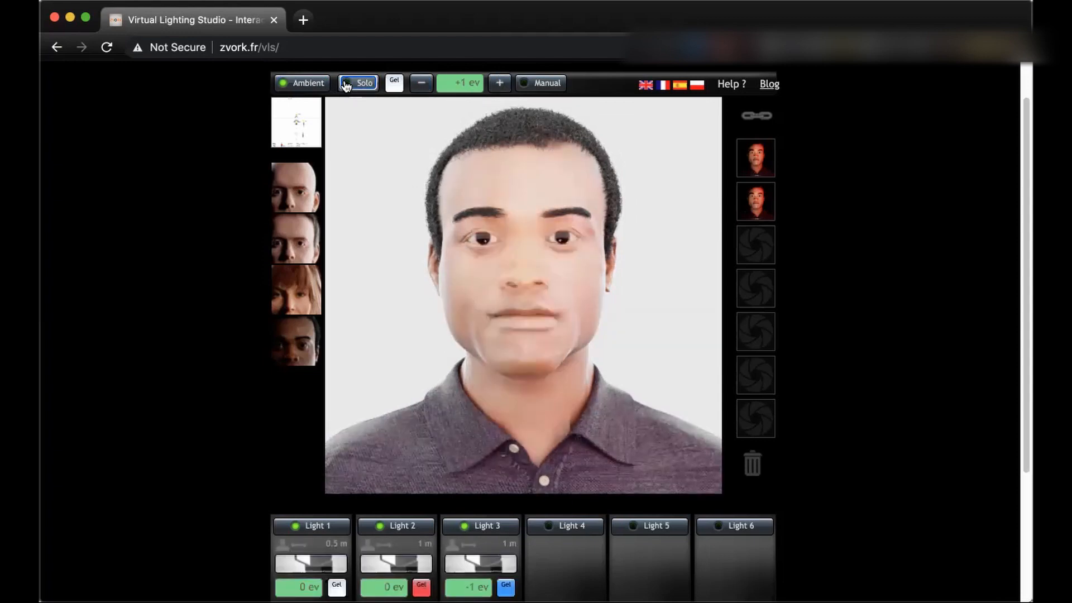
{"action": "left_click", "coordinate": [356, 83]}
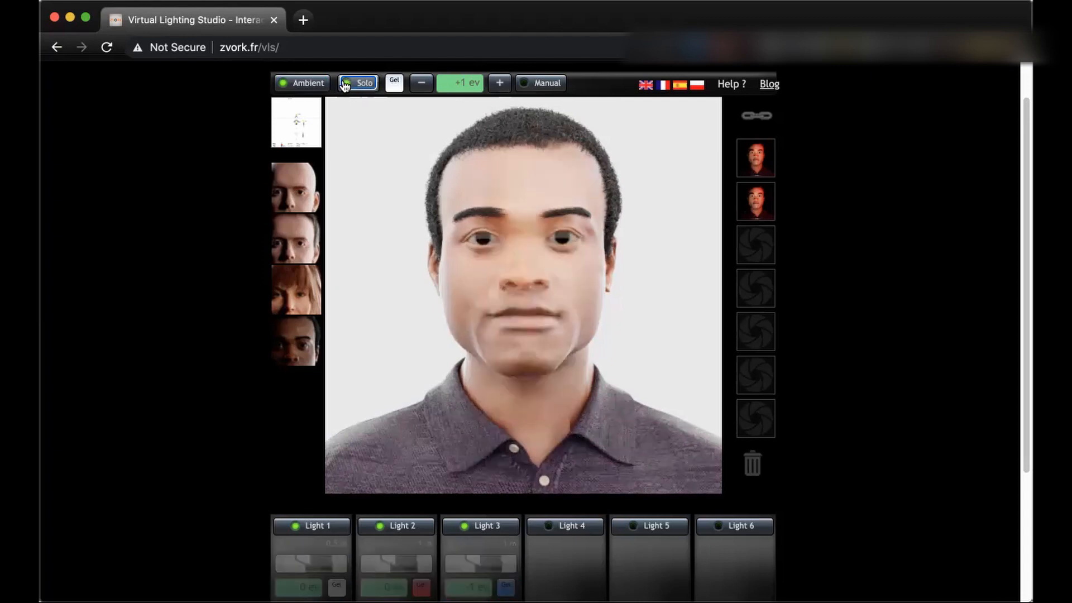
{"action": "left_click", "coordinate": [364, 82]}
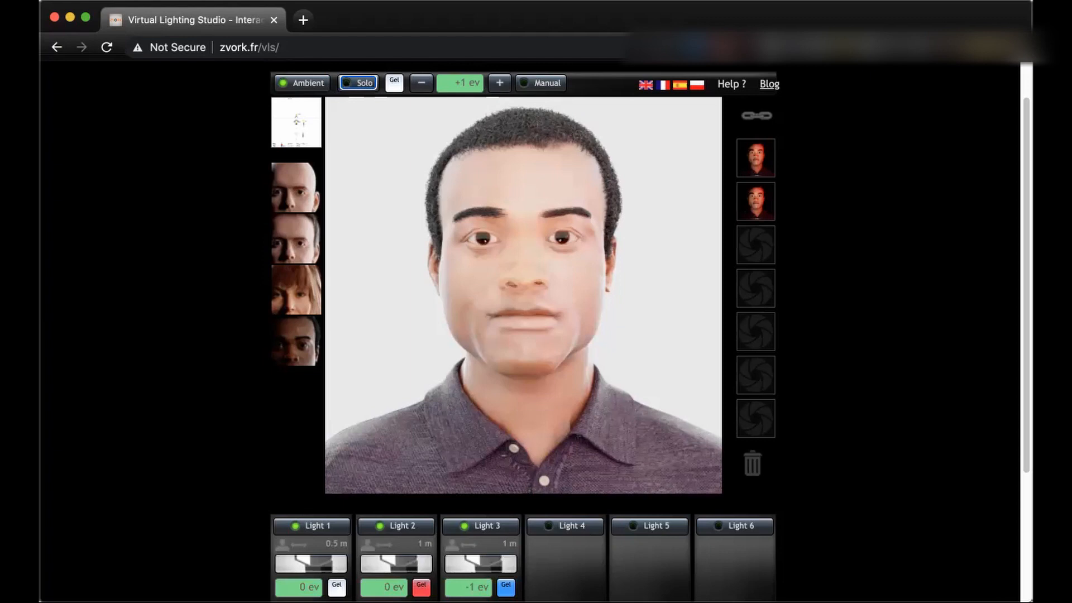
Set Light 1 to +1 ev, overshooting to +3 ev and stepping back down
{"action": "scroll", "scroll_direction": "down", "scroll_amount": 3}
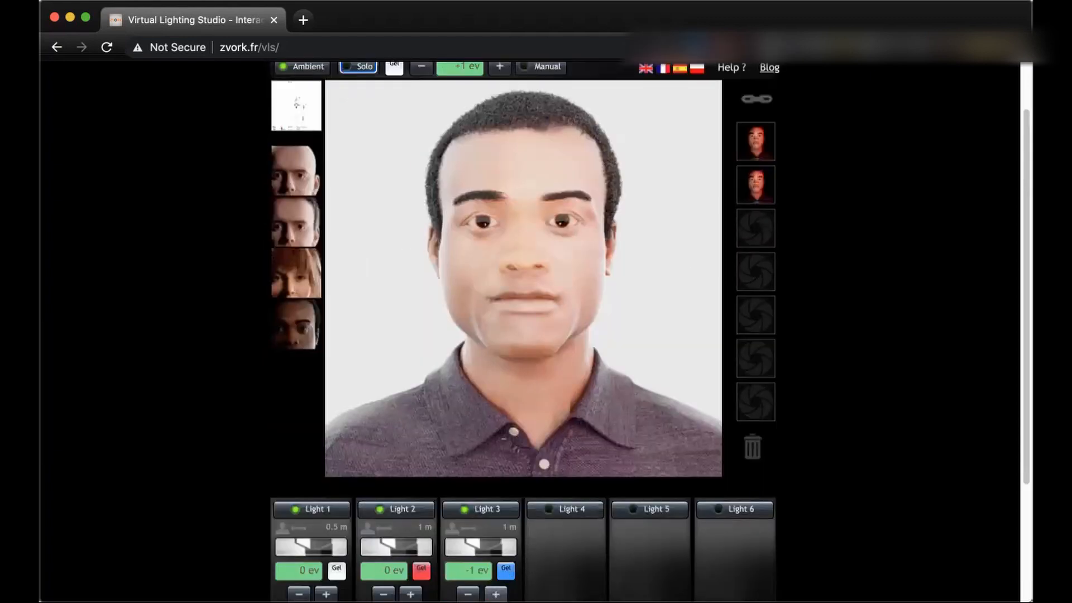
{"action": "scroll", "scroll_direction": "down", "scroll_amount": 3}
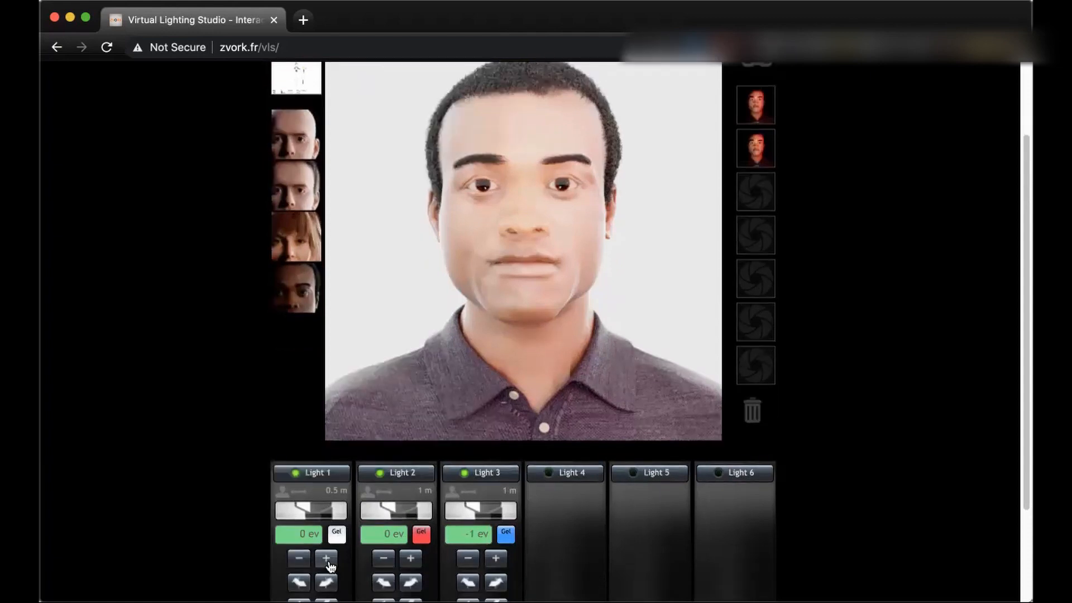
{"action": "left_click", "coordinate": [325, 558]}
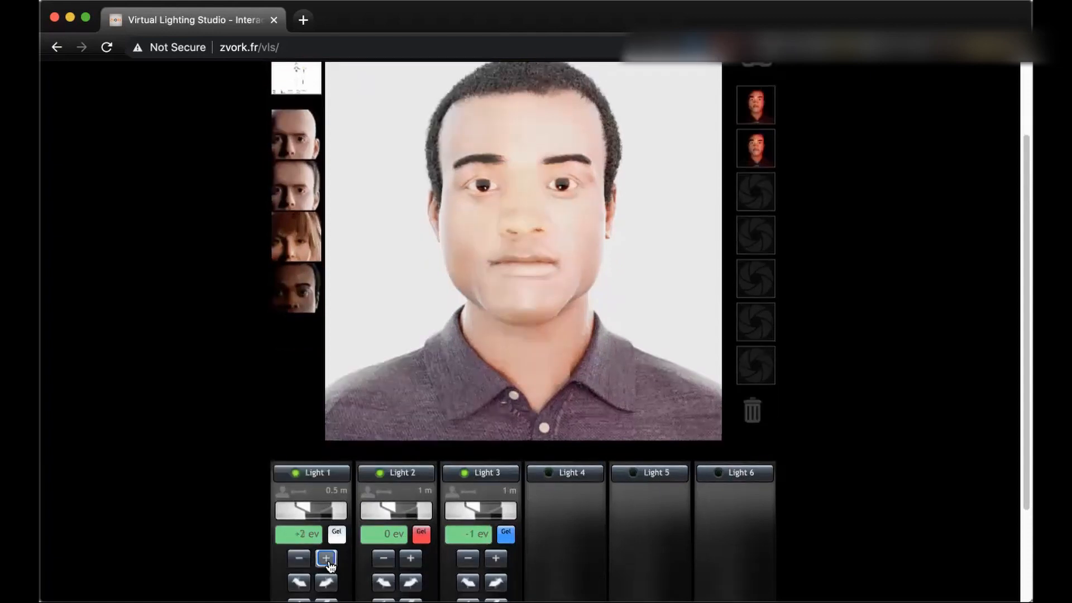
{"action": "left_click", "coordinate": [326, 558]}
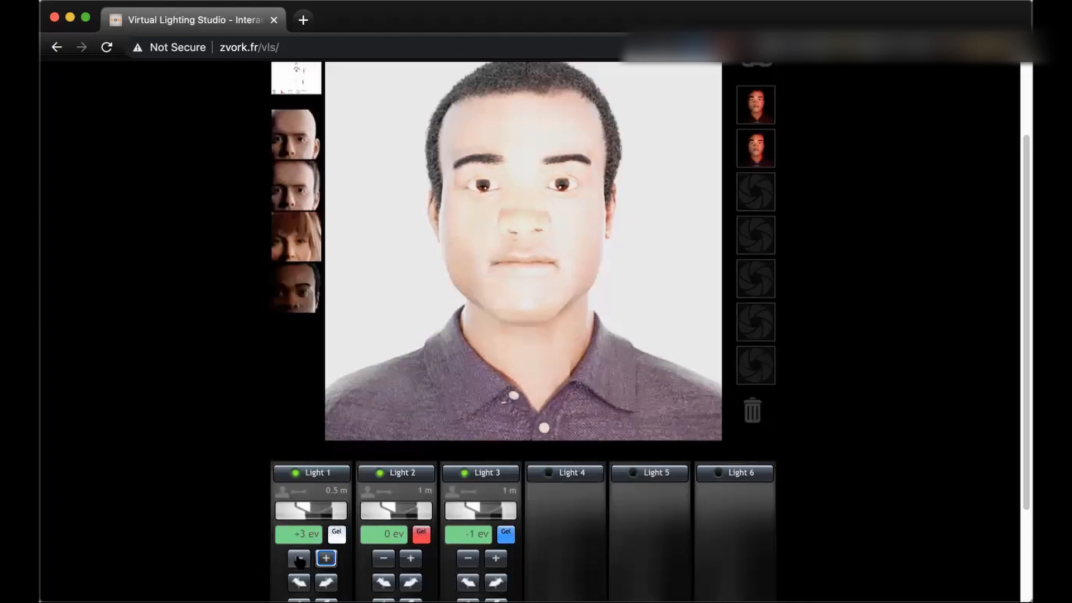
{"action": "left_click", "coordinate": [298, 558]}
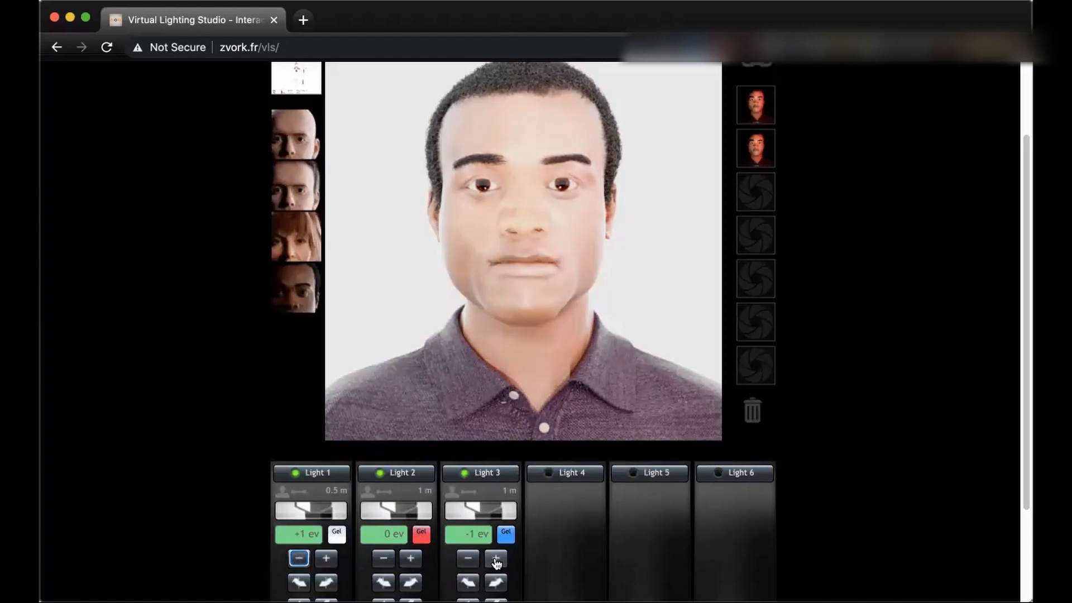
Boost the blue Light 3 to +4 ev and move it above the man for a strong rim
{"action": "left_click", "coordinate": [495, 559]}
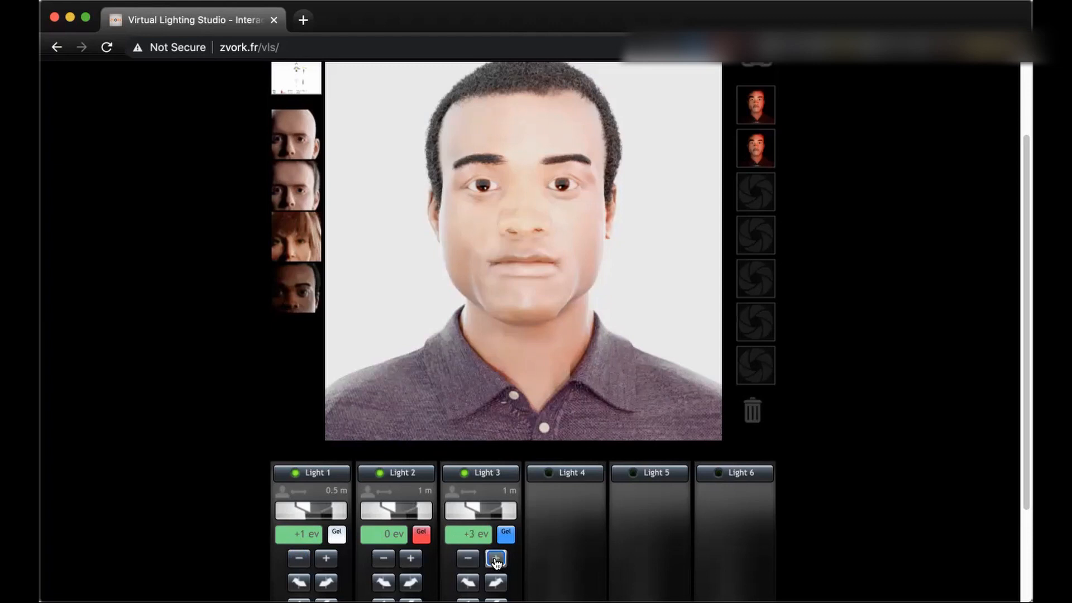
{"action": "left_click", "coordinate": [495, 558]}
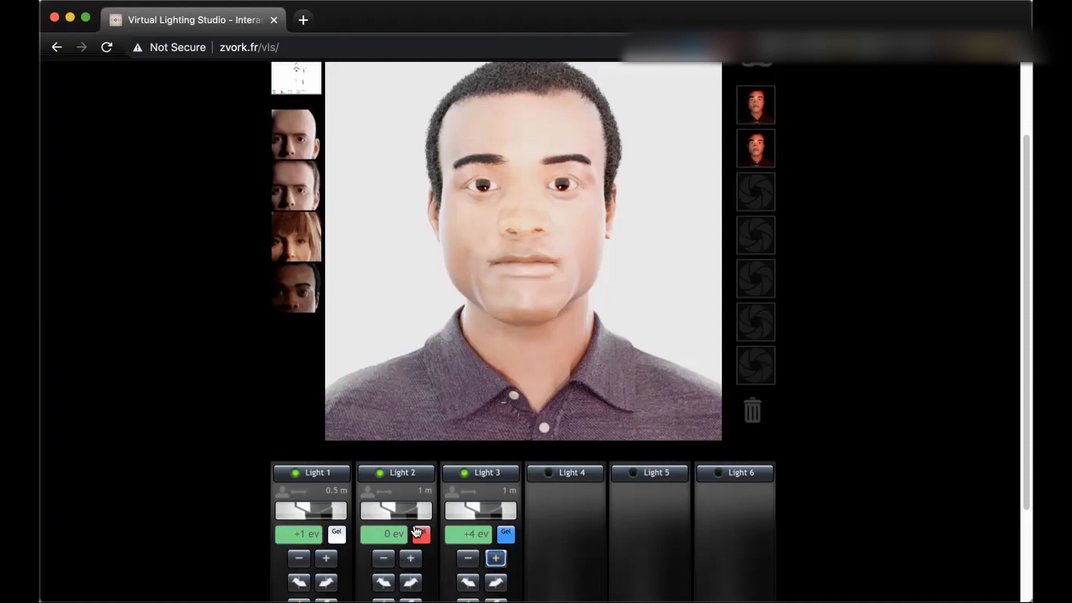
{"action": "left_click", "coordinate": [421, 534]}
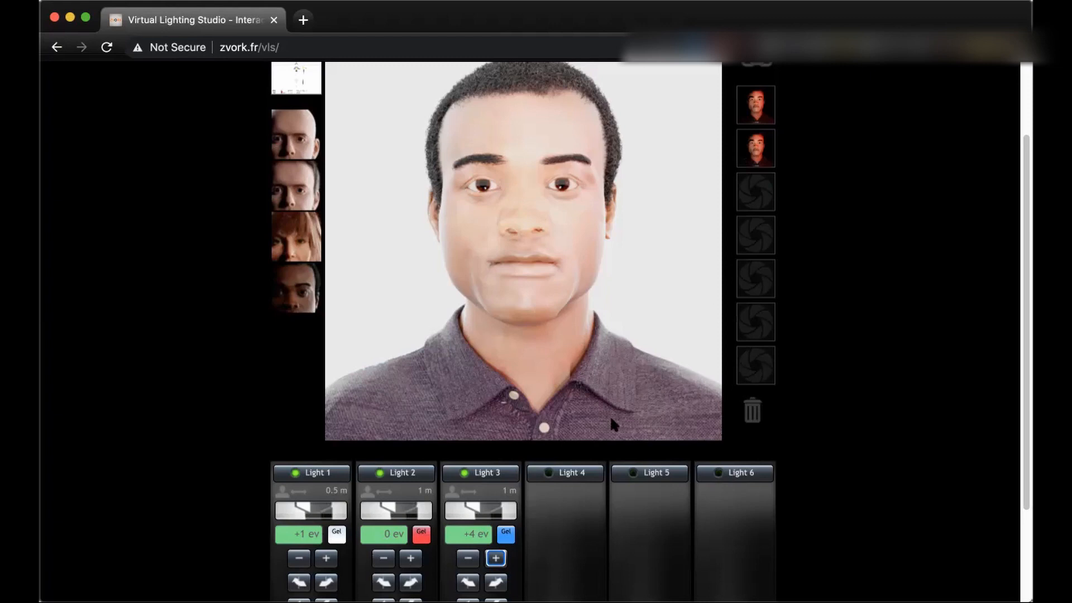
{"action": "mouse_move", "coordinate": [606, 215]}
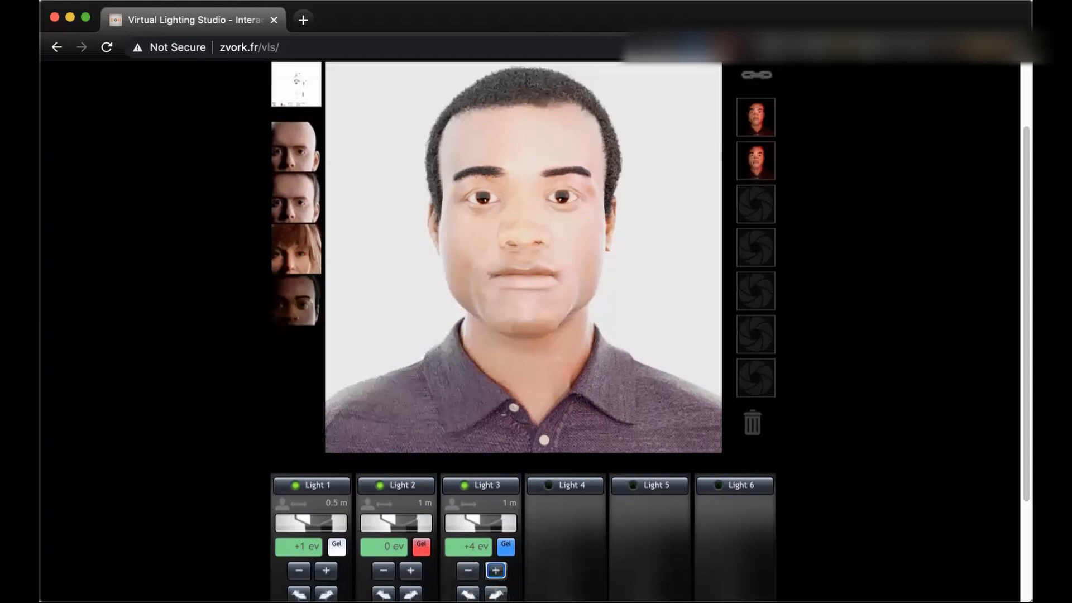
{"action": "scroll", "scroll_direction": "down", "scroll_amount": 3}
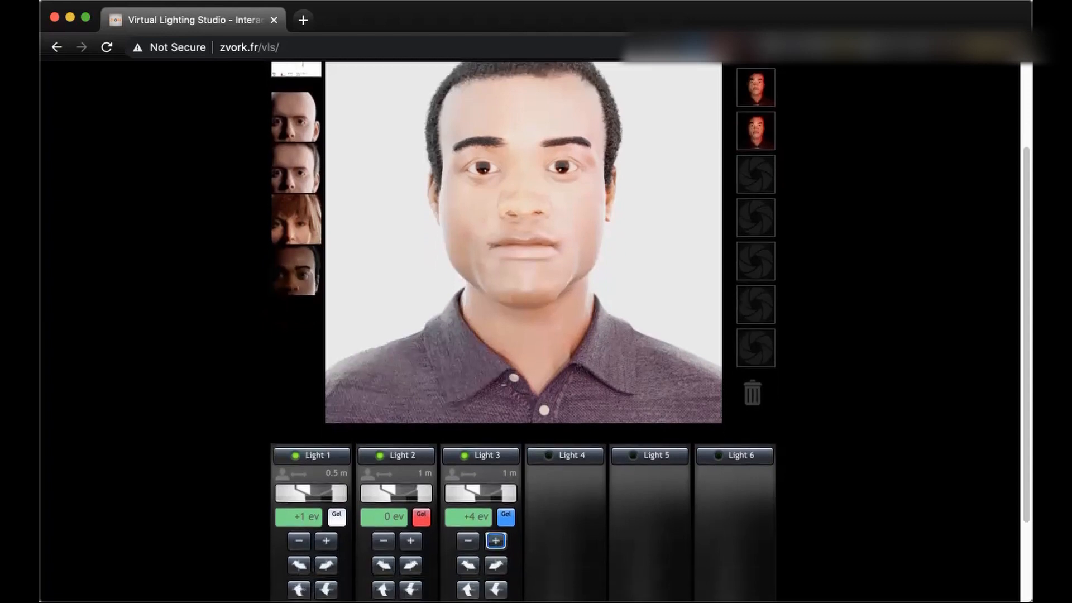
{"action": "scroll", "scroll_direction": "down", "scroll_amount": 3}
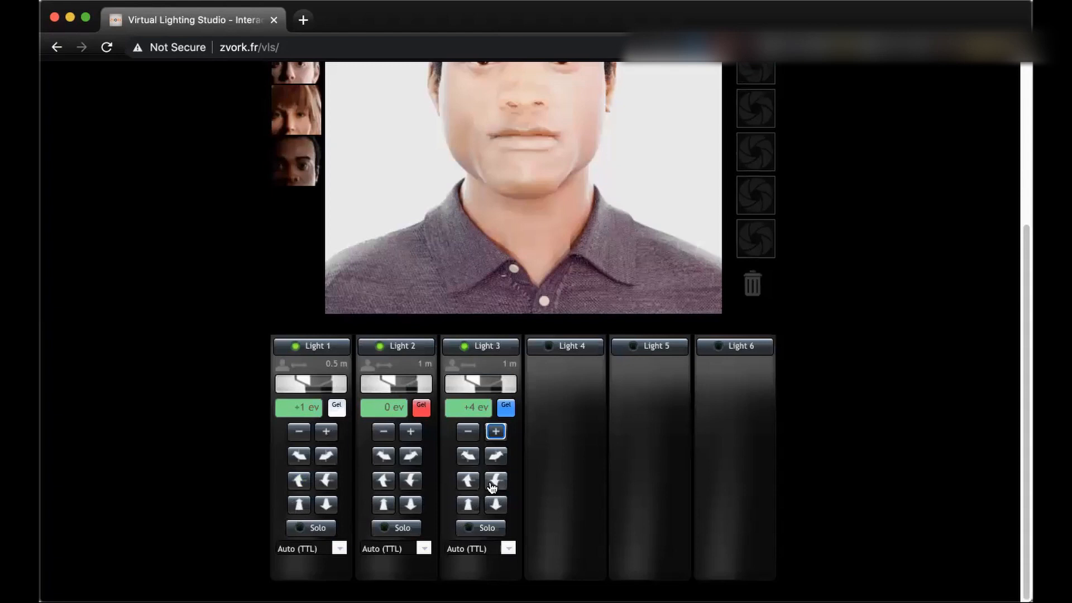
{"action": "mouse_move", "coordinate": [468, 480]}
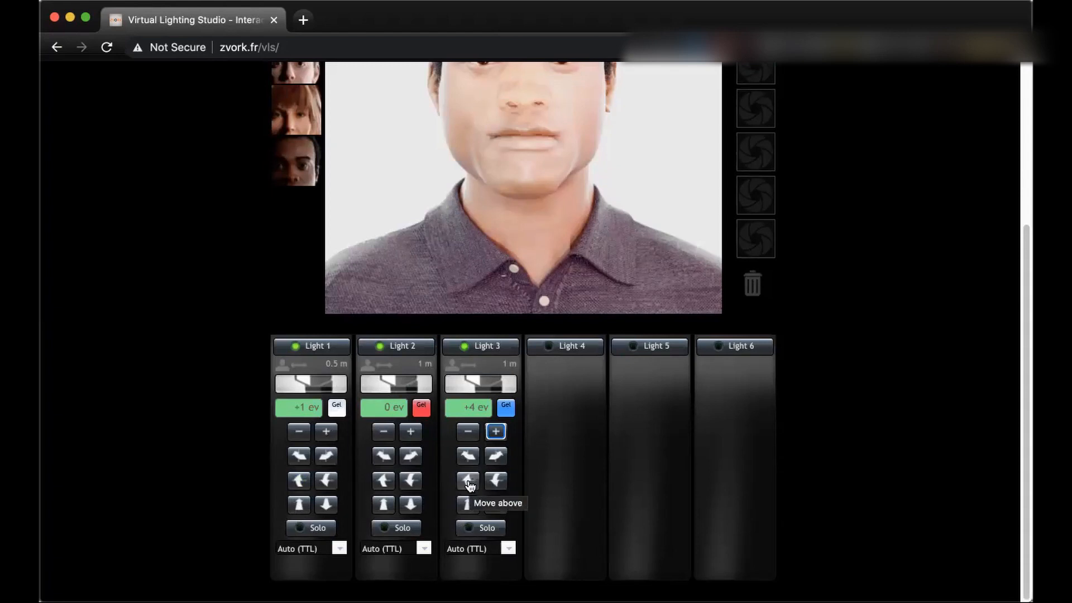
{"action": "left_click", "coordinate": [468, 480]}
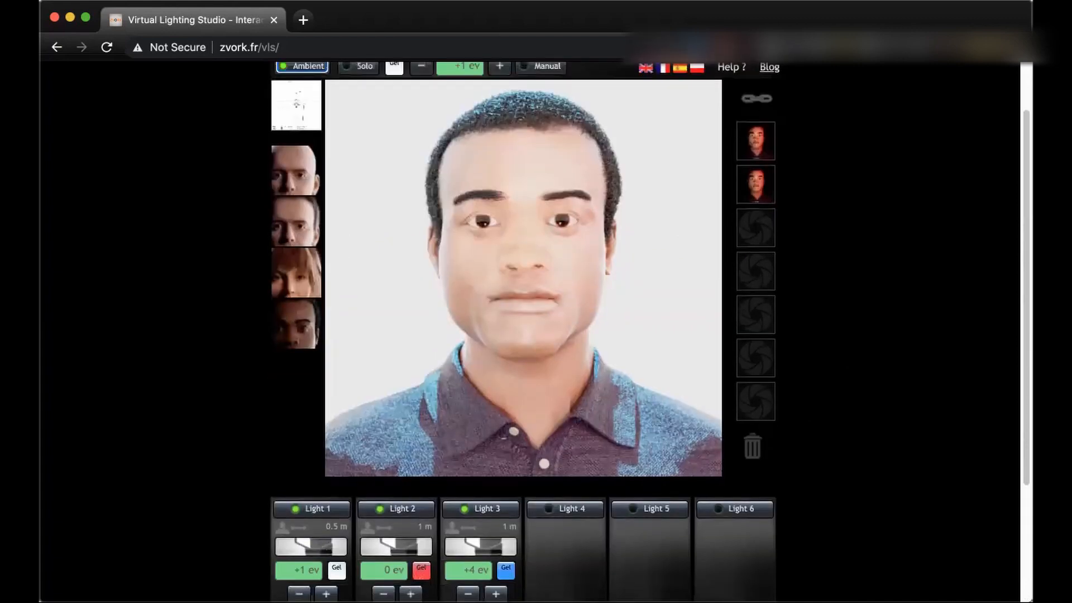
Scroll the page to reach the Ambient toggle and view the face lit only red and blue against black
{"action": "scroll", "scroll_direction": "up", "scroll_amount": 3}
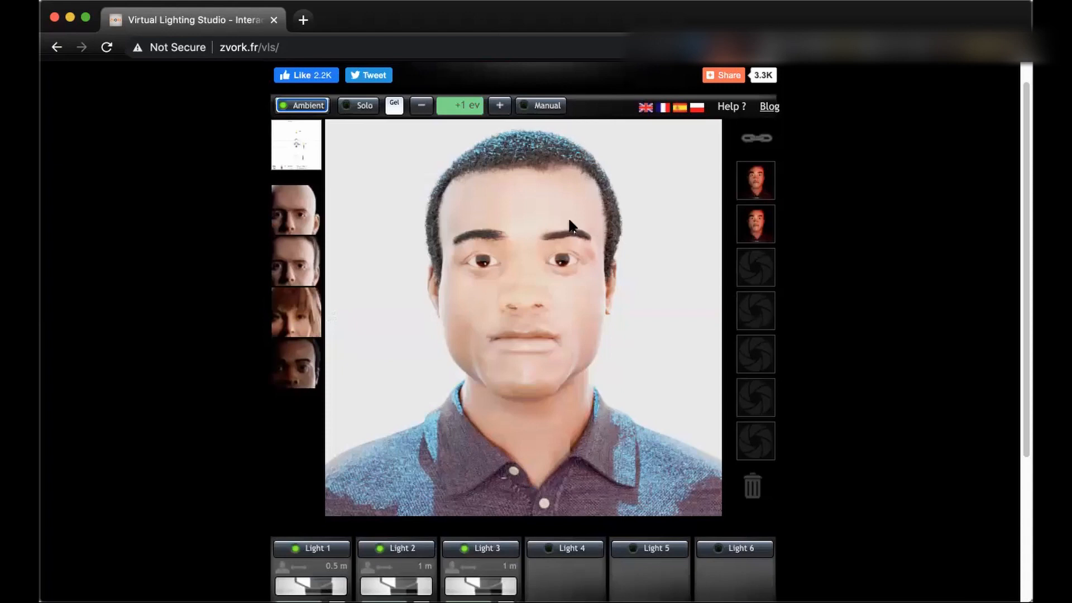
{"action": "mouse_move", "coordinate": [577, 125]}
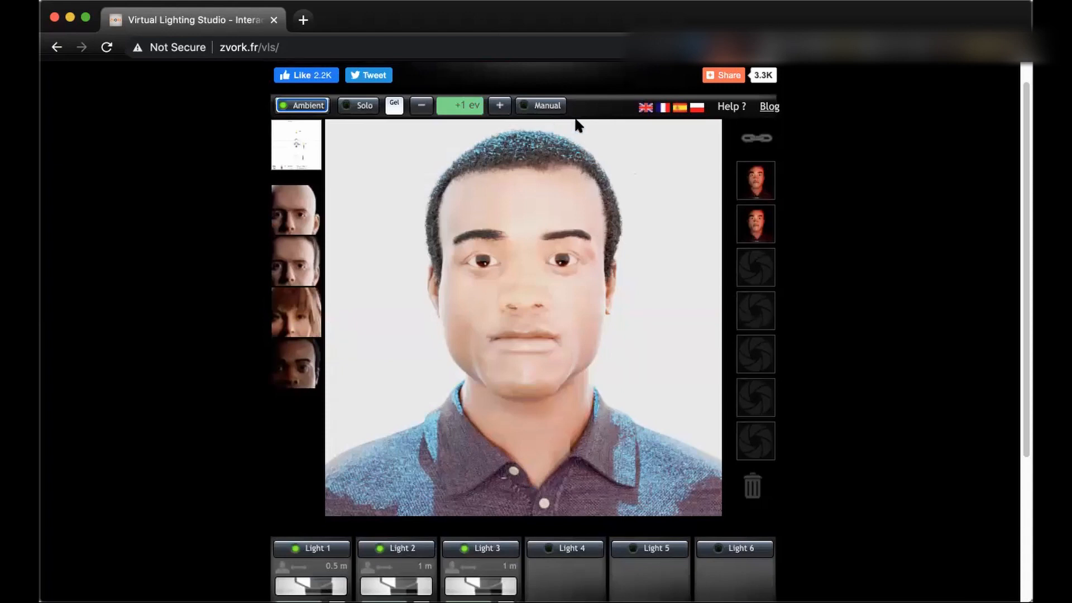
{"action": "mouse_move", "coordinate": [325, 485]}
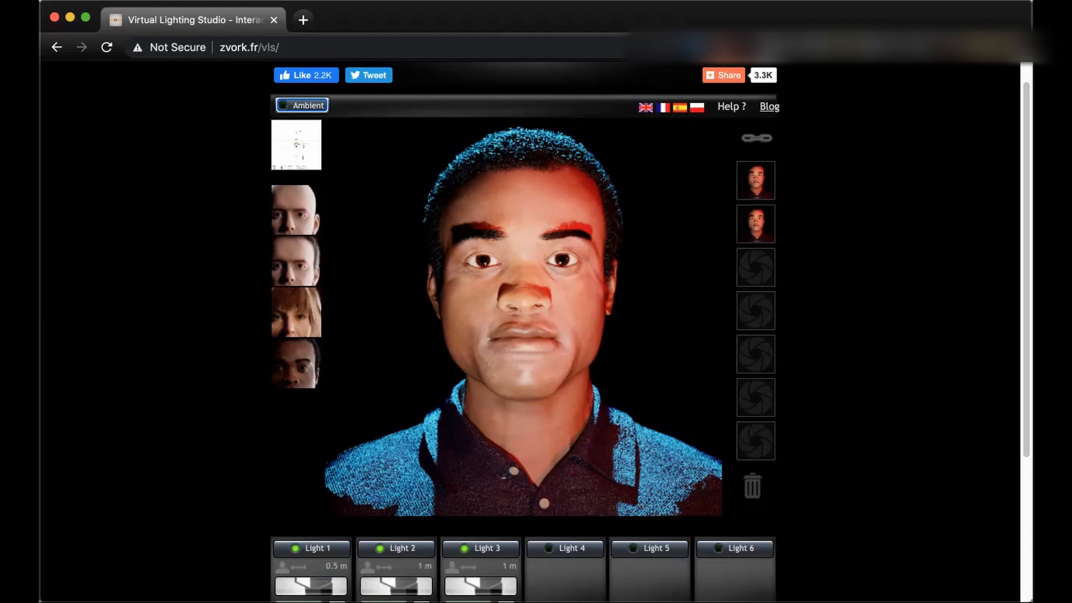
{"action": "scroll", "scroll_direction": "down", "scroll_amount": 3}
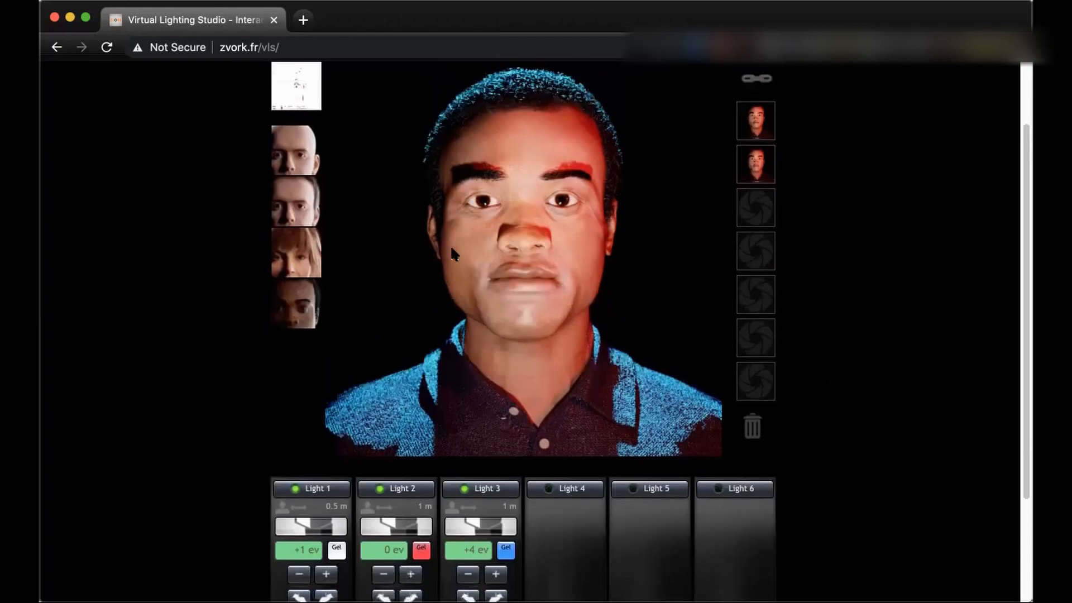
{"action": "scroll", "scroll_direction": "up", "scroll_amount": 3}
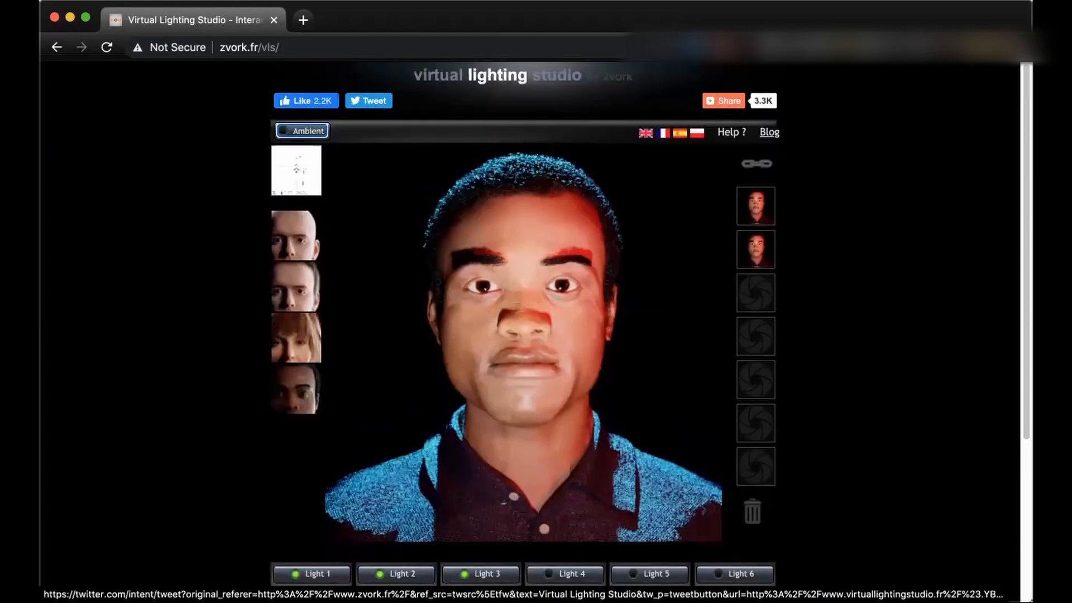
Turn ambient light back on and switch the camera to manual exposure (1/250 s, f/8, ISO 100)
{"action": "left_click", "coordinate": [302, 131]}
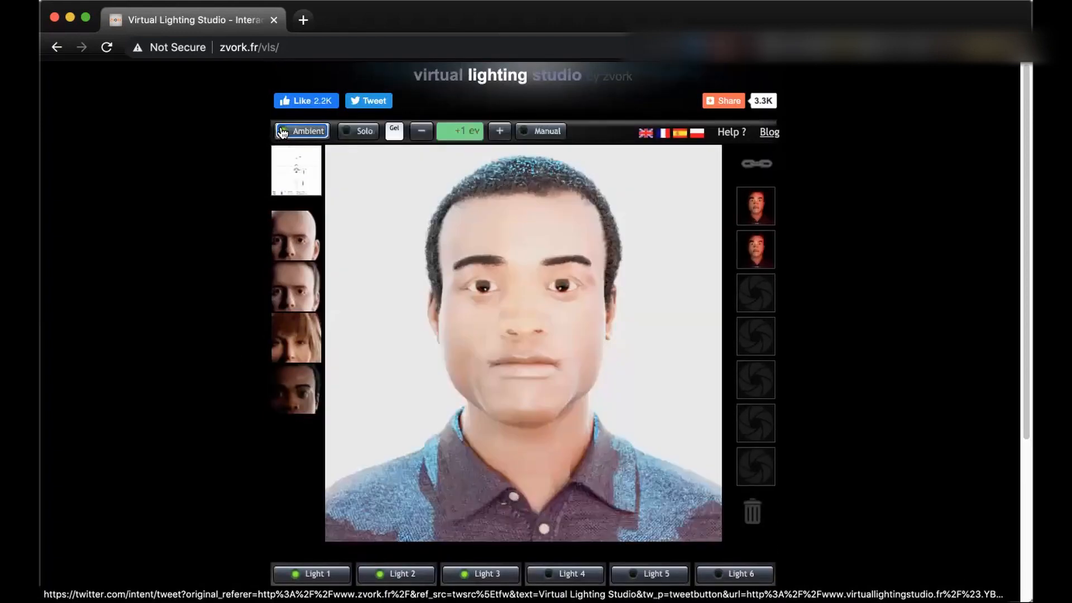
{"action": "left_click", "coordinate": [546, 131]}
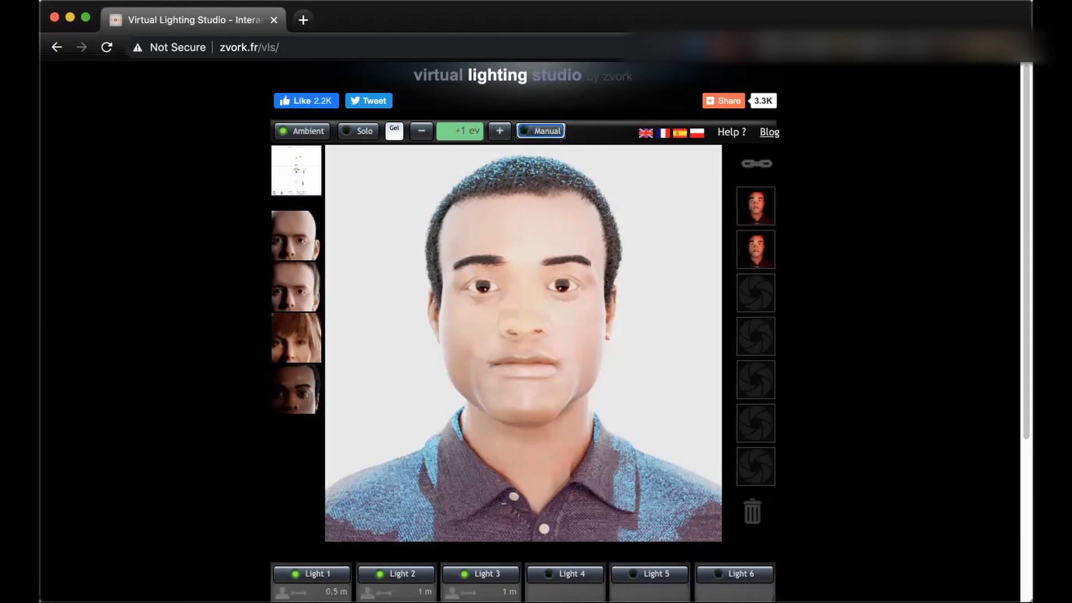
{"action": "mouse_move", "coordinate": [525, 135]}
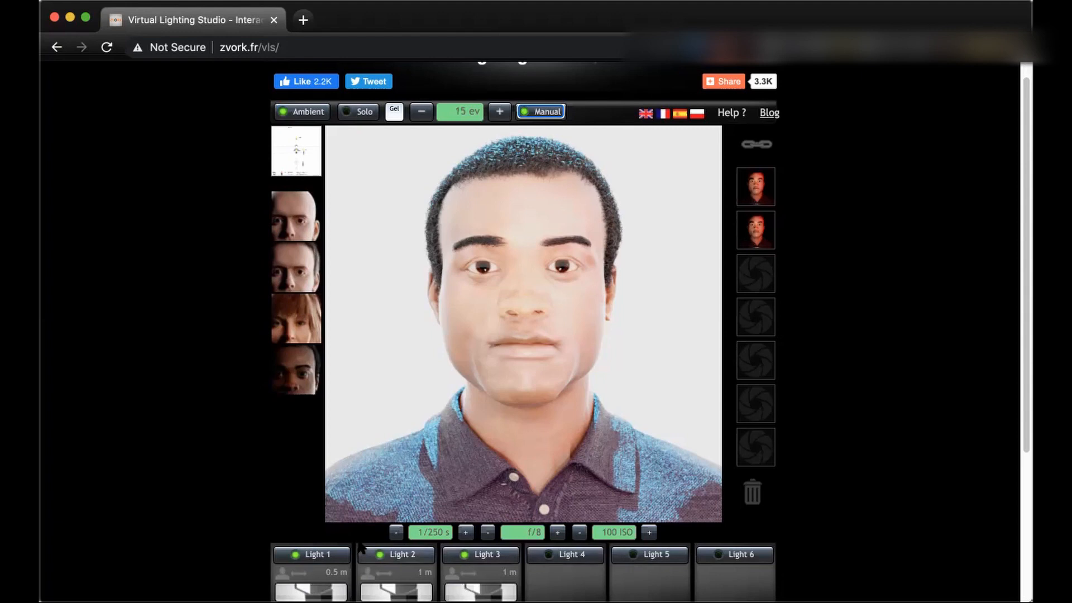
{"action": "mouse_move", "coordinate": [681, 341]}
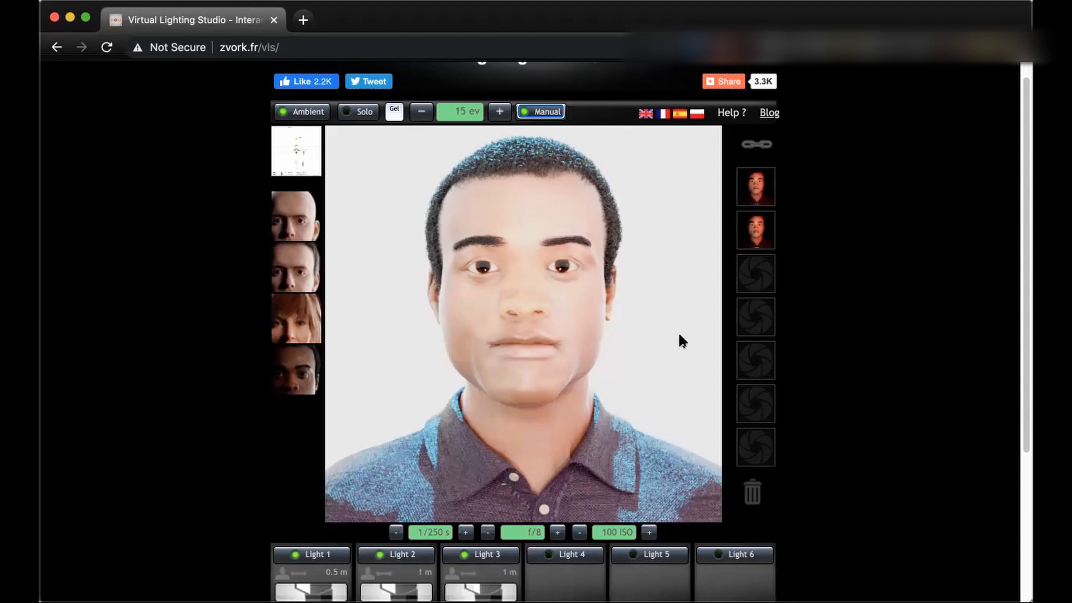
{"action": "mouse_move", "coordinate": [550, 425]}
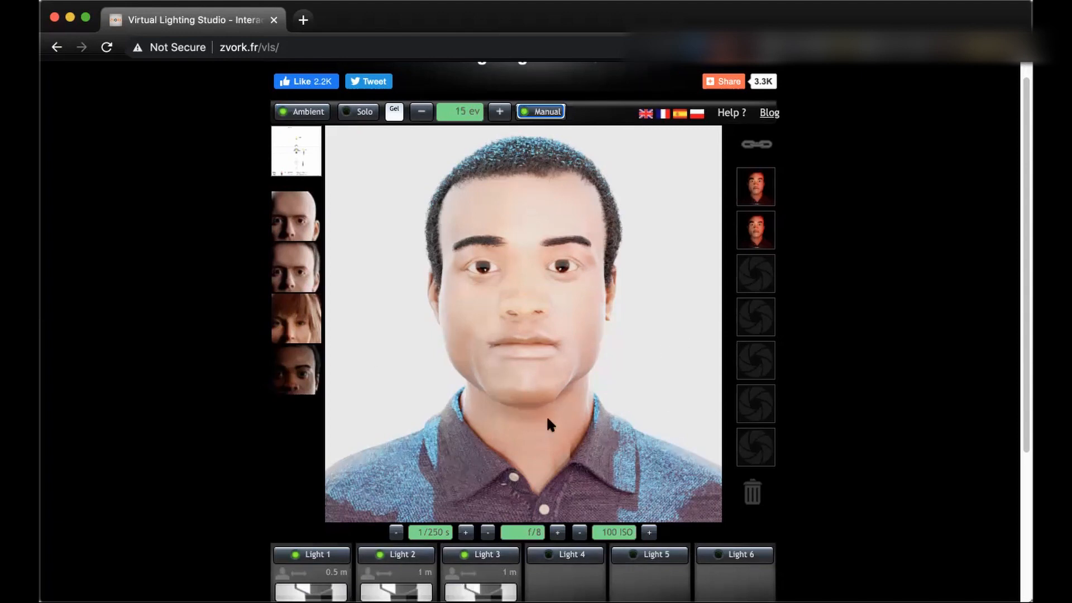
{"action": "mouse_move", "coordinate": [528, 362]}
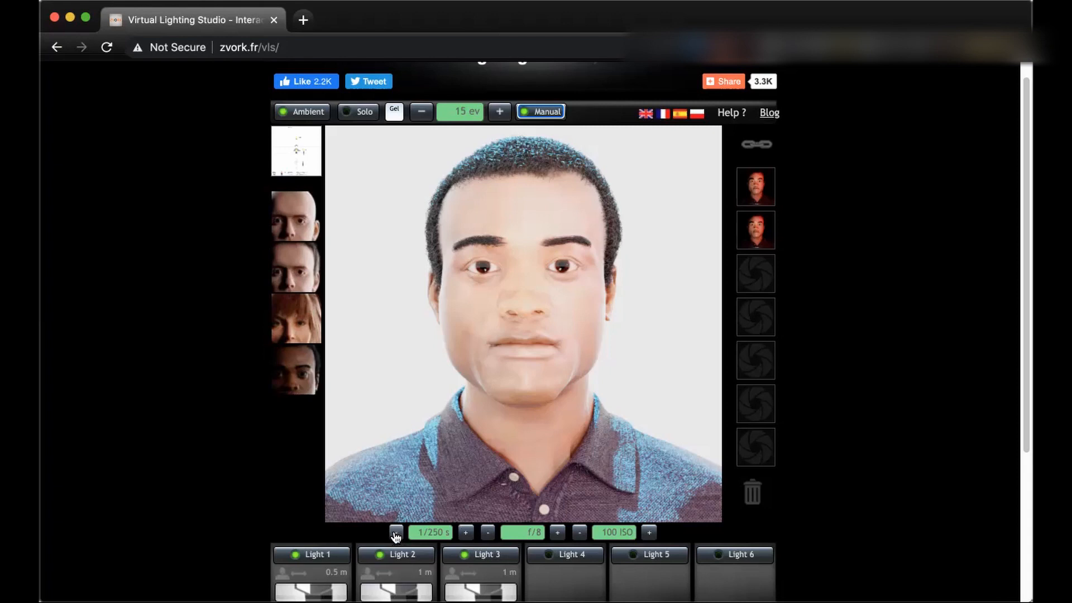
Step the shutter speed down to 1/8000 s to darken the grey background
{"action": "left_click", "coordinate": [395, 531]}
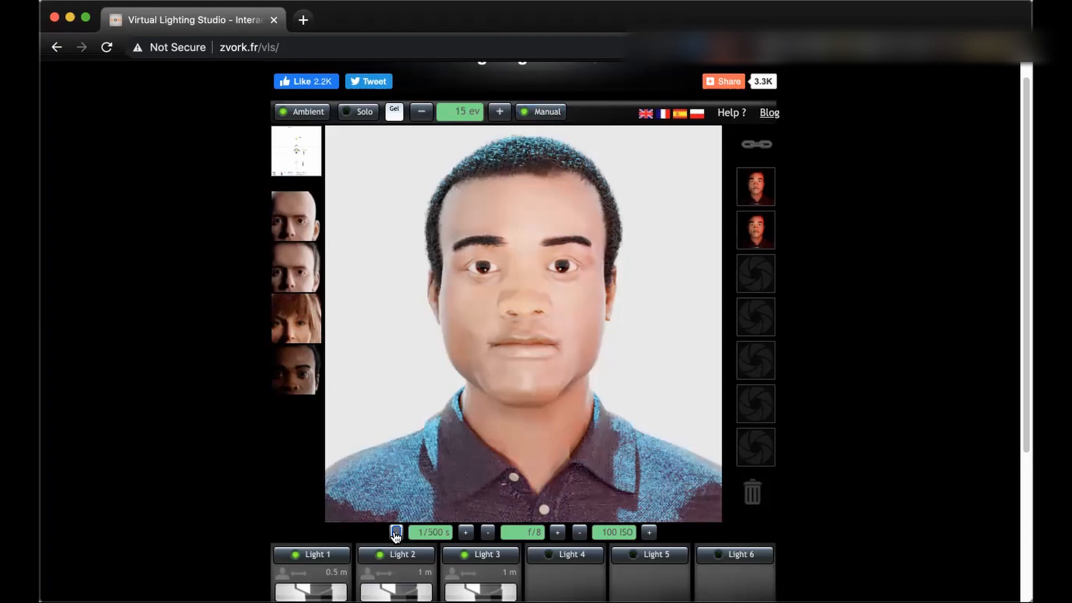
{"action": "left_click", "coordinate": [394, 531]}
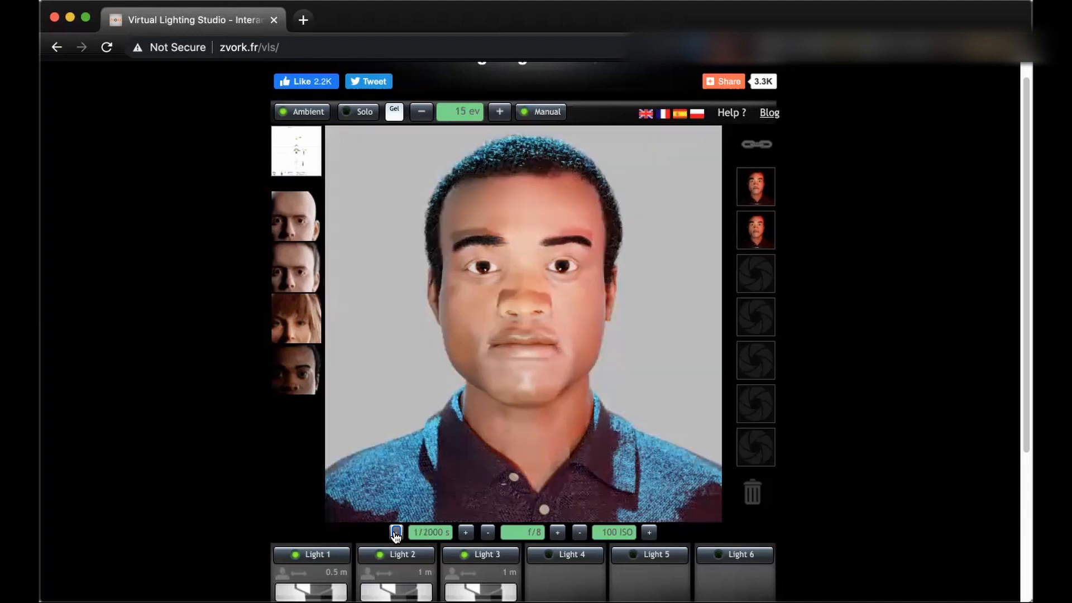
{"action": "left_click", "coordinate": [488, 531]}
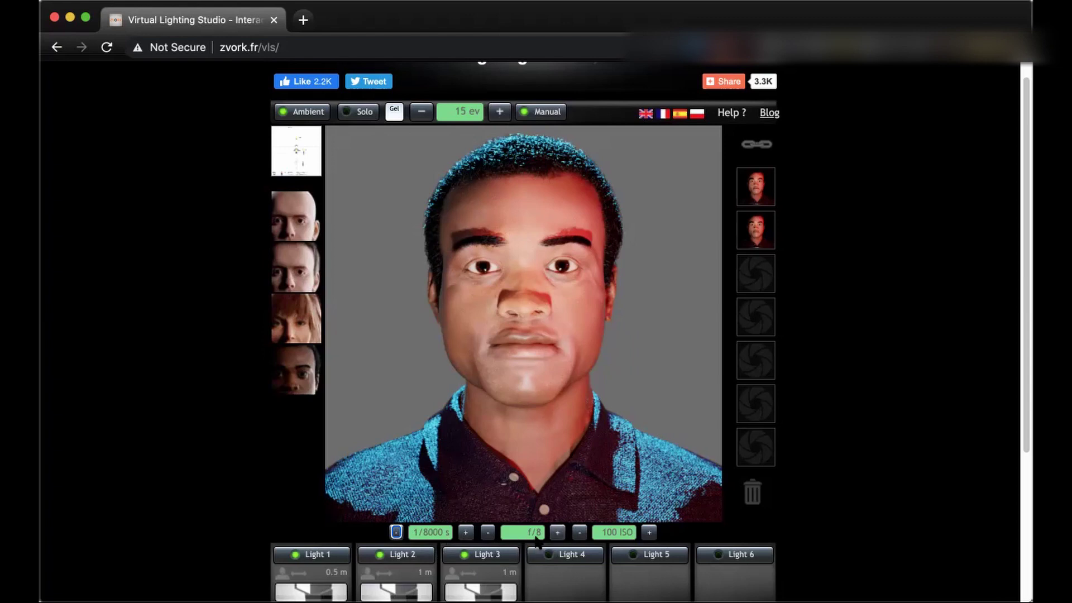
Try apertures f/5.6 and f/3.3, then stop down to f/13 for a dark grey backdrop
{"action": "left_click", "coordinate": [558, 532]}
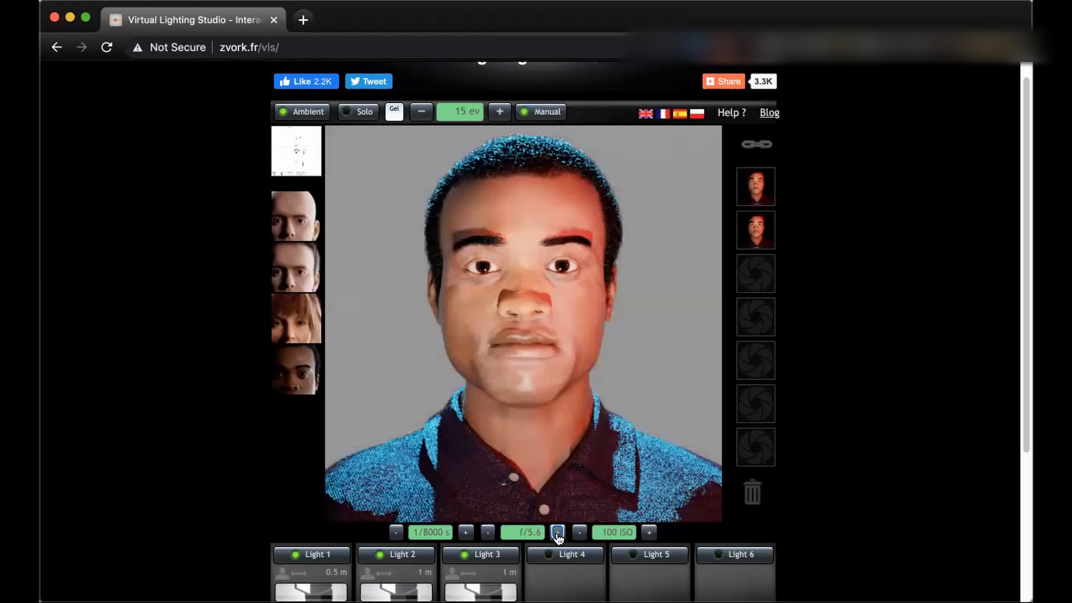
{"action": "left_click", "coordinate": [557, 531]}
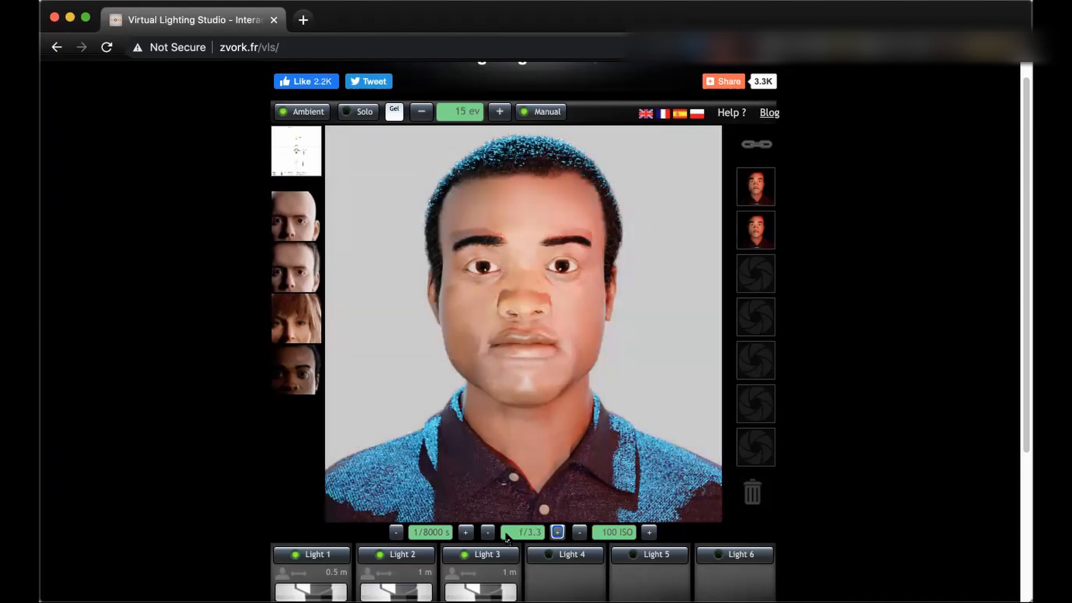
{"action": "left_click", "coordinate": [488, 532]}
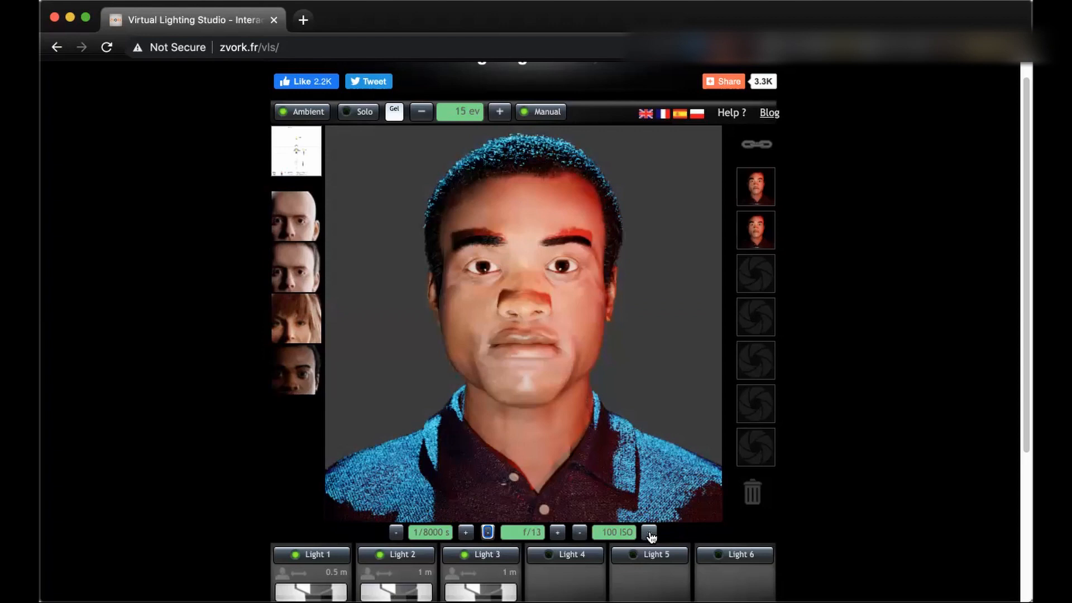
Raise the ISO up to 640, then lower it back to 250
{"action": "left_click", "coordinate": [648, 533]}
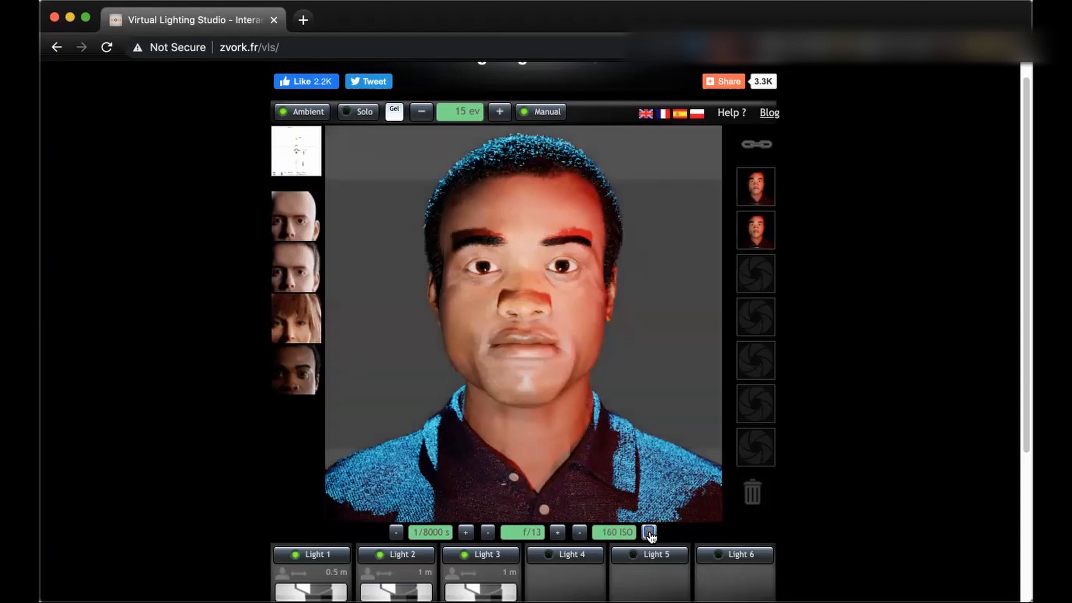
{"action": "left_click", "coordinate": [647, 532]}
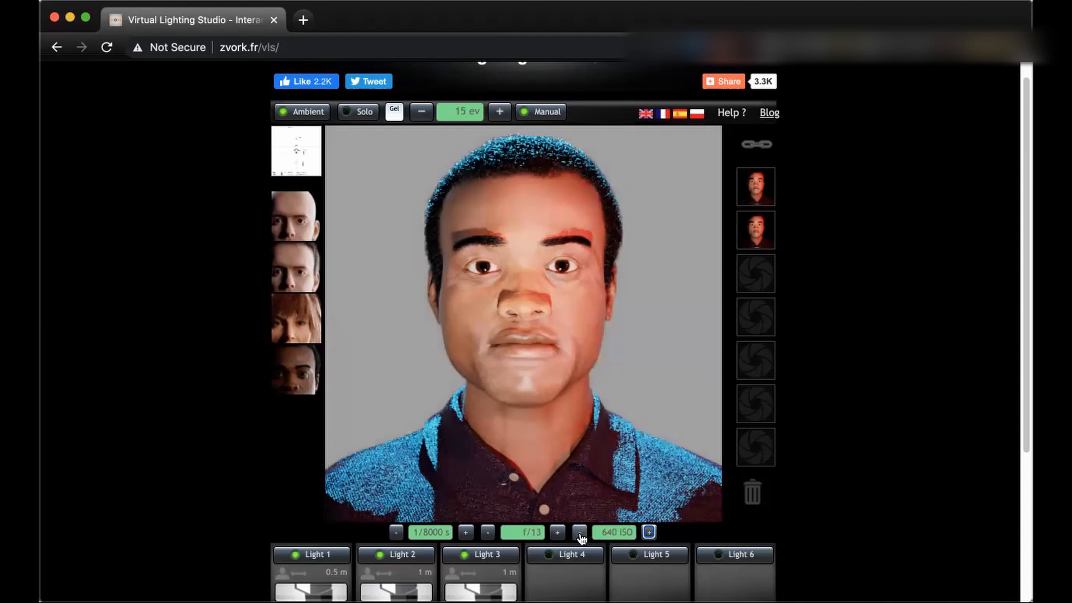
{"action": "left_click", "coordinate": [578, 531]}
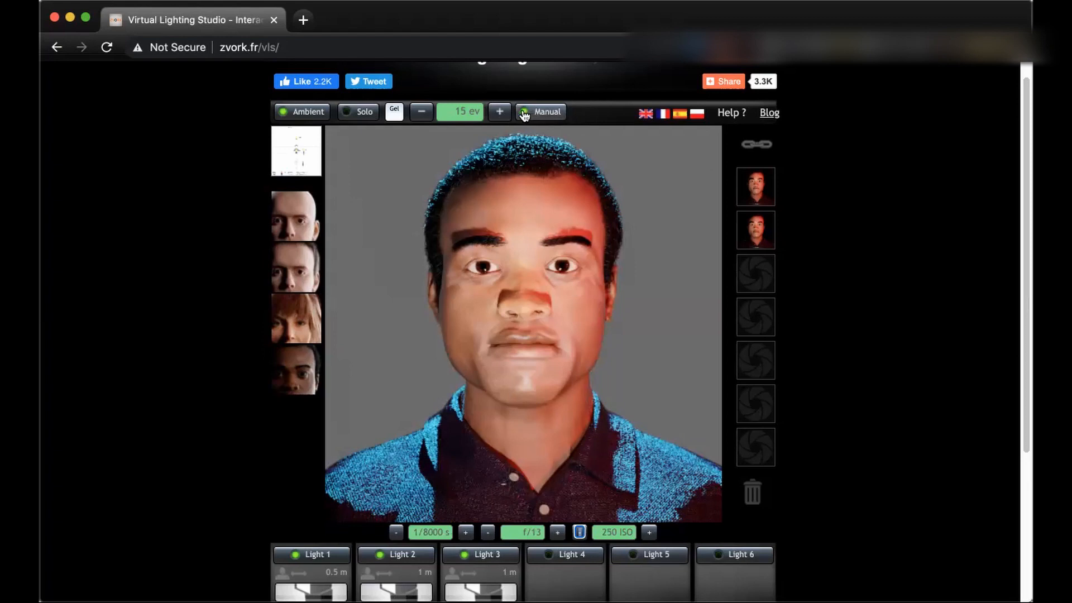
Leave manual mode and save a snapshot, then switch ambient off and save a second snapshot against black
{"action": "left_click", "coordinate": [546, 112]}
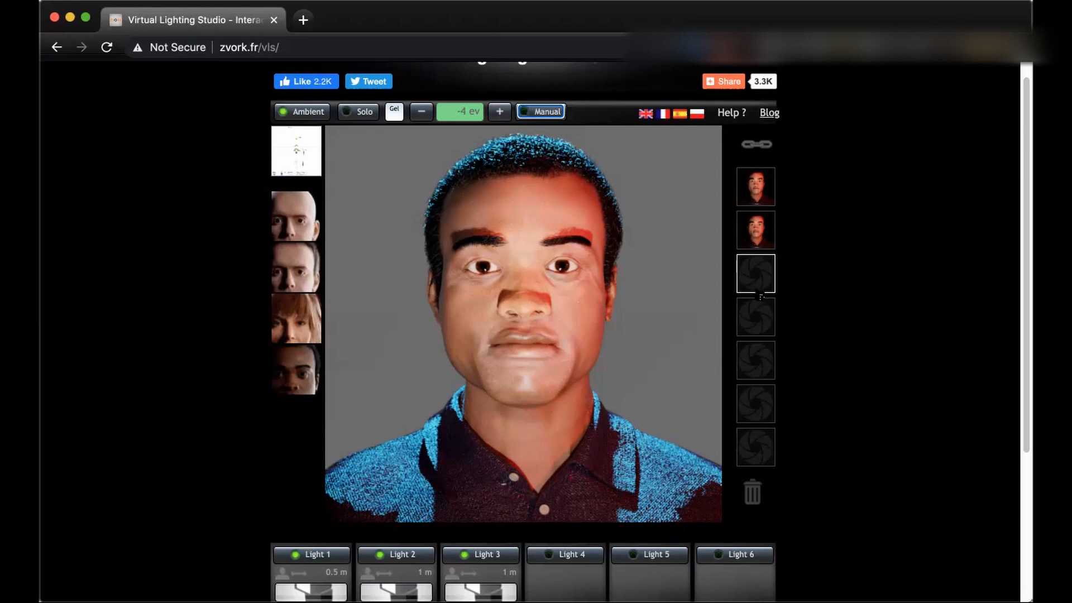
{"action": "left_click", "coordinate": [756, 273]}
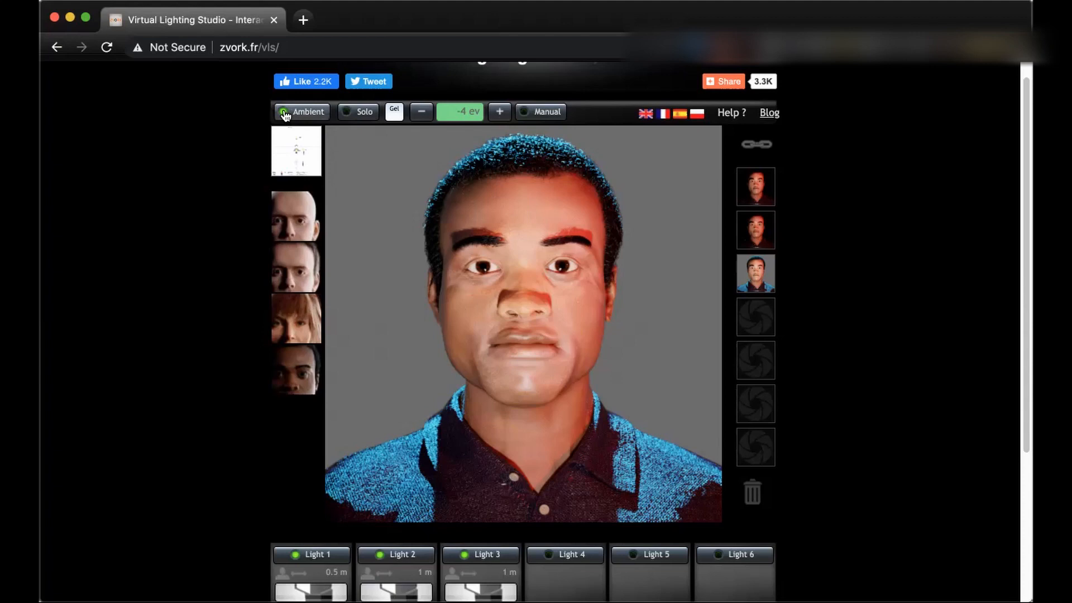
{"action": "left_click", "coordinate": [302, 111]}
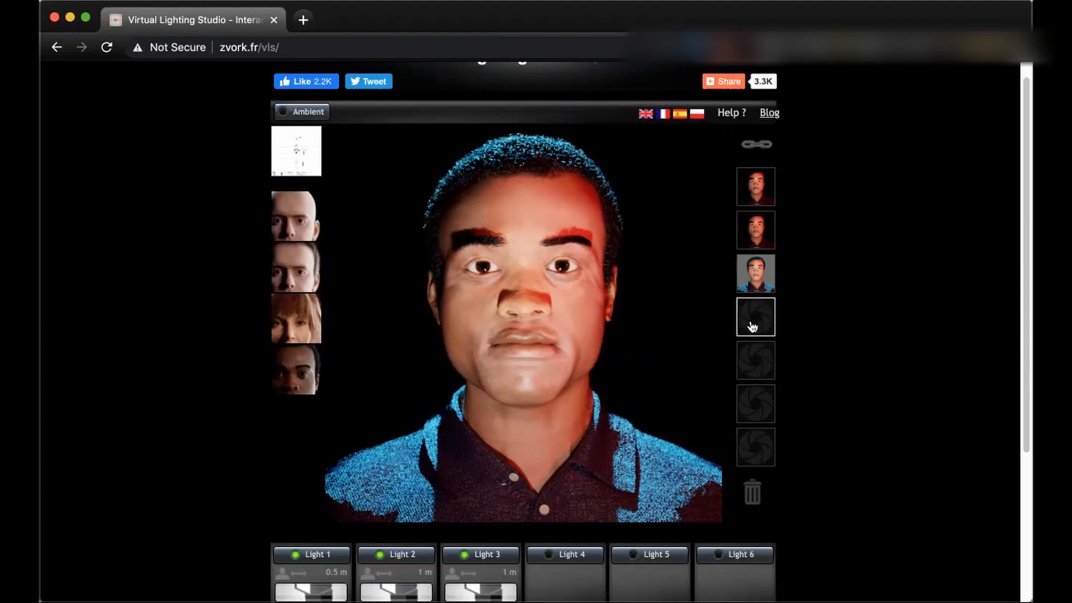
{"action": "left_click", "coordinate": [755, 316]}
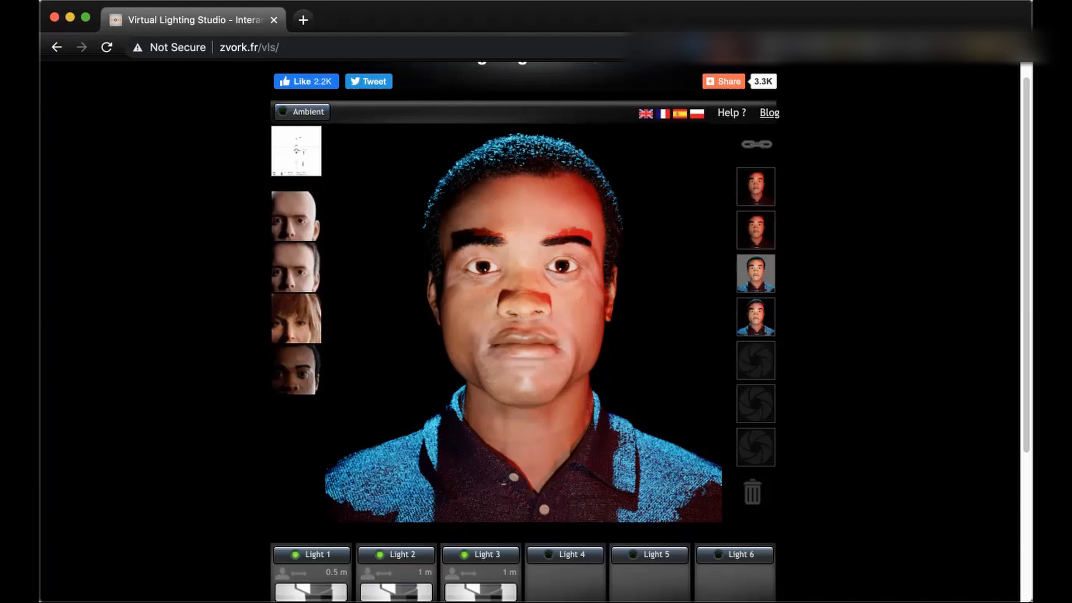
Review the three light panels and bring the lighting diagram into the main view
{"action": "scroll", "scroll_direction": "down", "scroll_amount": 3}
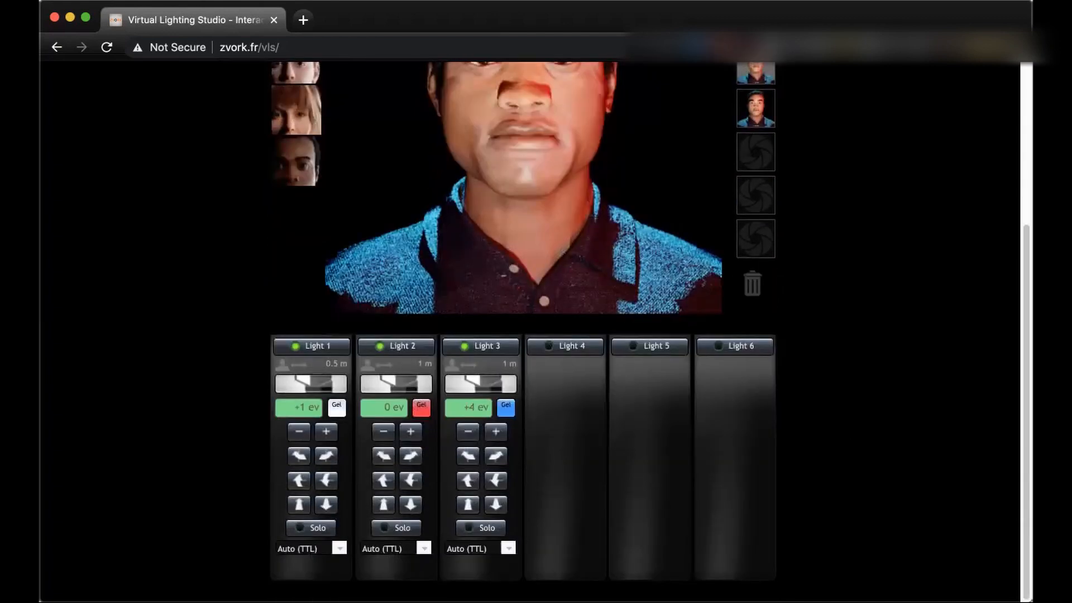
{"action": "scroll", "scroll_direction": "up", "scroll_amount": 3}
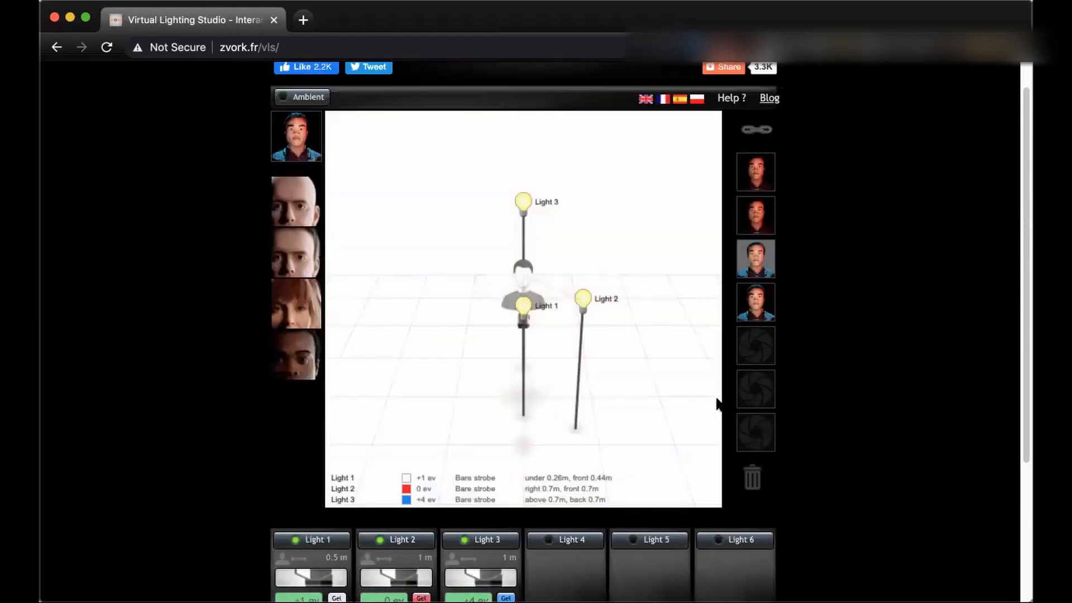
{"action": "mouse_move", "coordinate": [554, 171]}
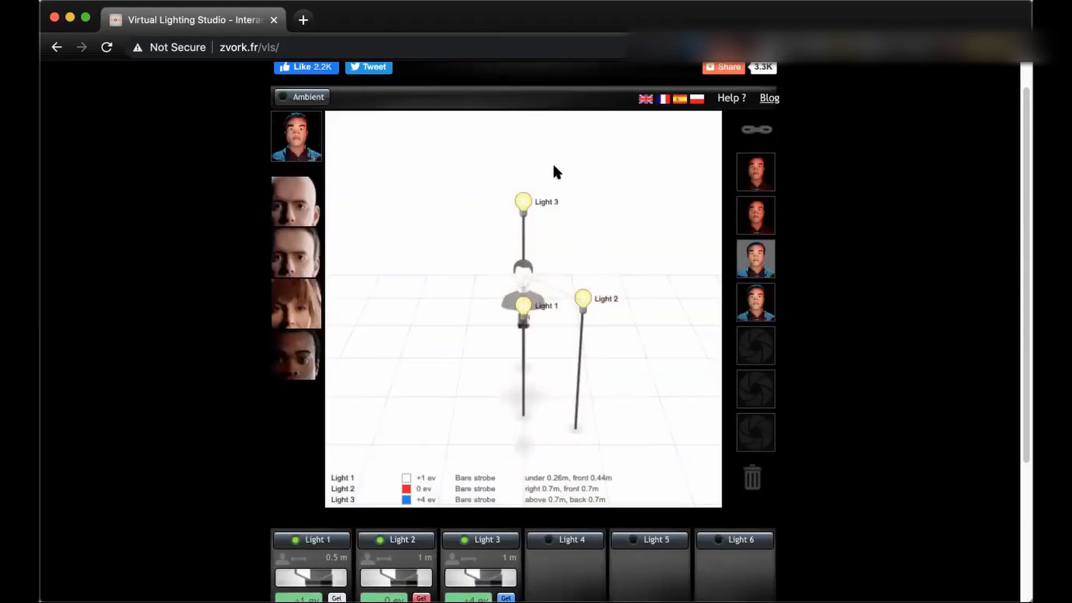
{"action": "mouse_move", "coordinate": [569, 421]}
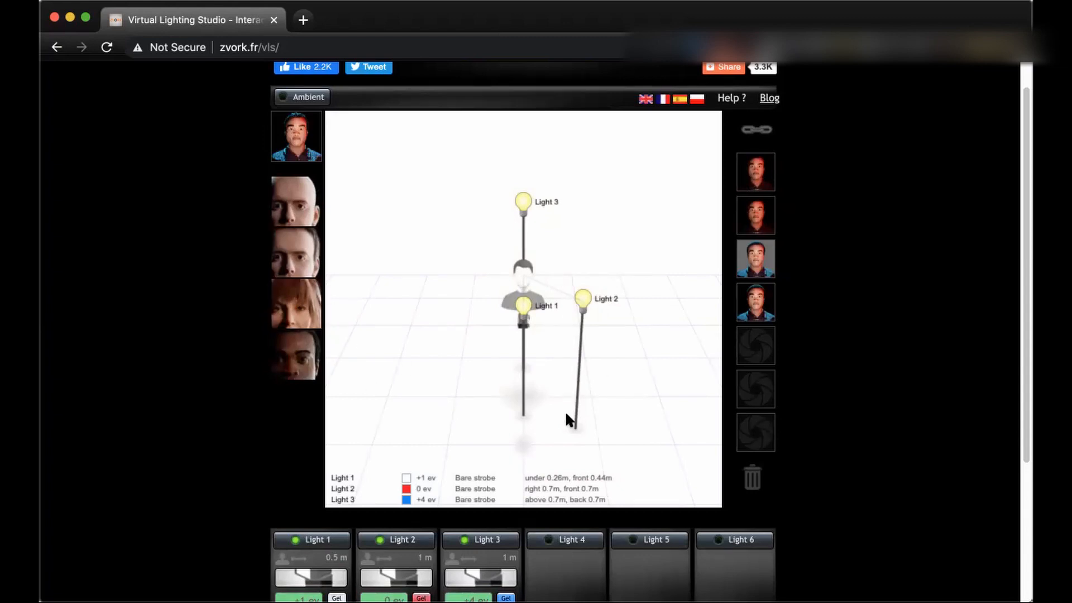
{"action": "mouse_move", "coordinate": [427, 396]}
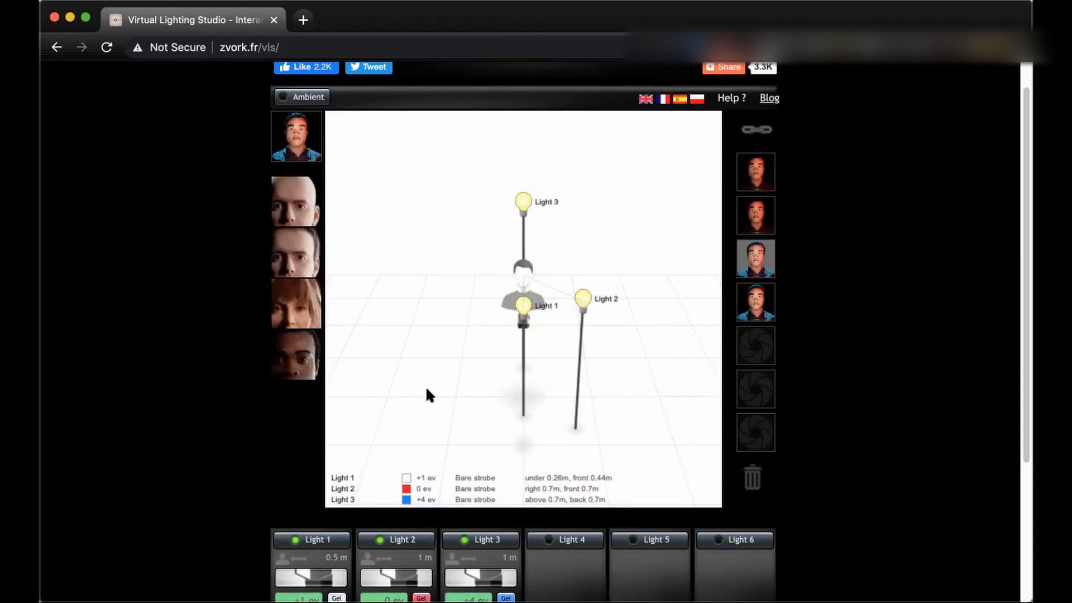
{"action": "mouse_move", "coordinate": [294, 355]}
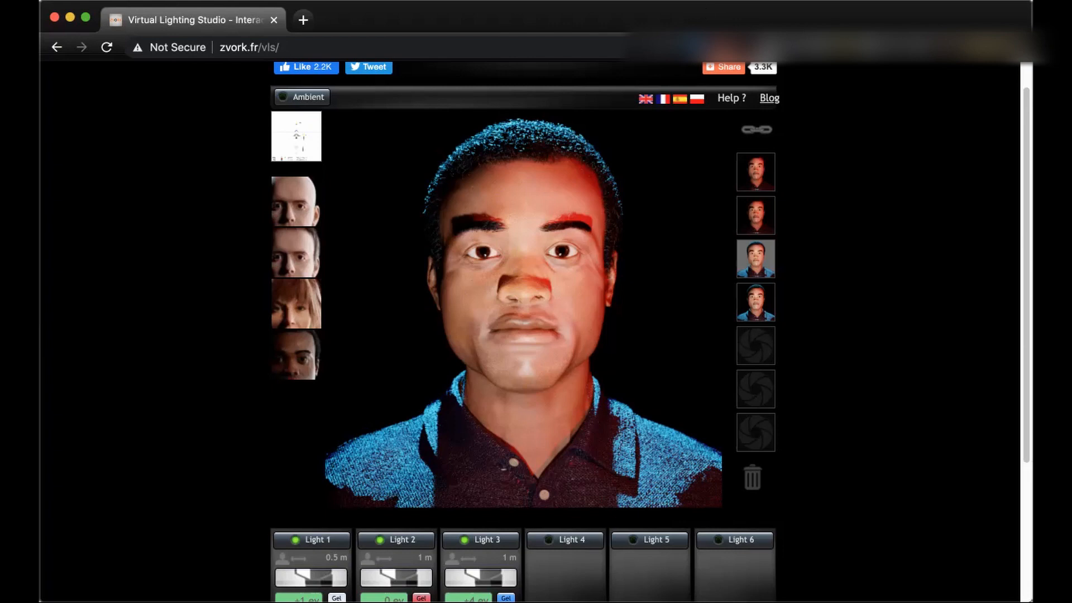
{"action": "mouse_move", "coordinate": [702, 11]}
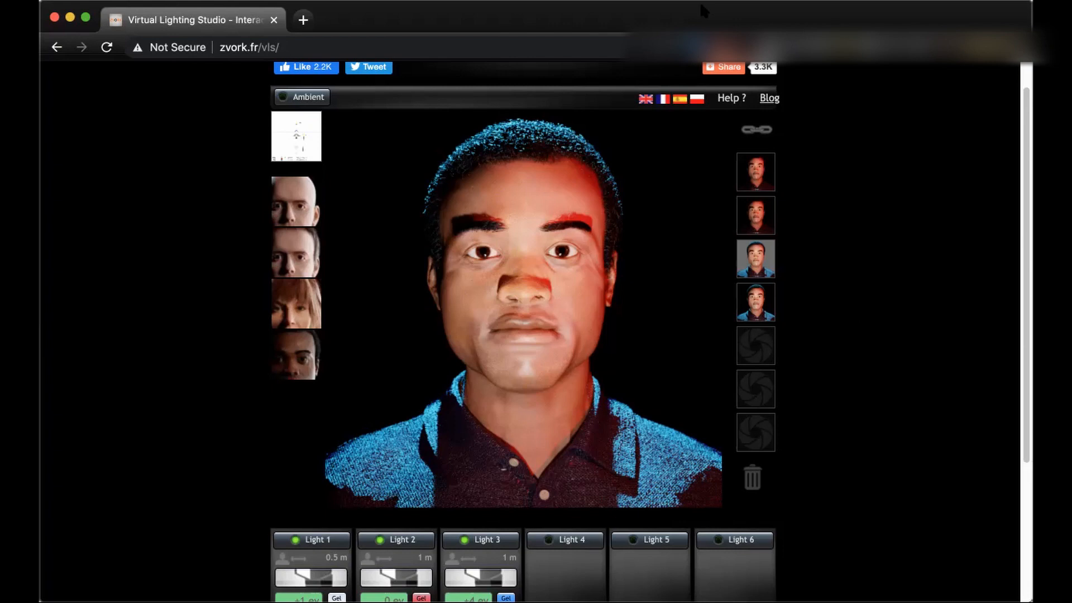
{"action": "mouse_move", "coordinate": [704, 11]}
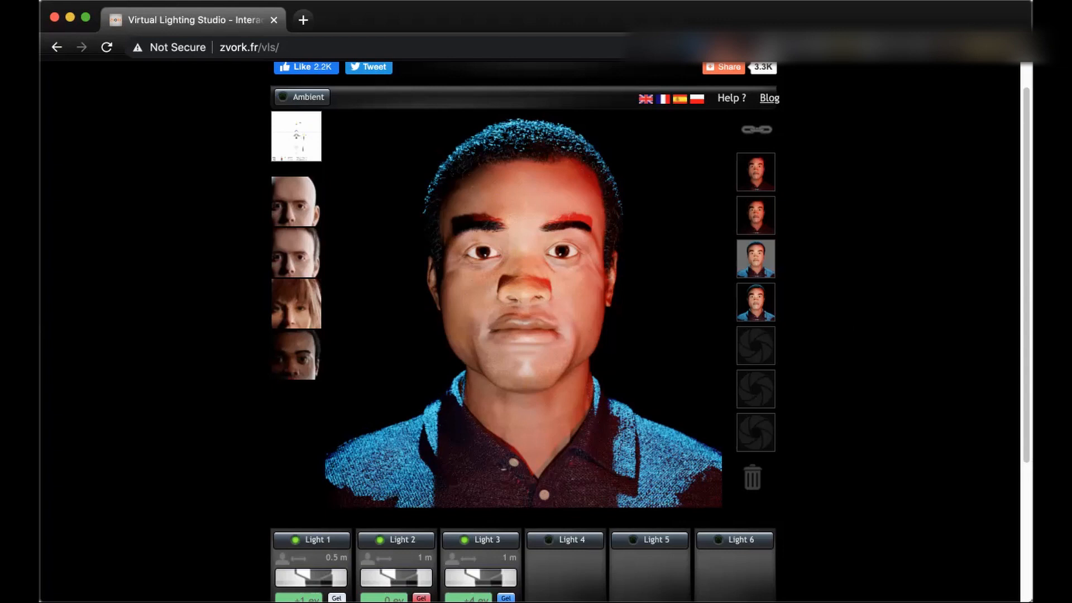
{"action": "mouse_move", "coordinate": [702, 12]}
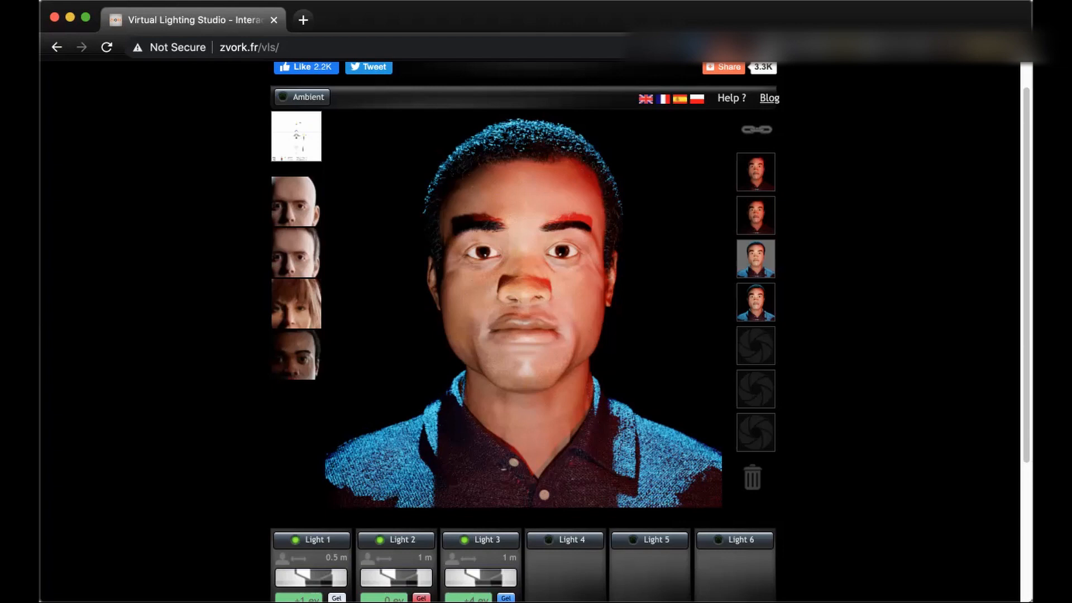
{"action": "mouse_move", "coordinate": [702, 11]}
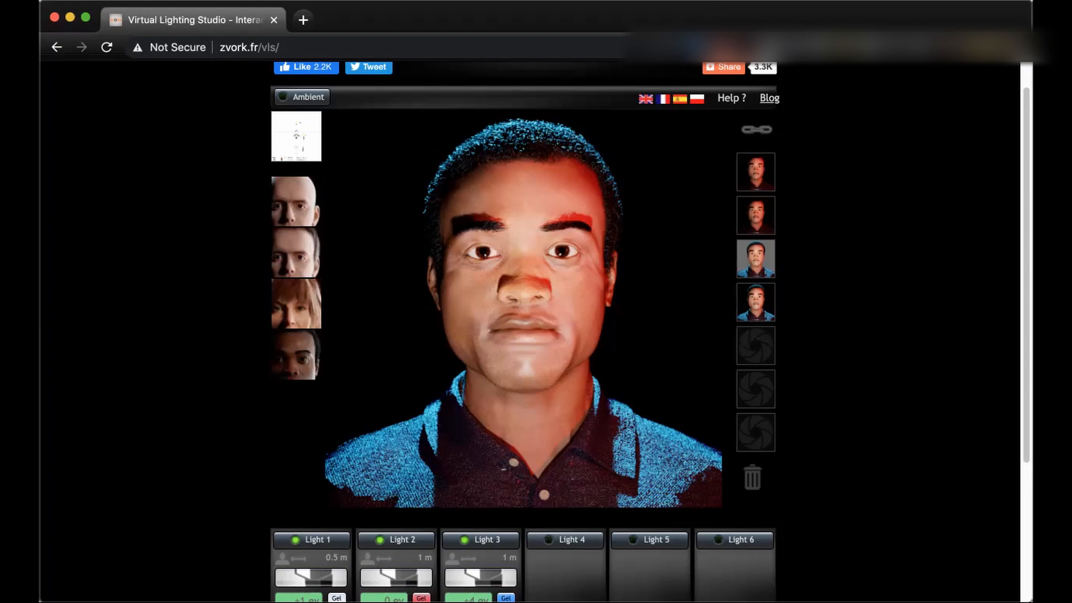
{"action": "mouse_move", "coordinate": [704, 11]}
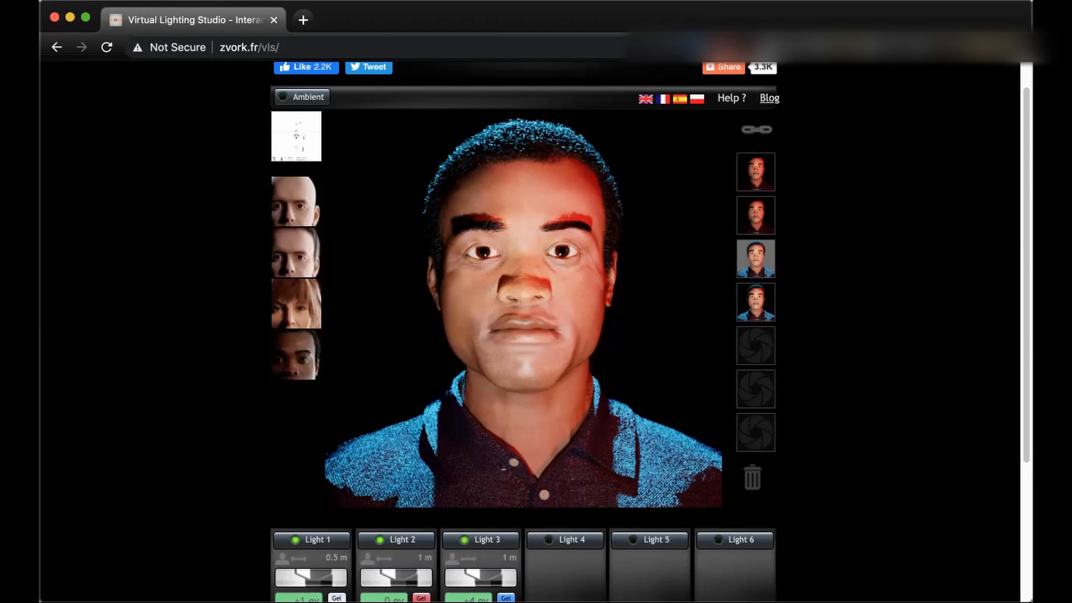
{"action": "mouse_move", "coordinate": [702, 11]}
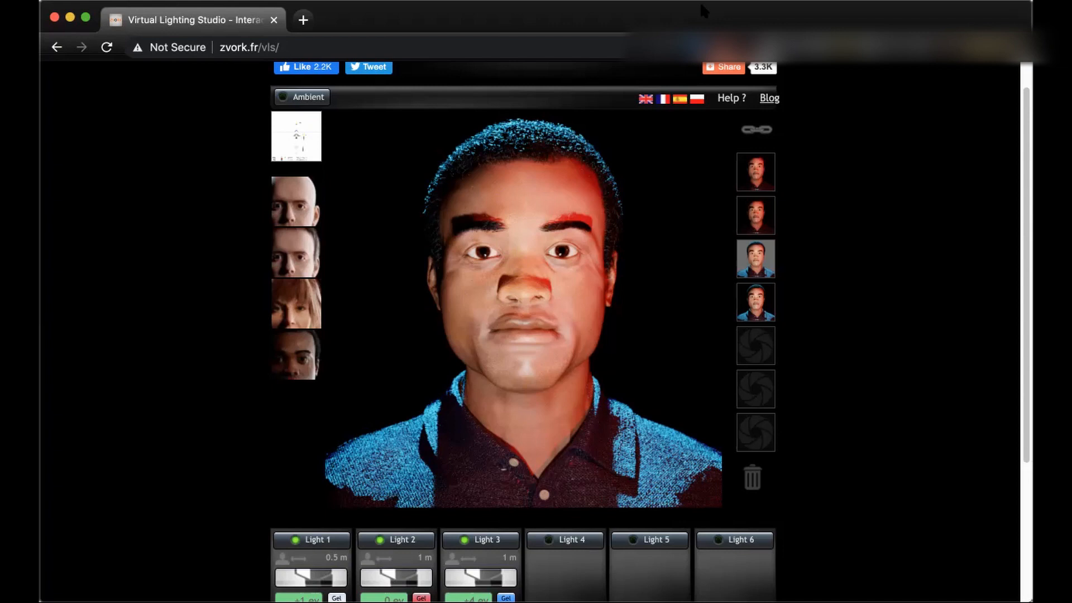
{"action": "mouse_move", "coordinate": [841, 170]}
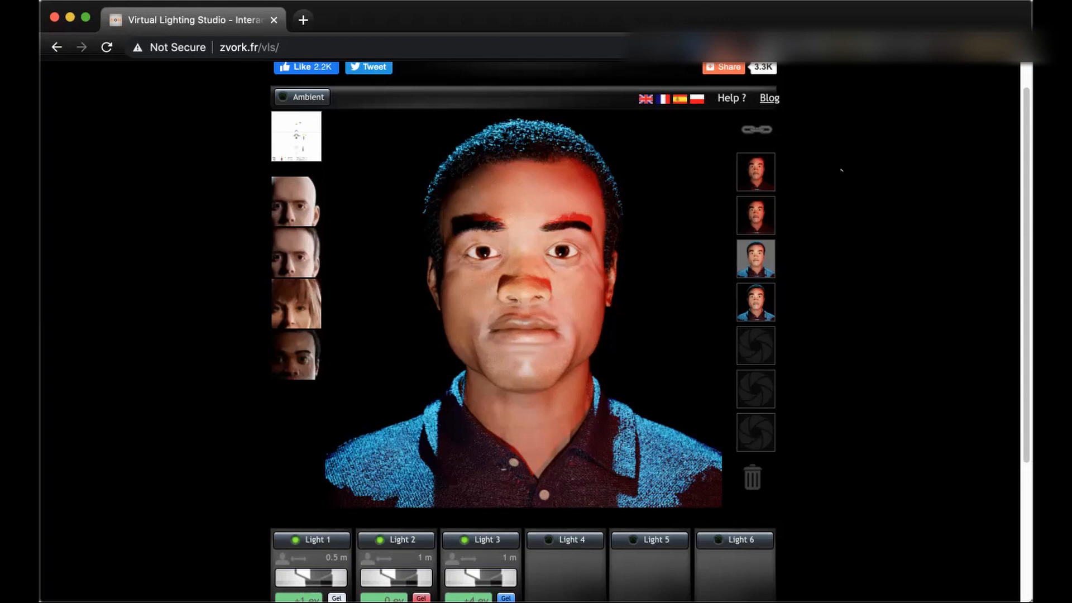